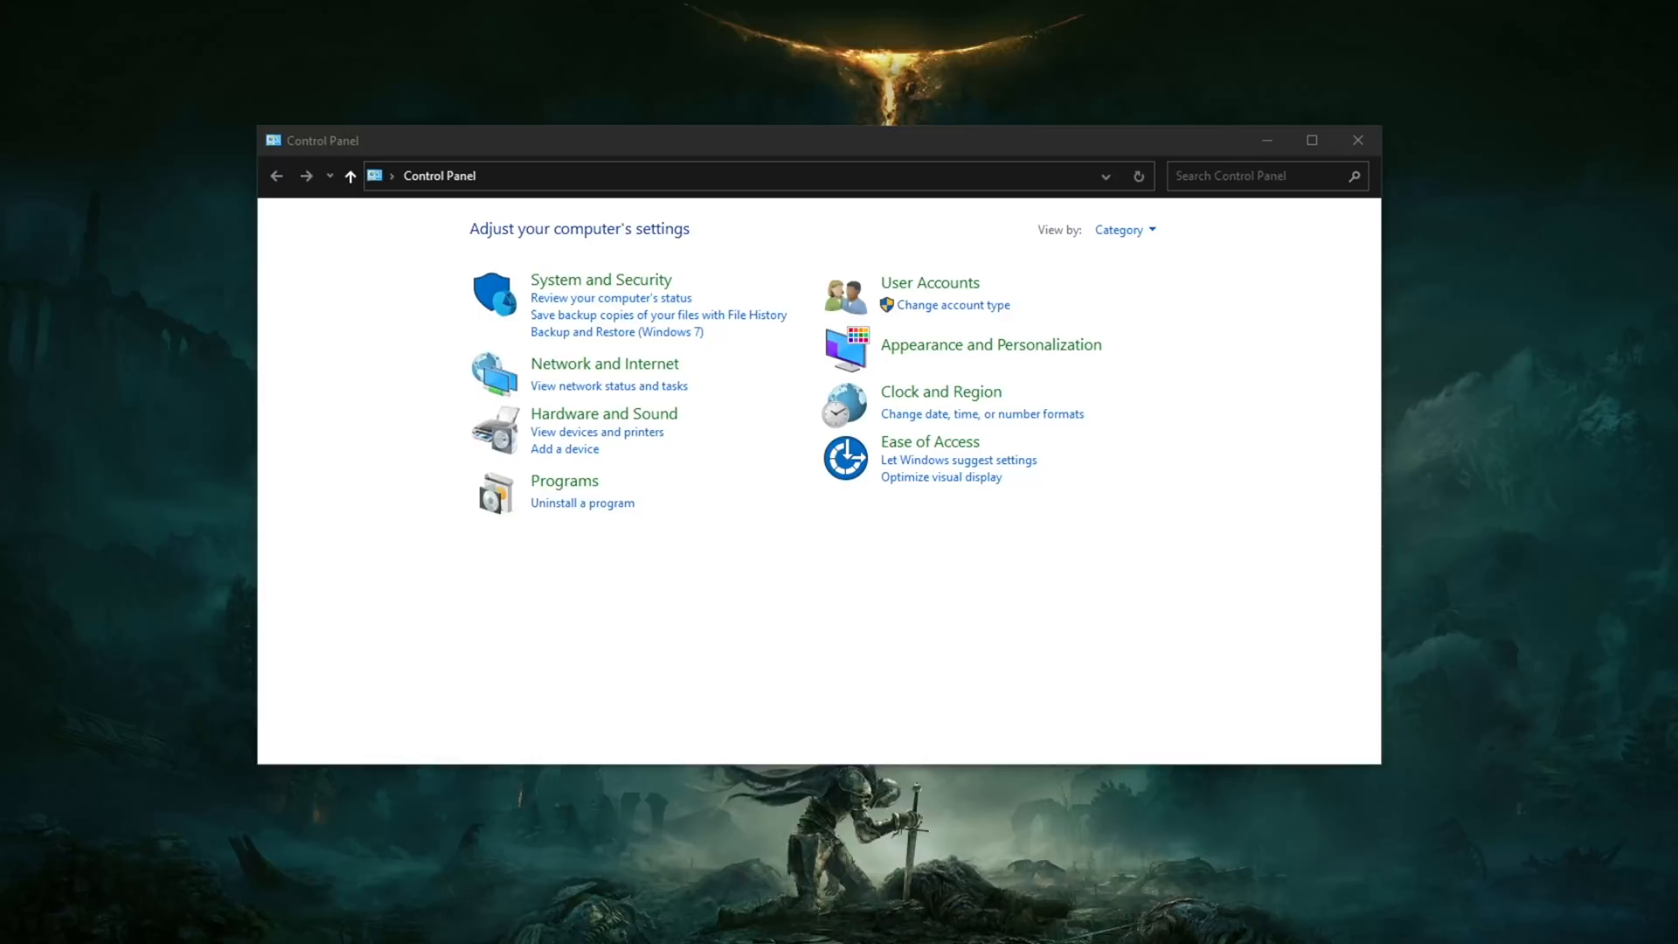
mouse_move(689, 502)
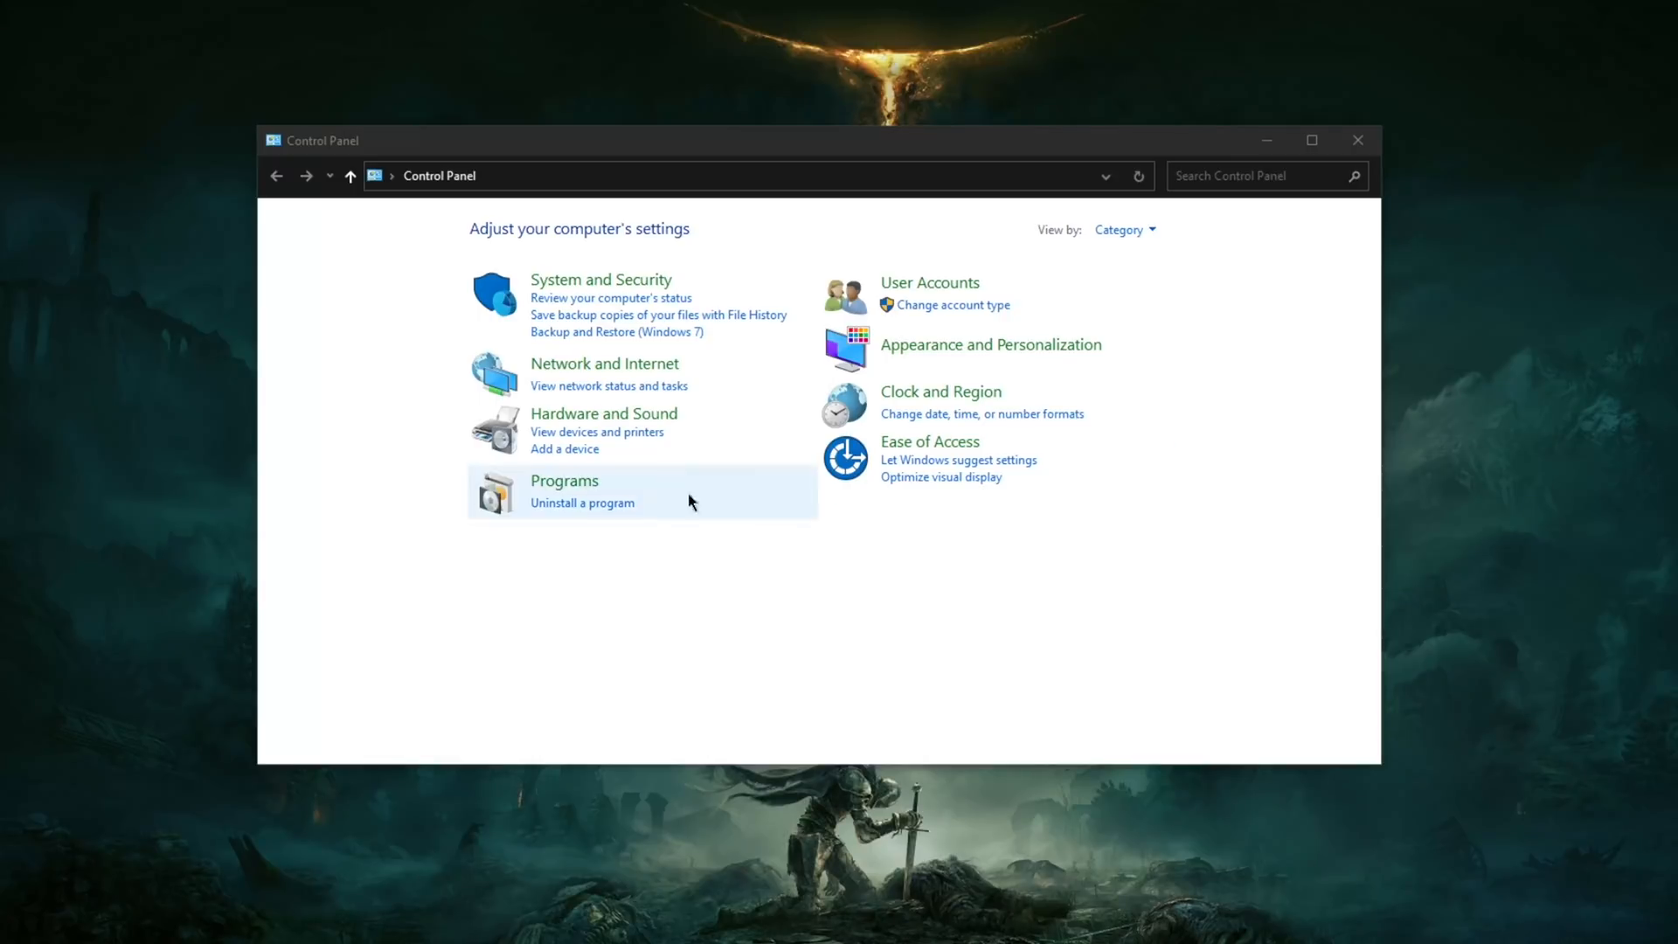
mouse_move(736, 354)
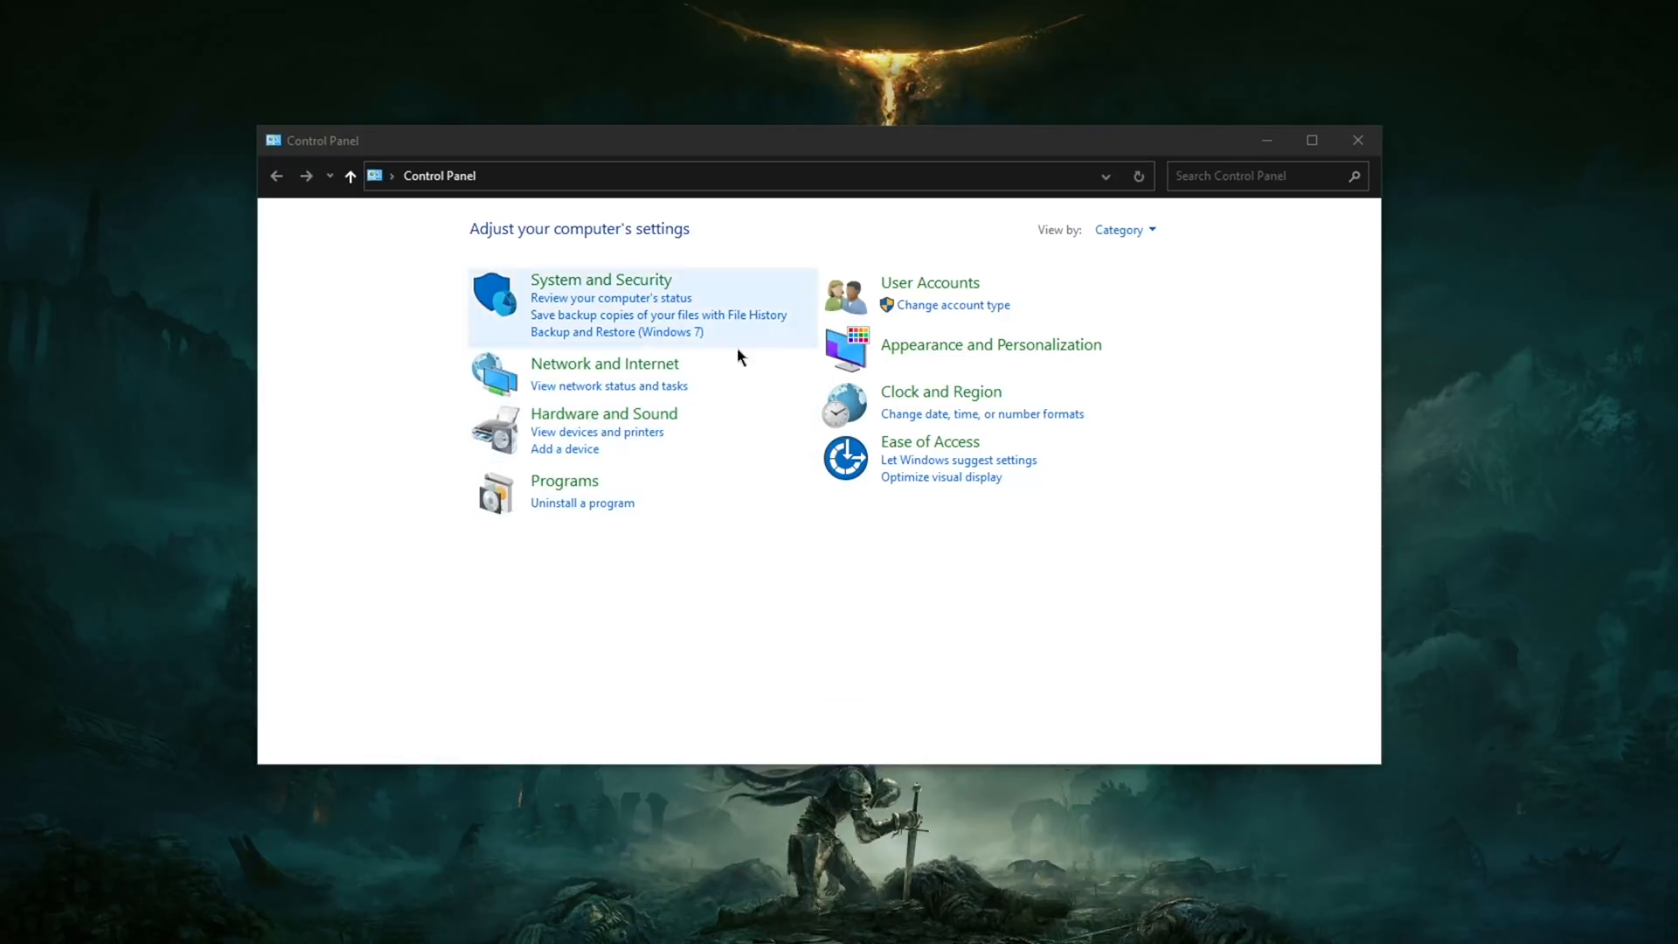
mouse_move(722, 514)
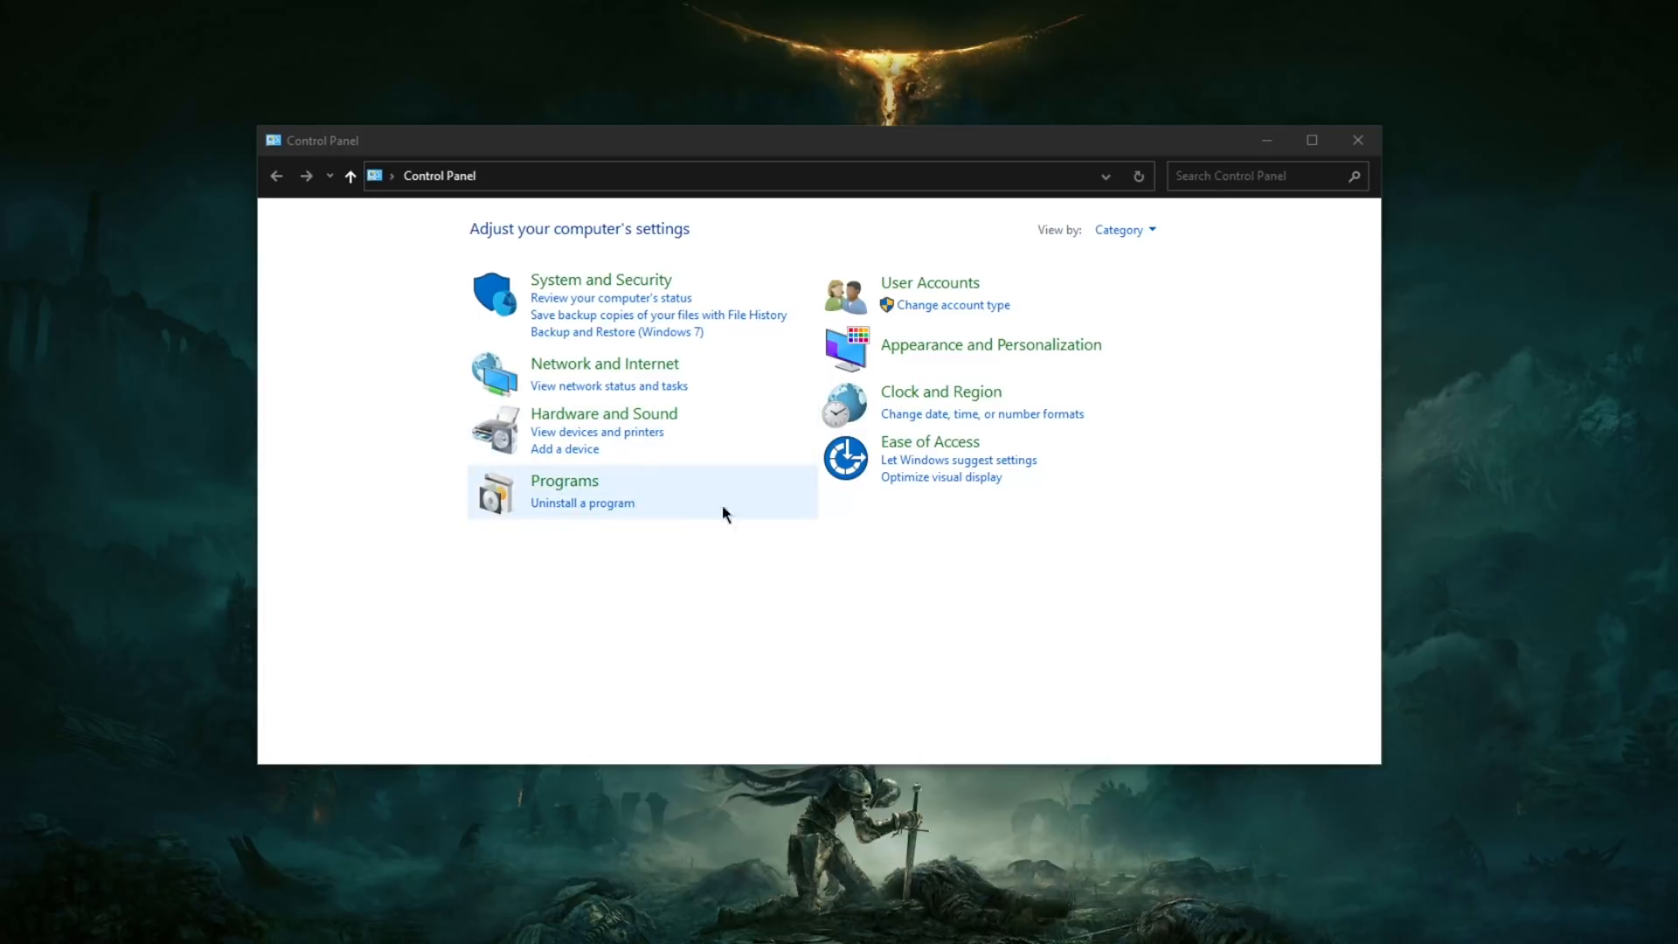
mouse_move(666, 424)
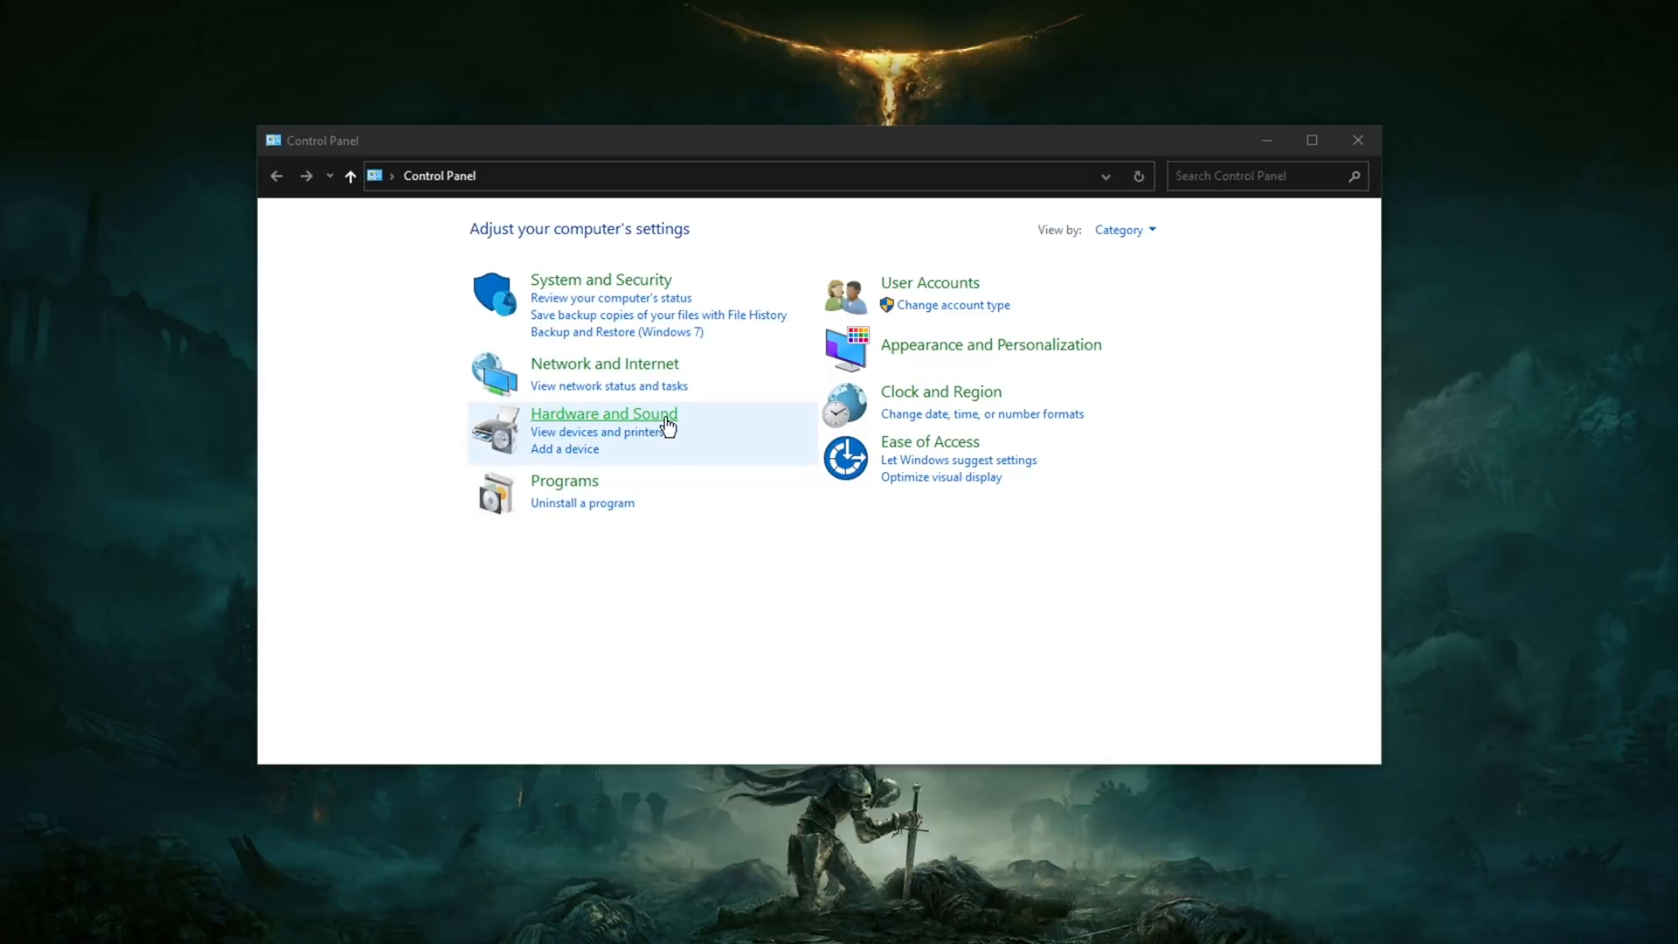
mouse_move(921, 369)
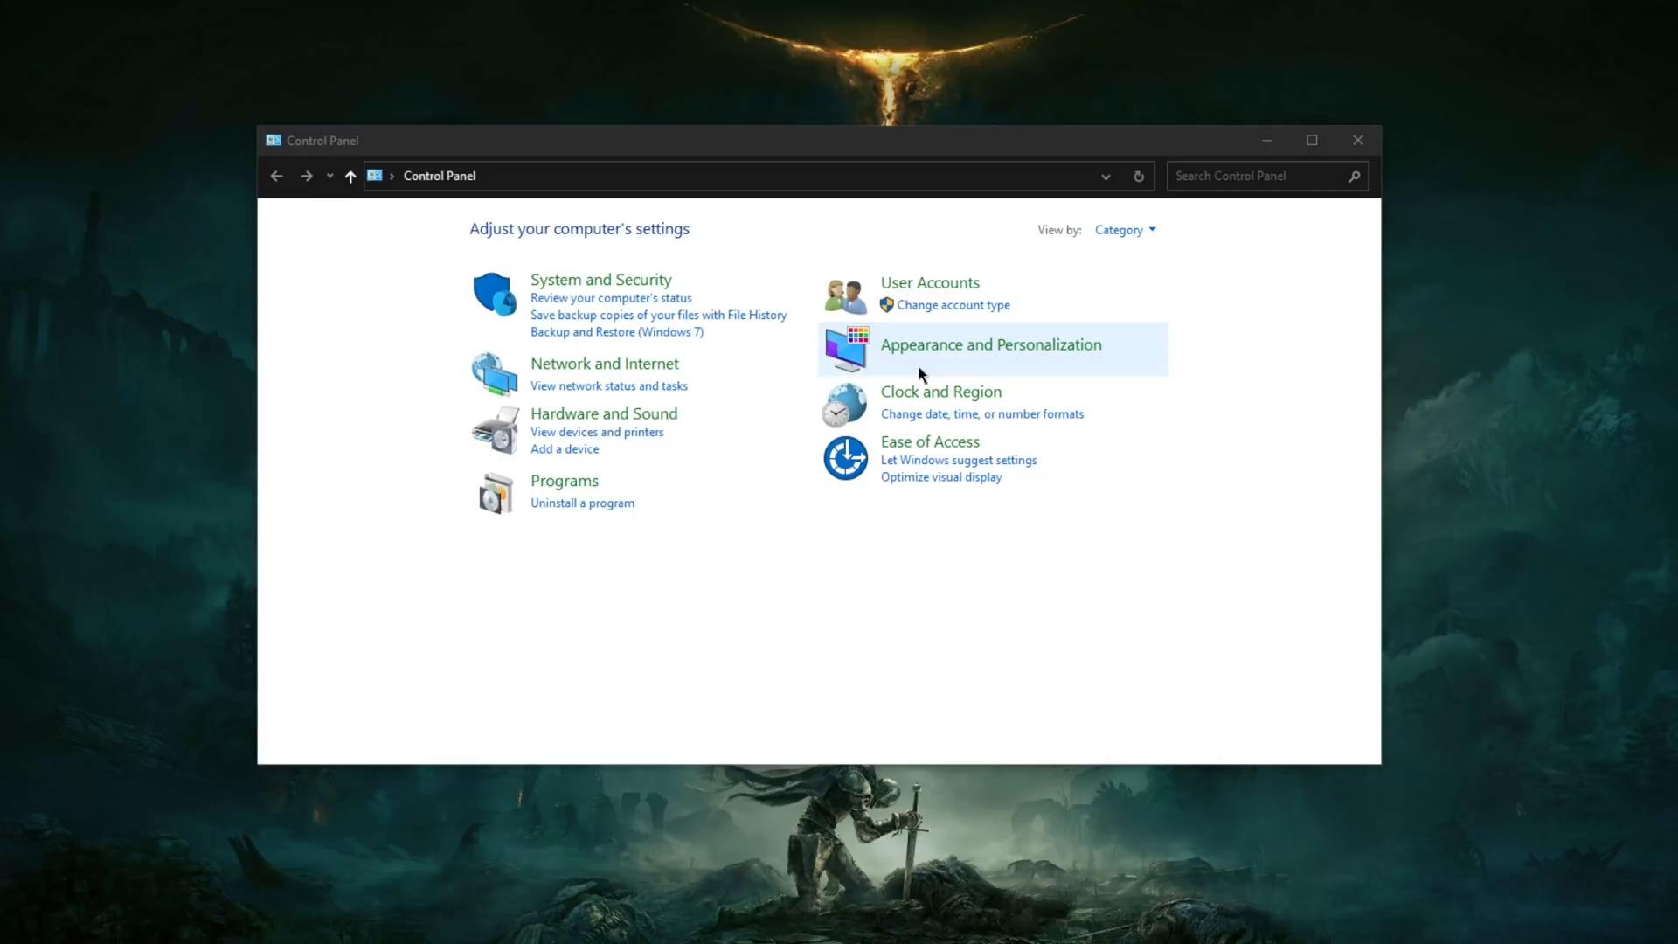
mouse_move(837, 625)
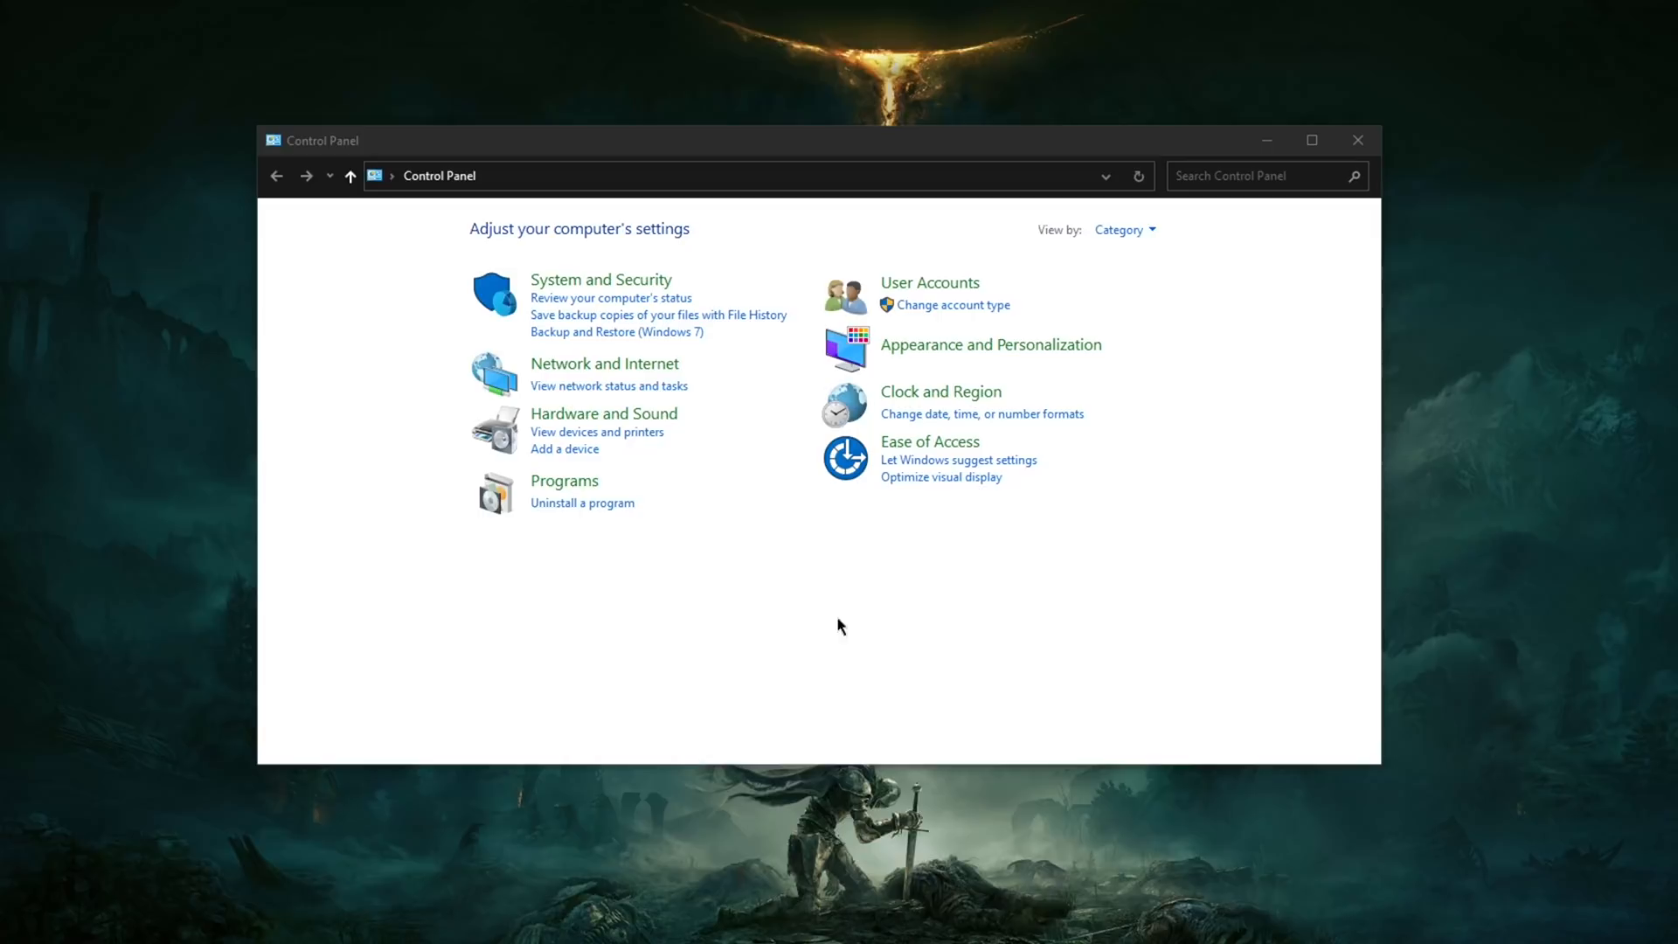
mouse_move(1061, 639)
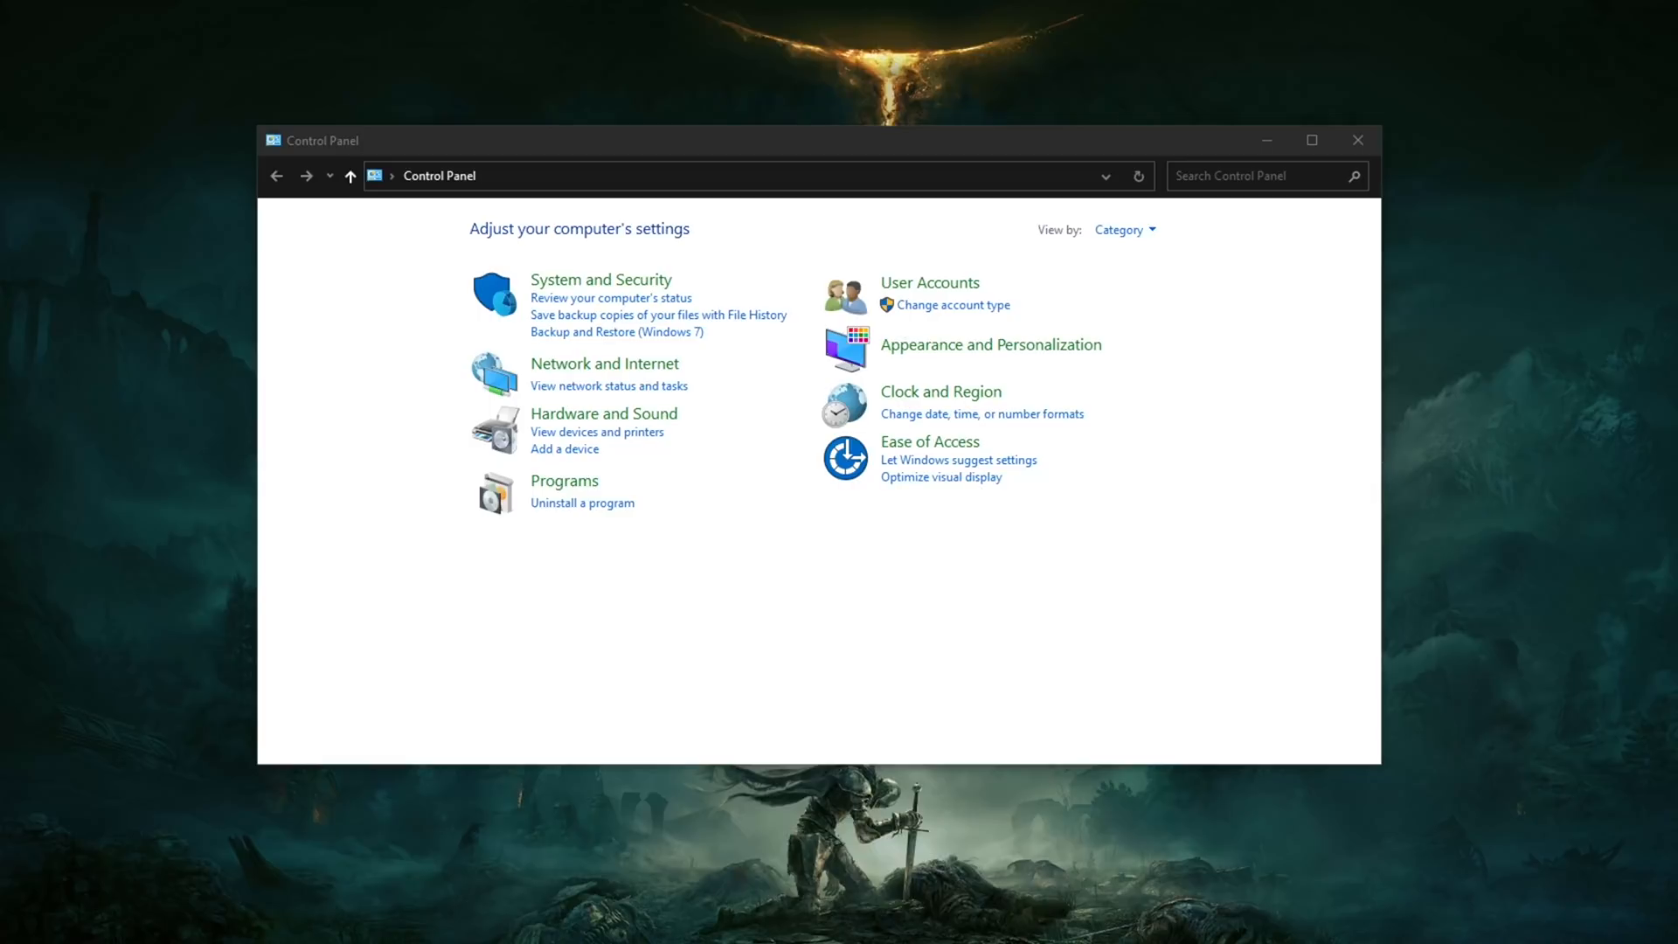
mouse_move(1662, 933)
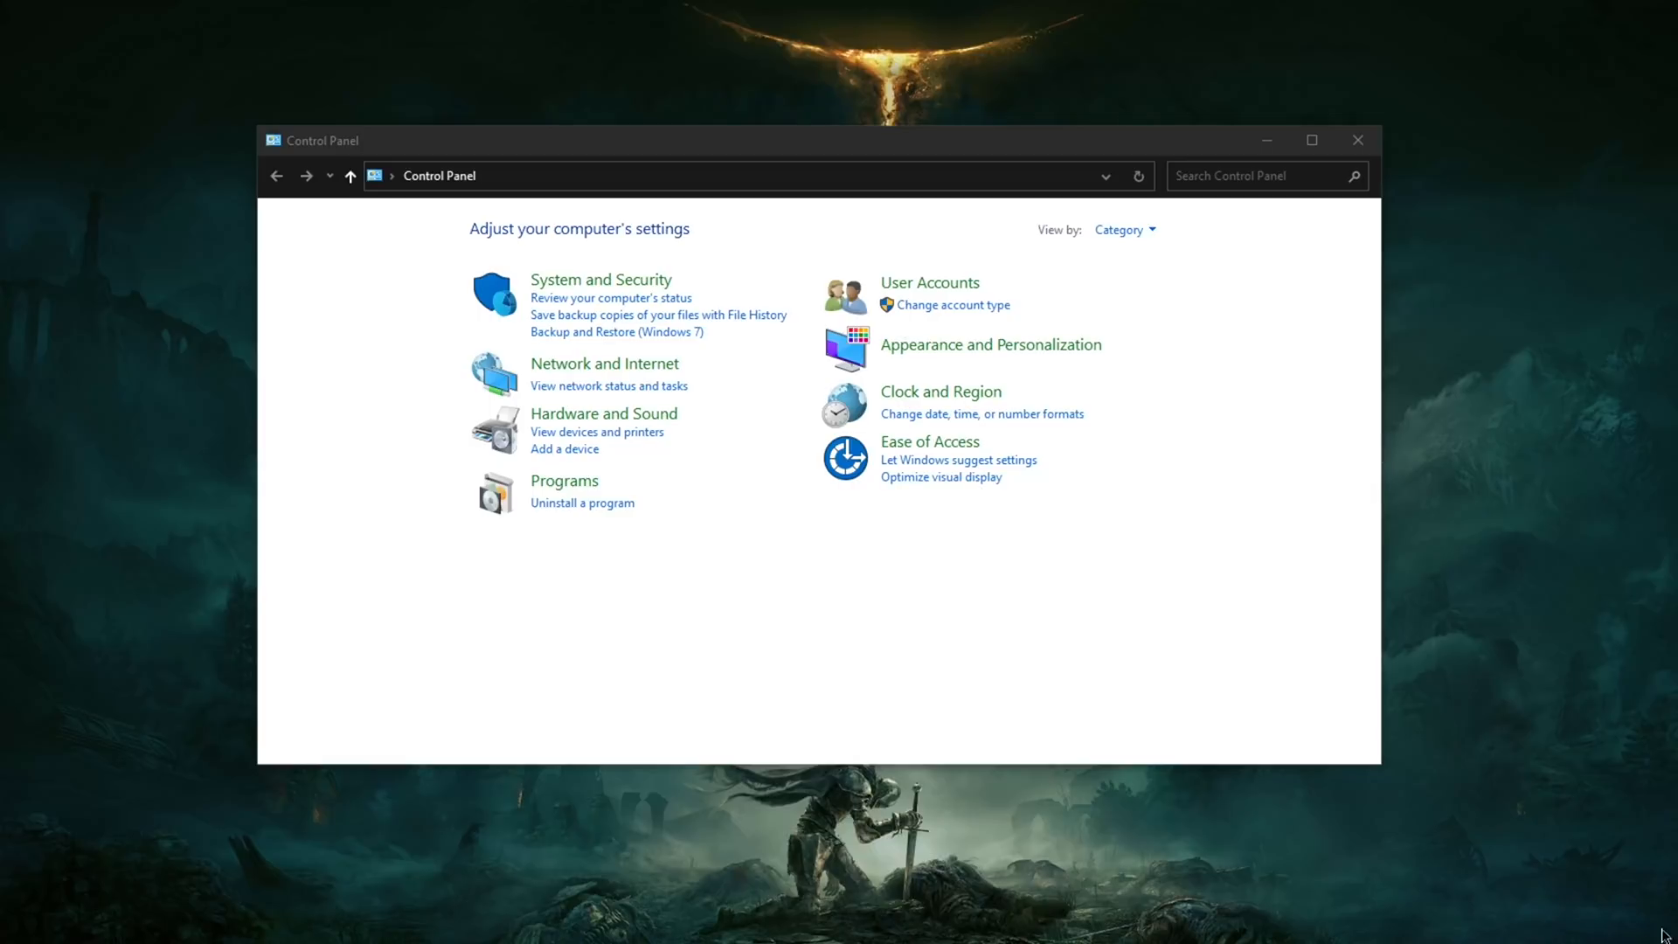
mouse_move(1440, 603)
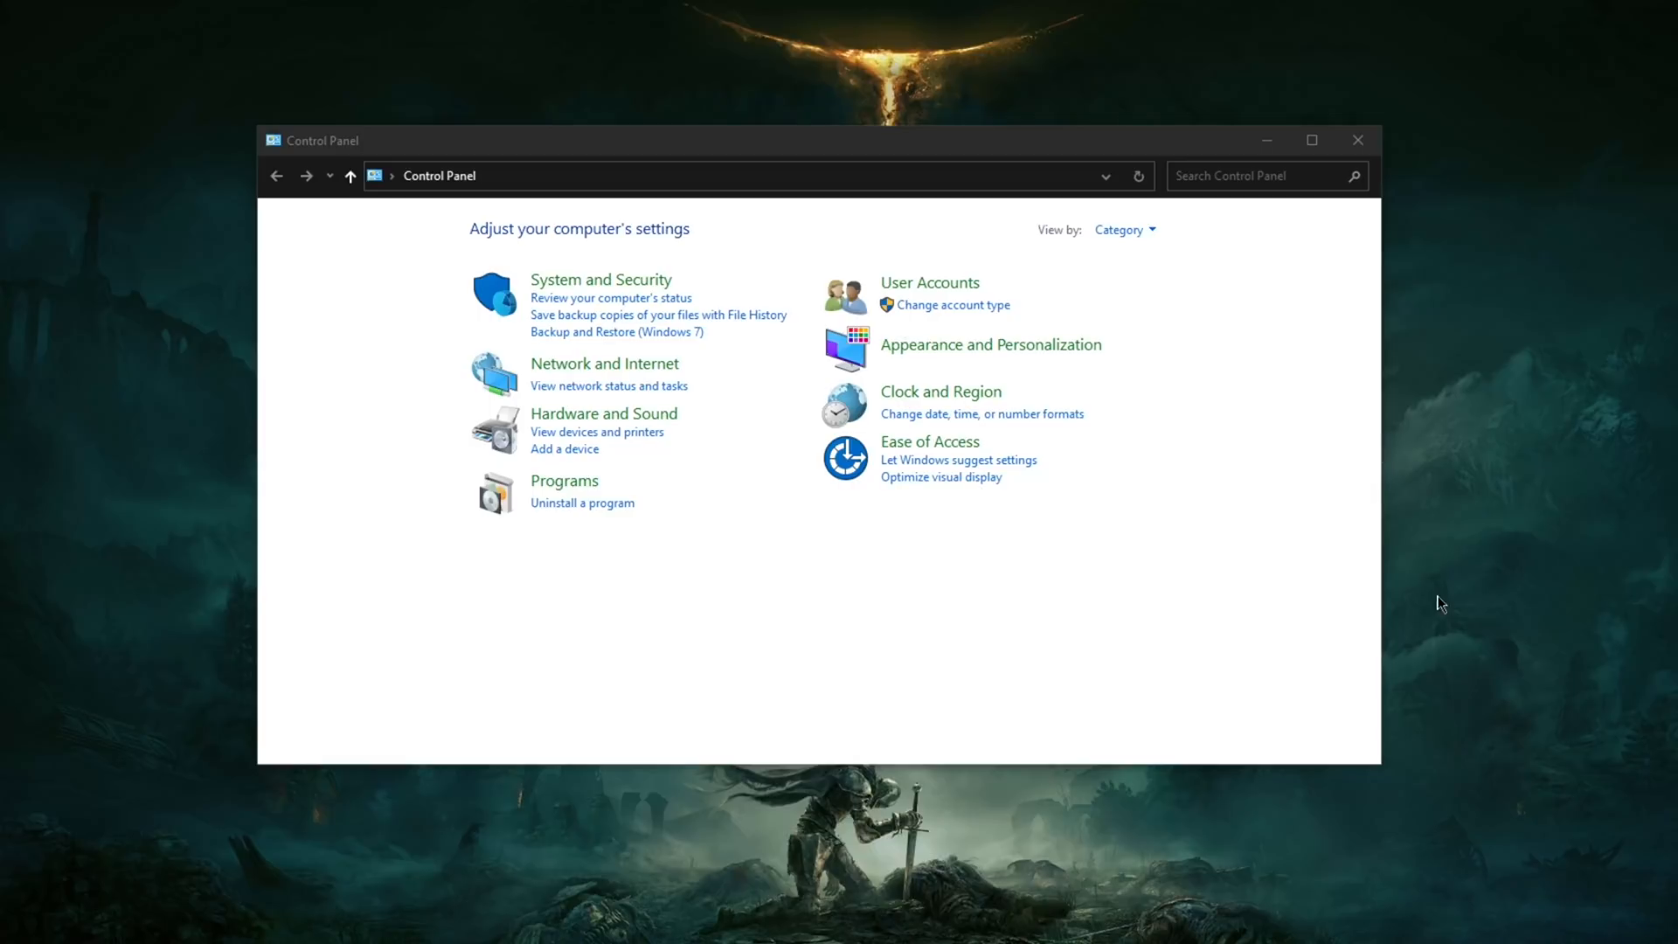
mouse_move(1433, 598)
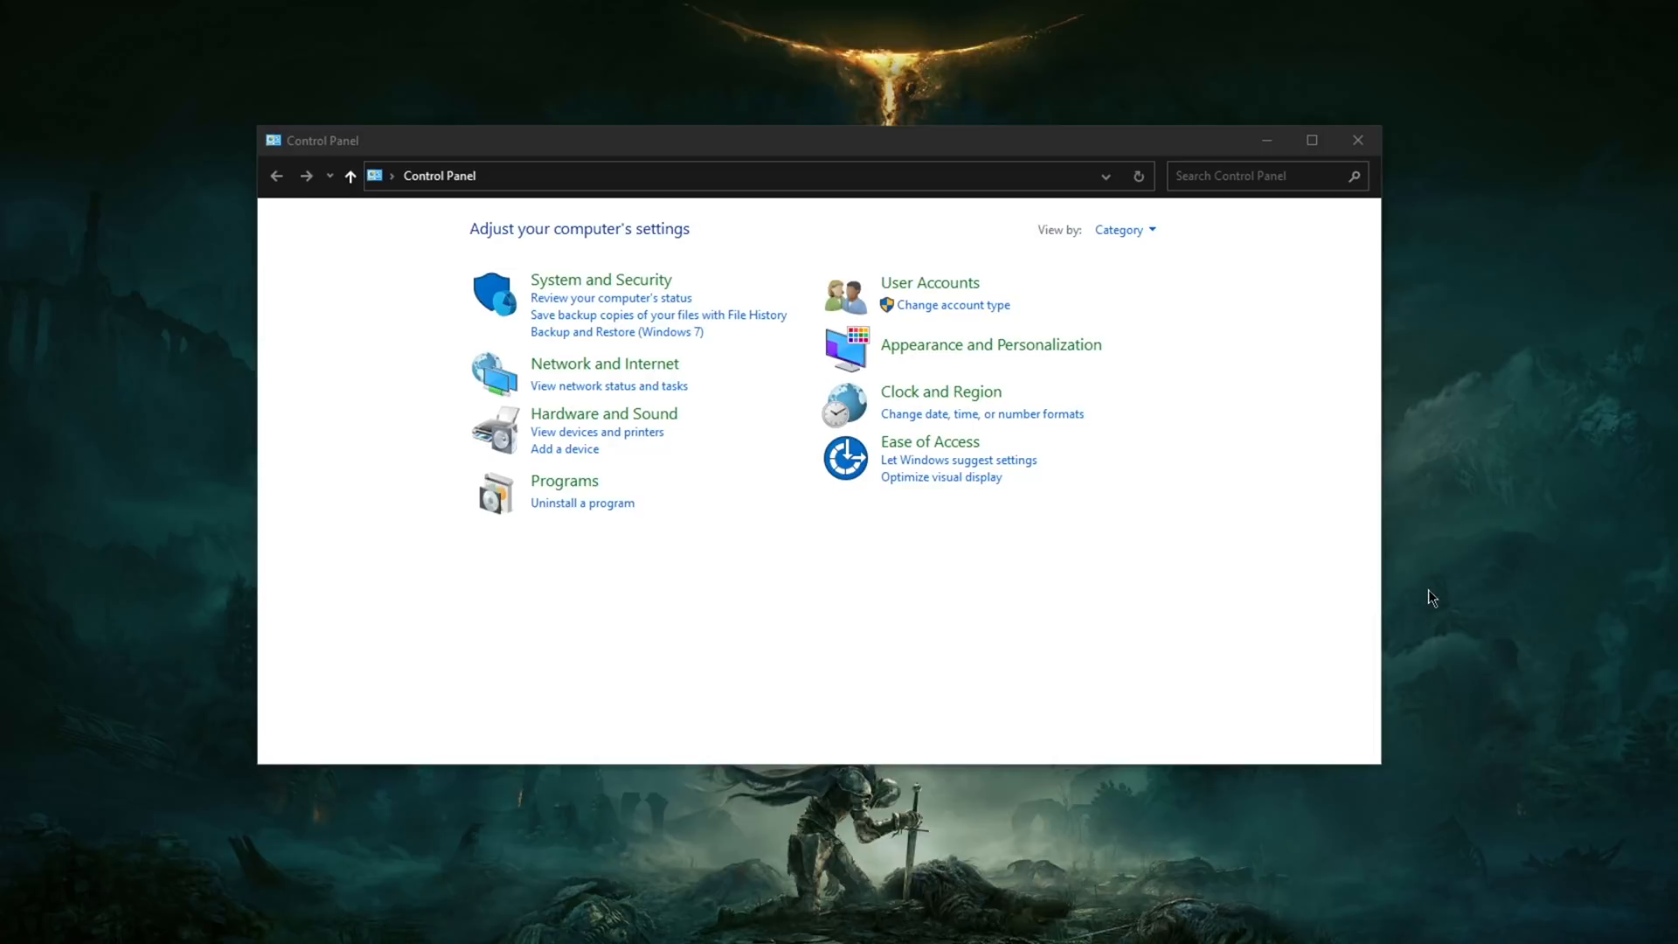
mouse_move(1190, 669)
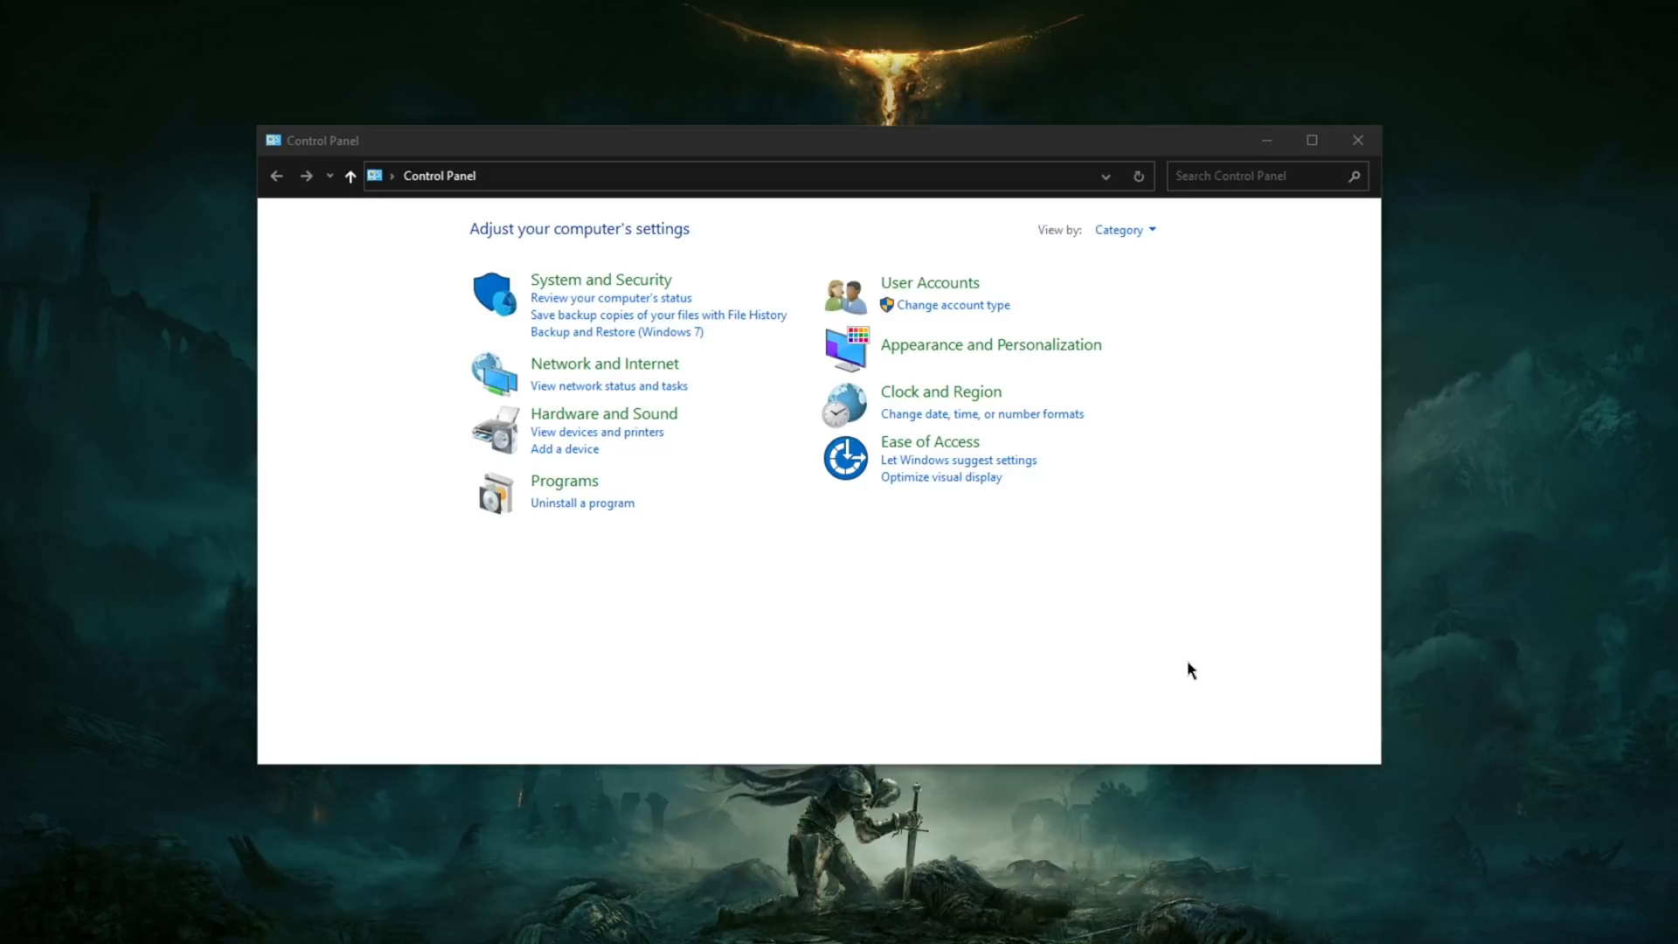
mouse_move(796, 690)
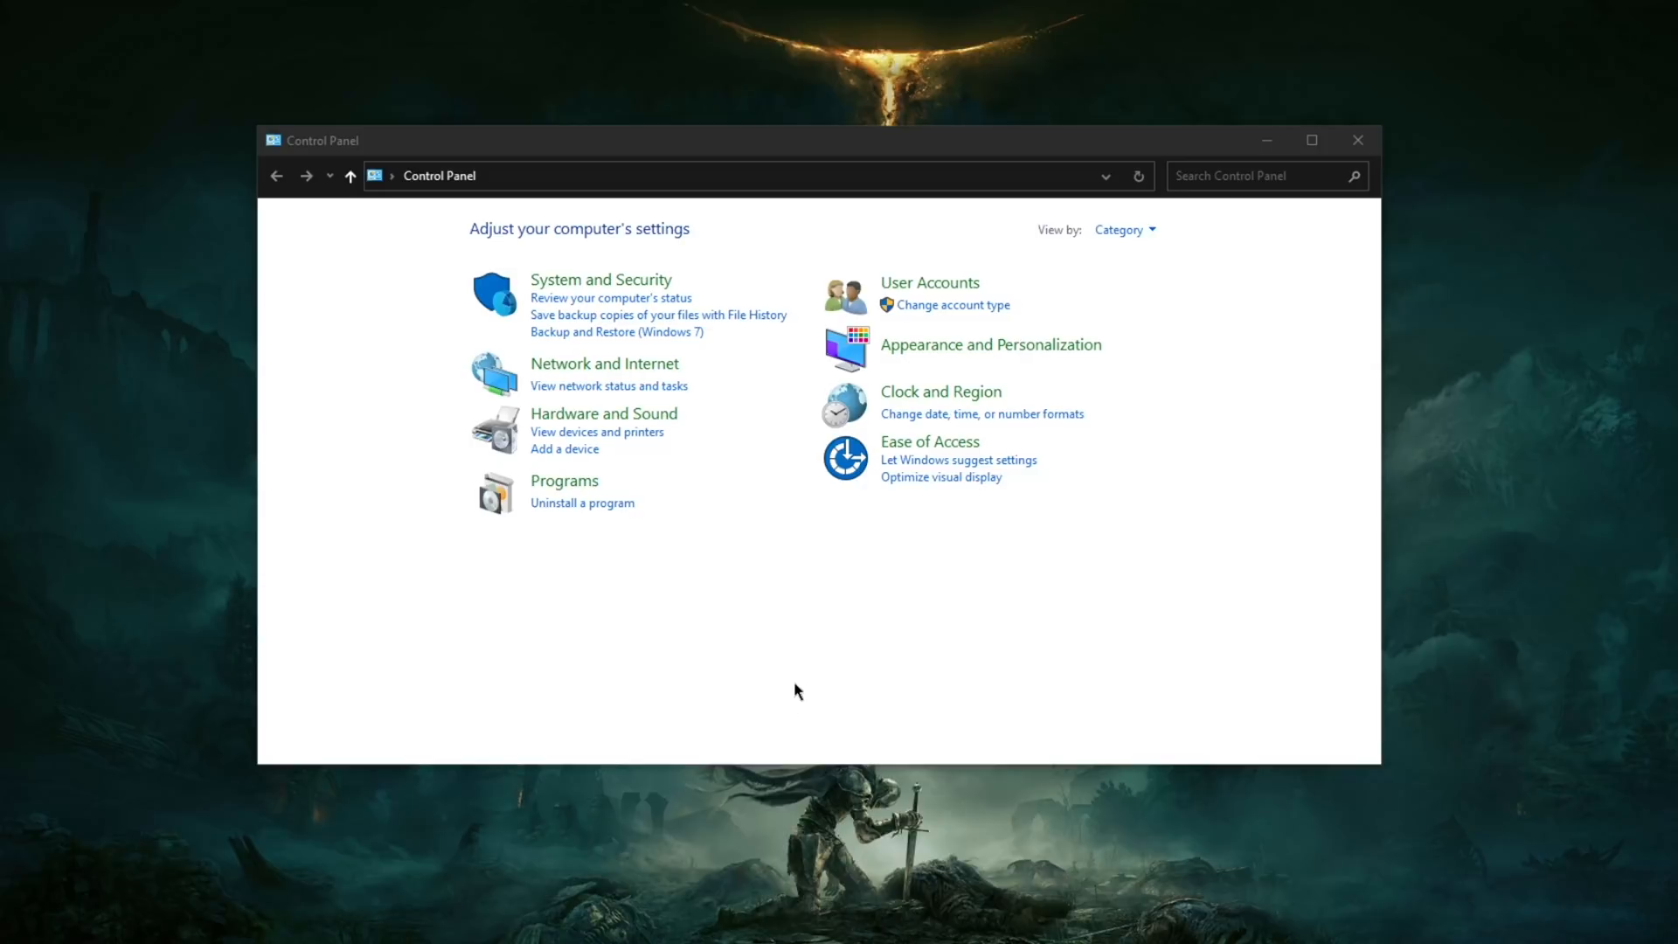
mouse_move(616, 267)
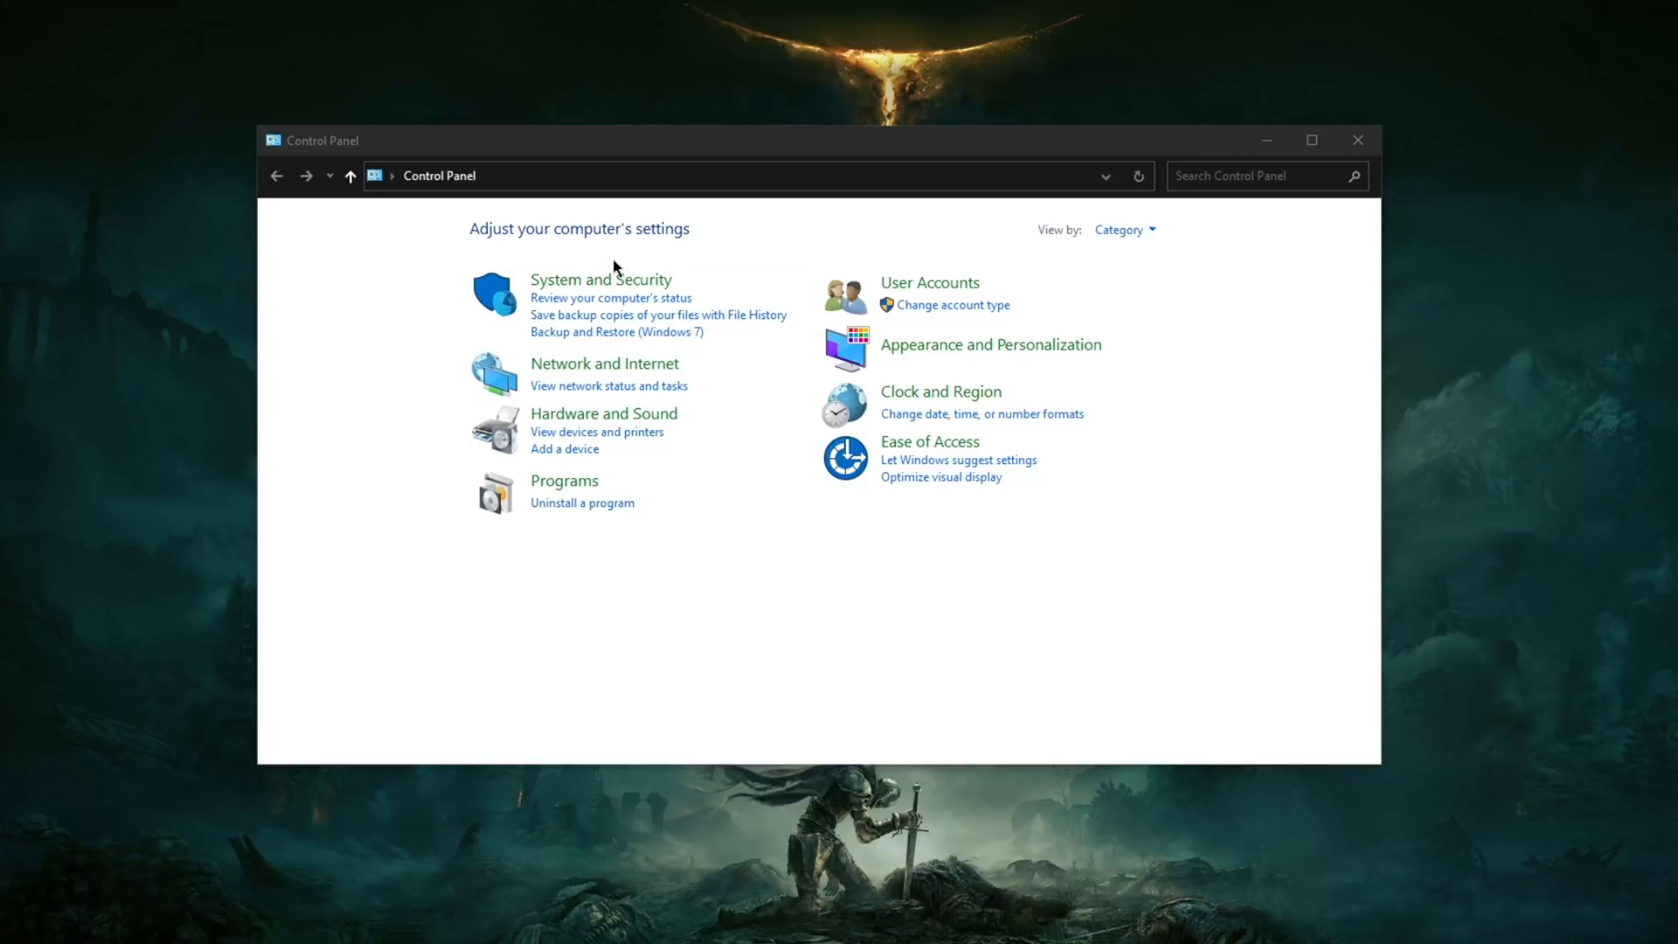
mouse_move(575, 374)
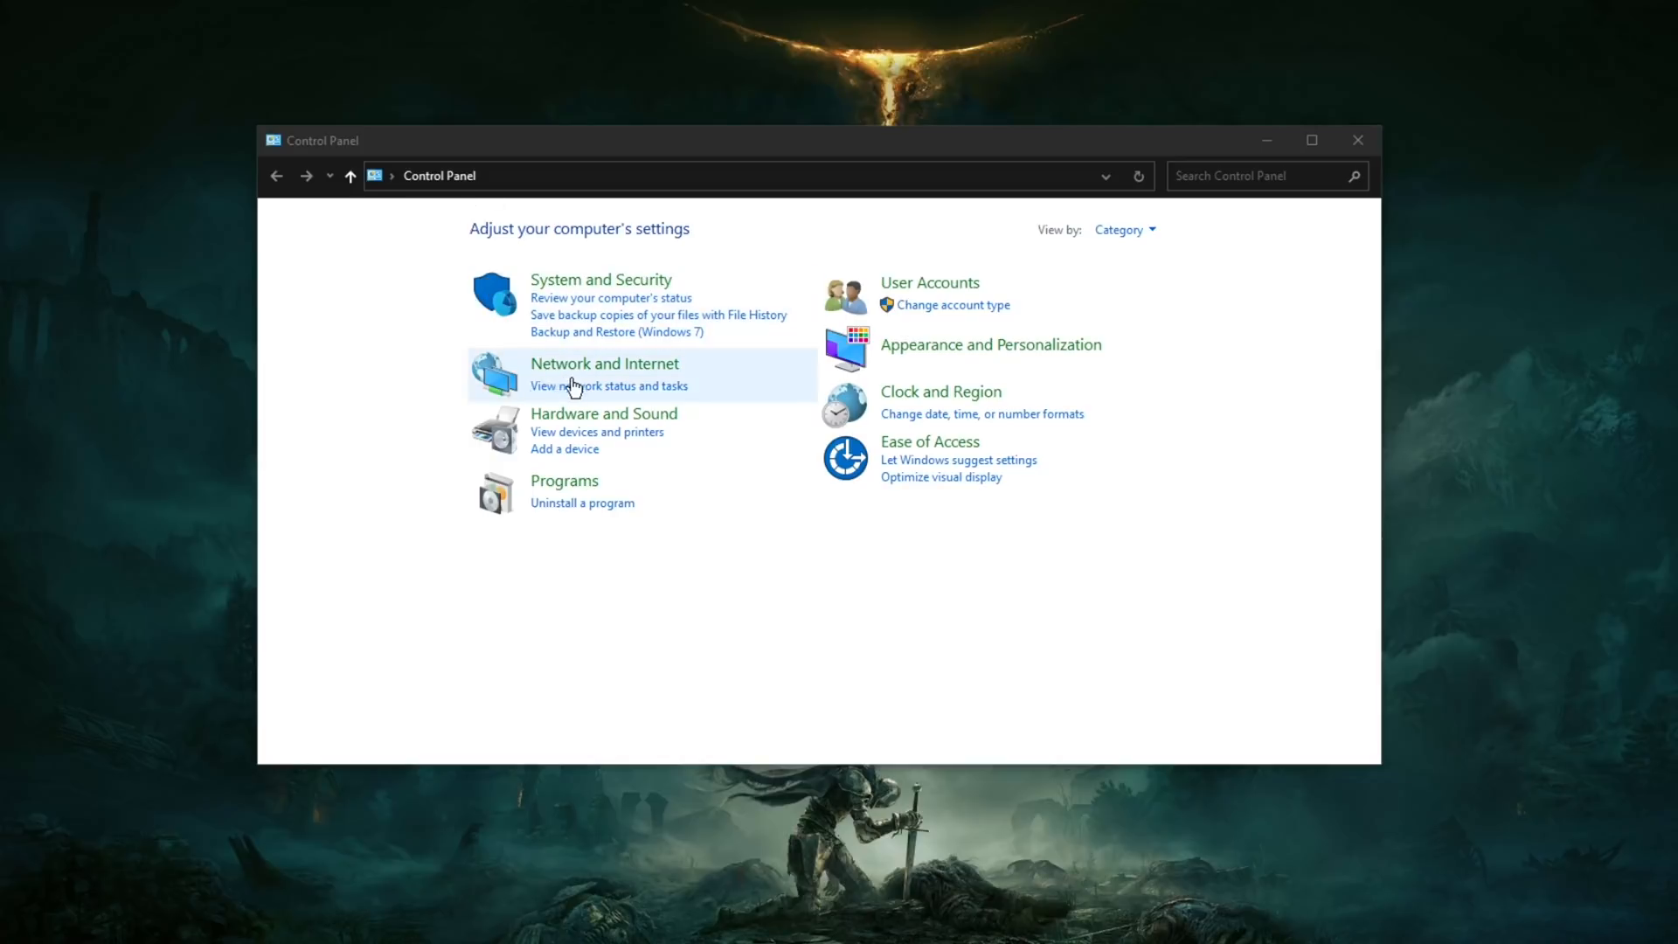
Step: Reach the Ethernet connection's IPv4 properties via Network and Sharing Center's adapter settings
click(603, 363)
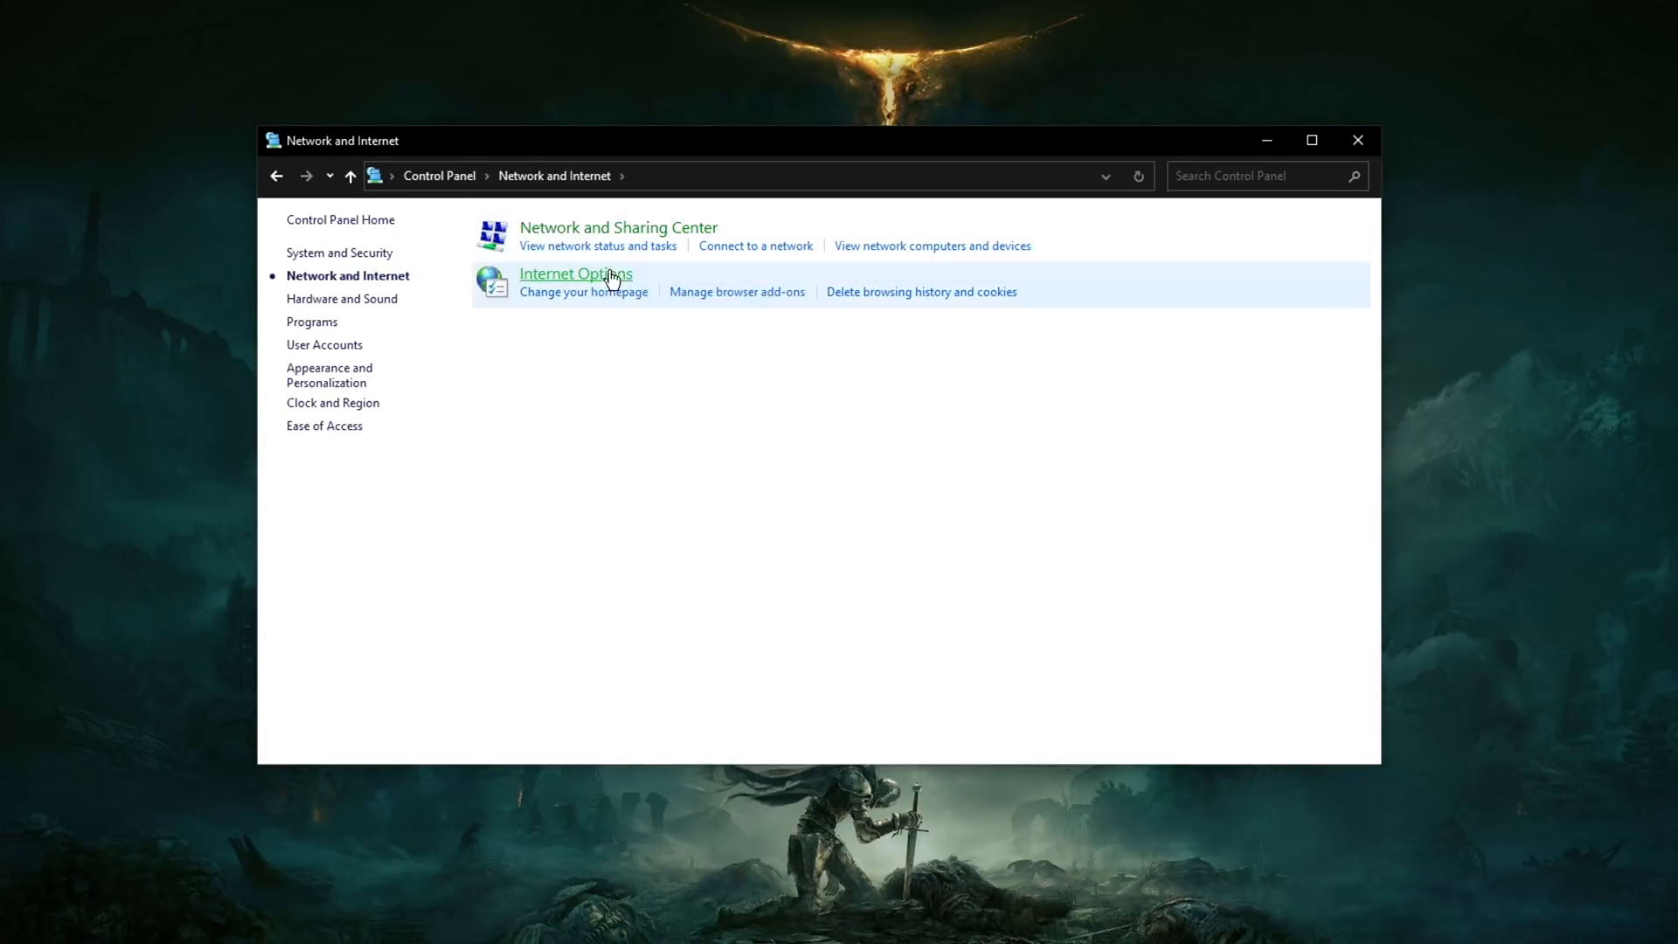
click(616, 227)
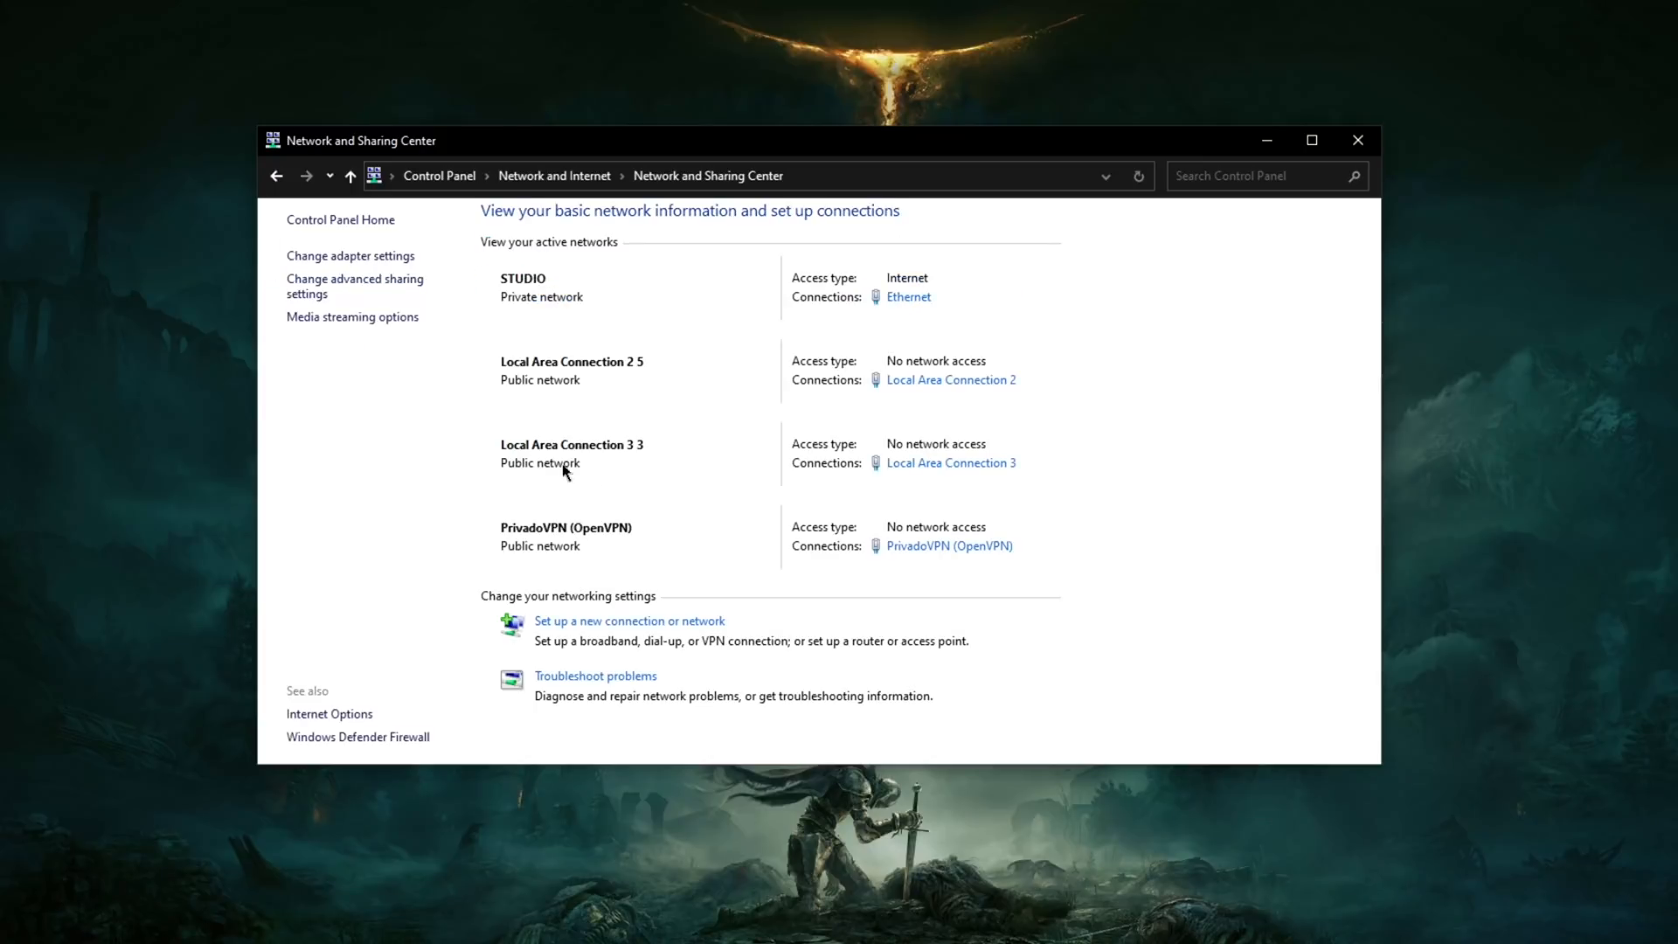
click(350, 255)
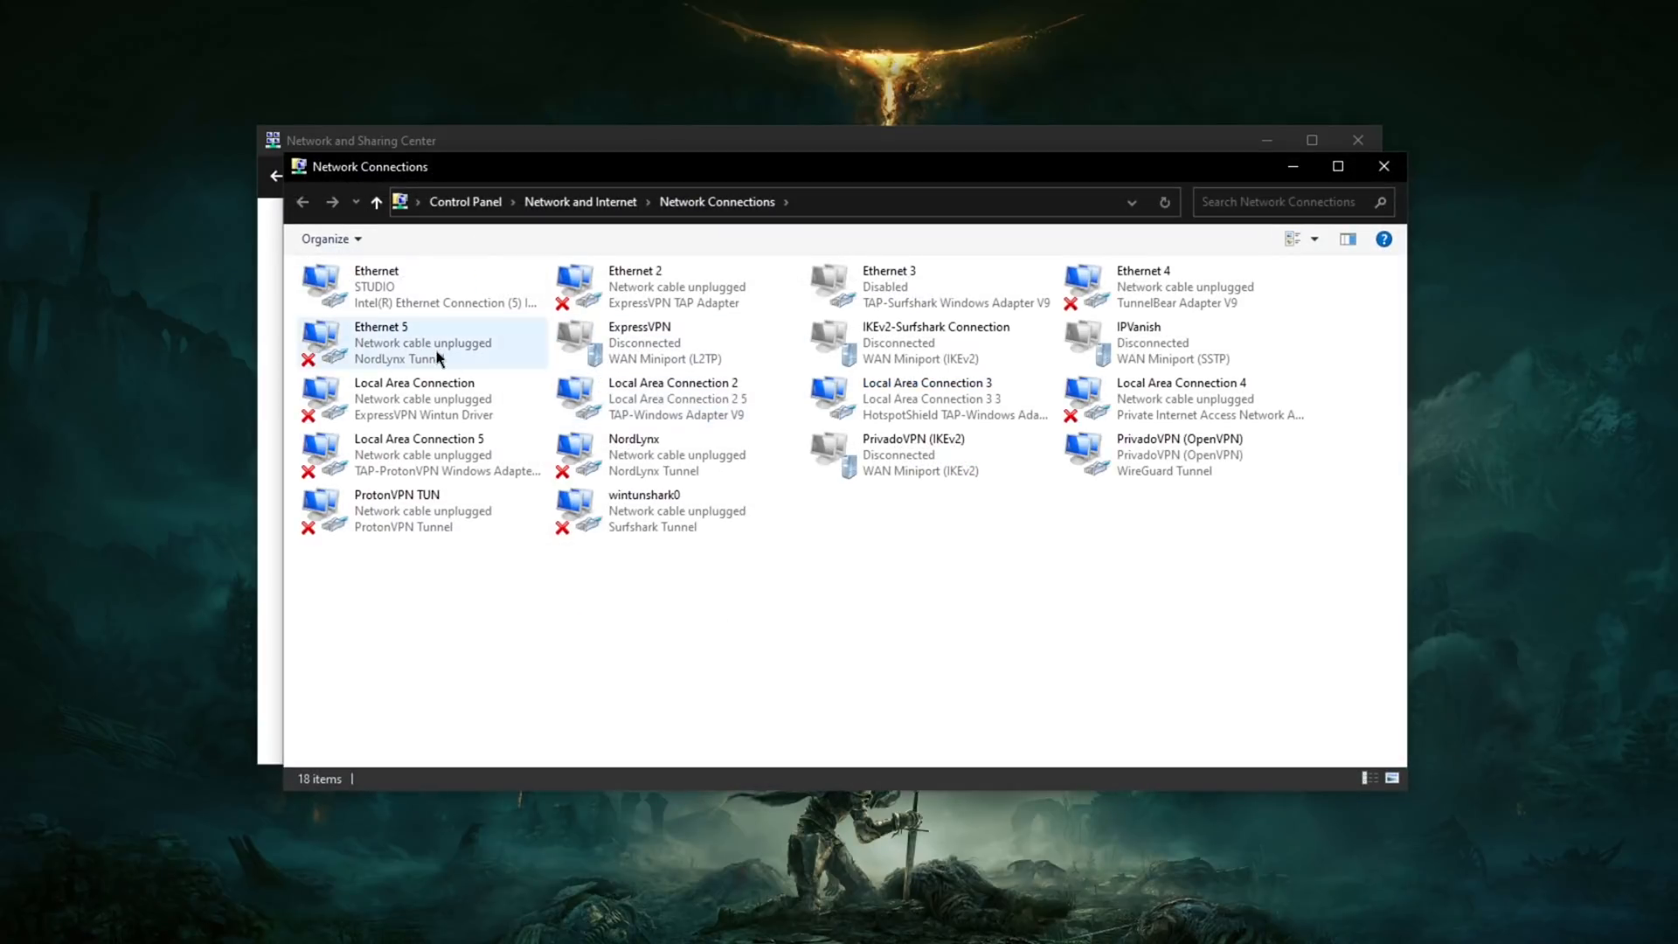
right_click(375, 285)
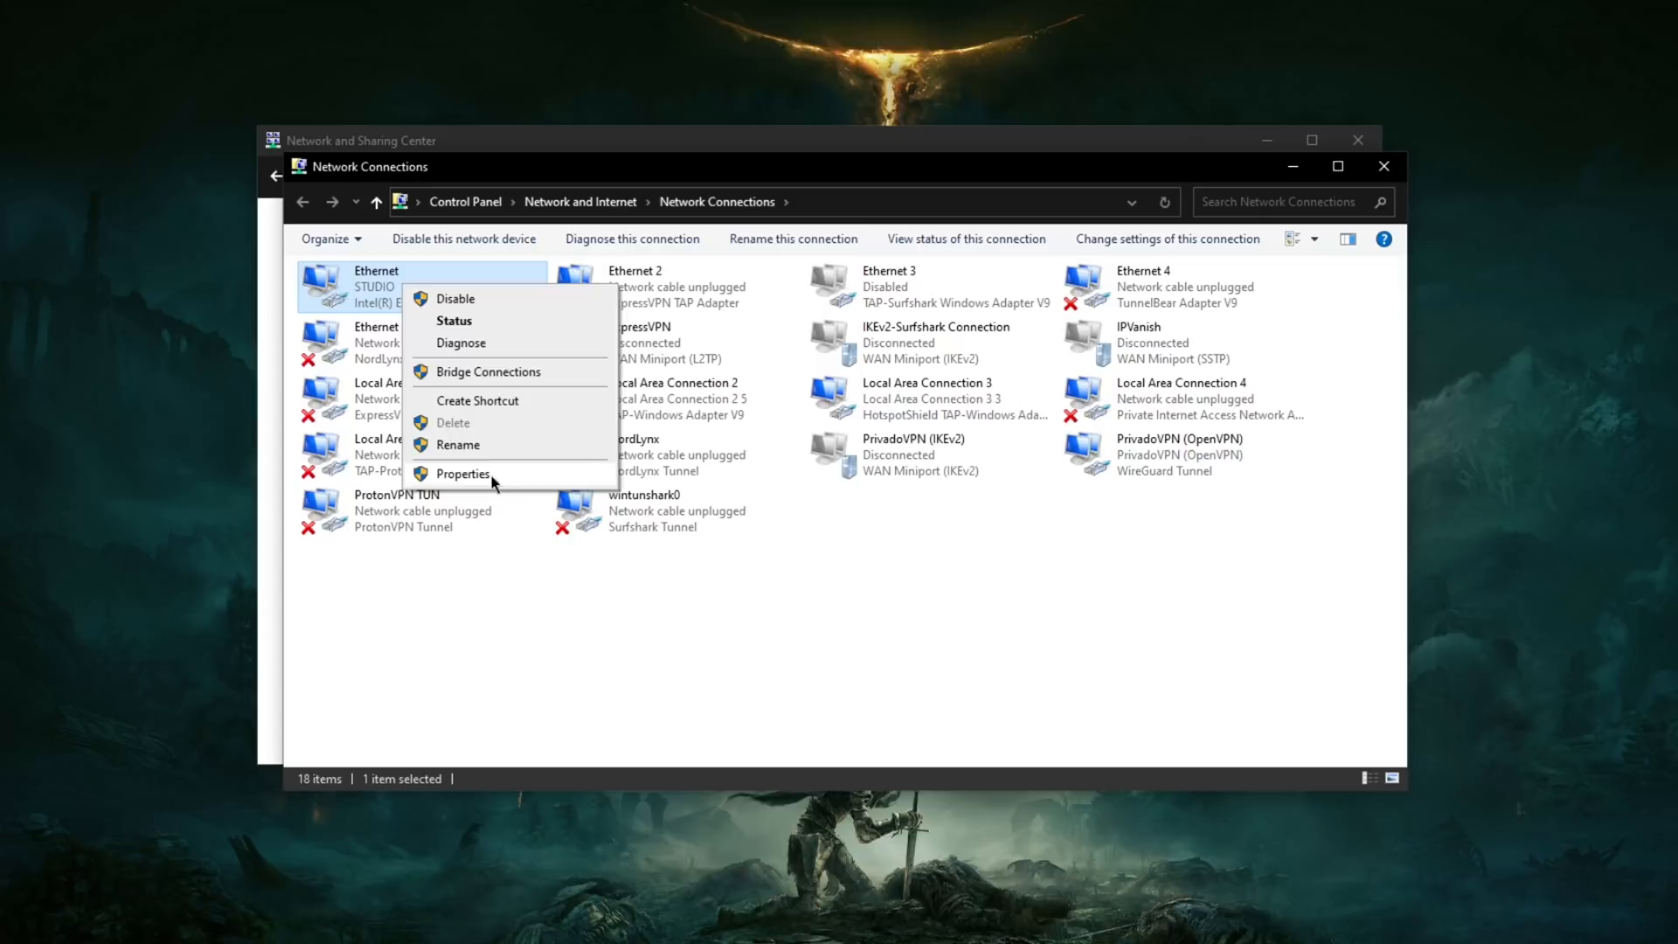
click(461, 473)
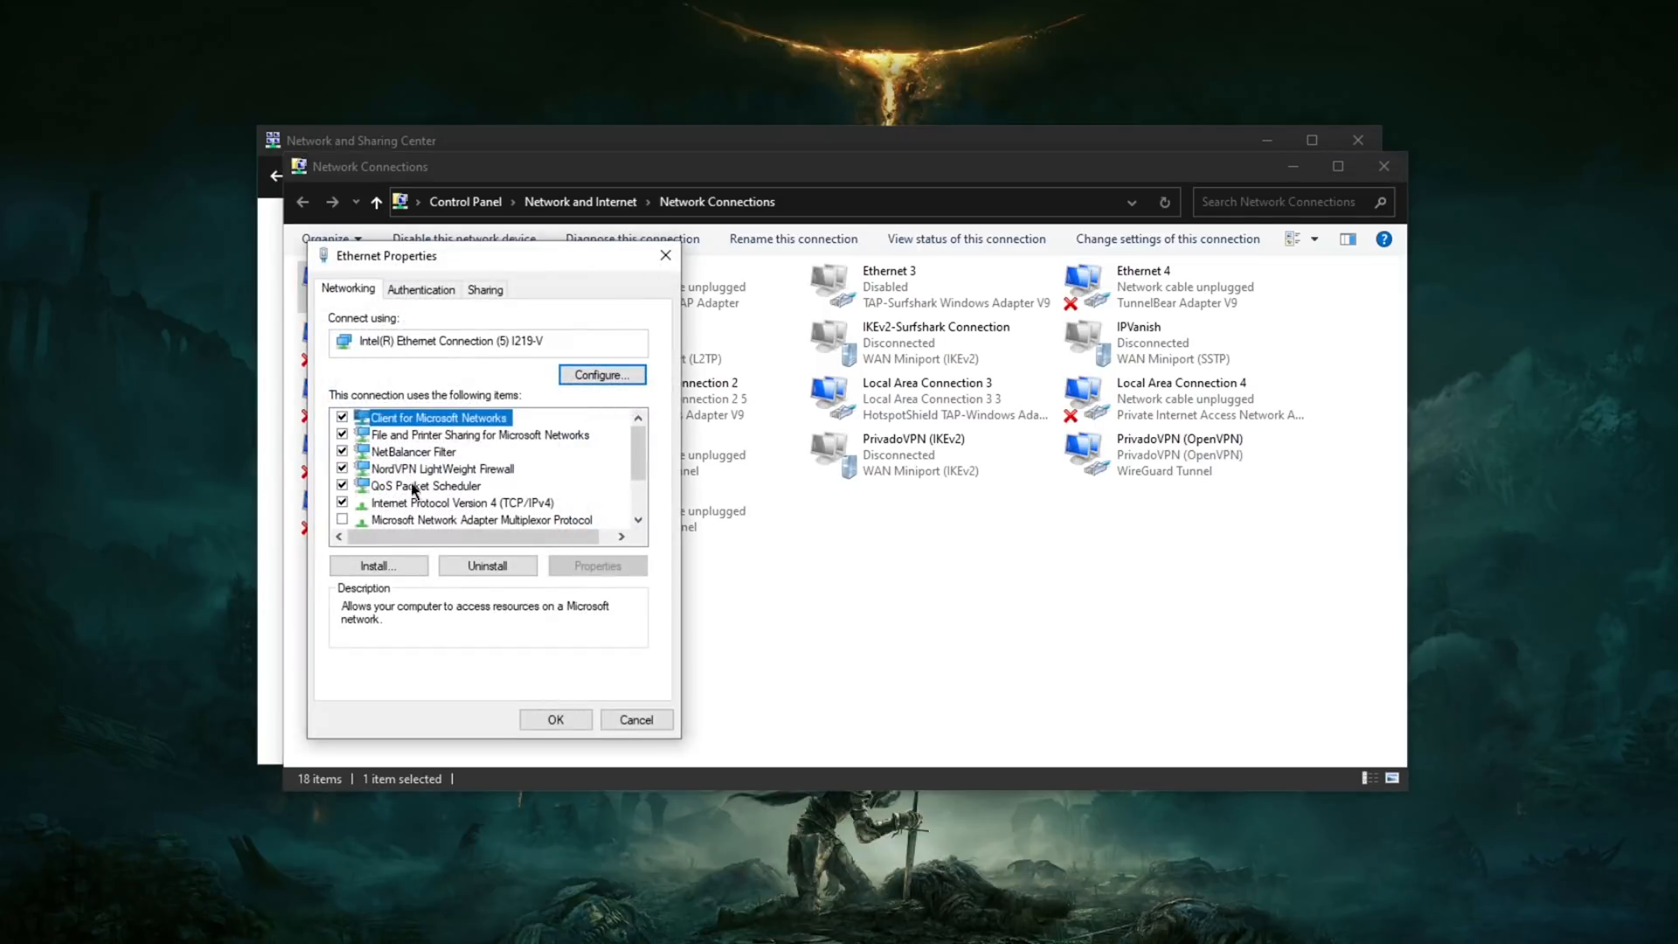
click(465, 501)
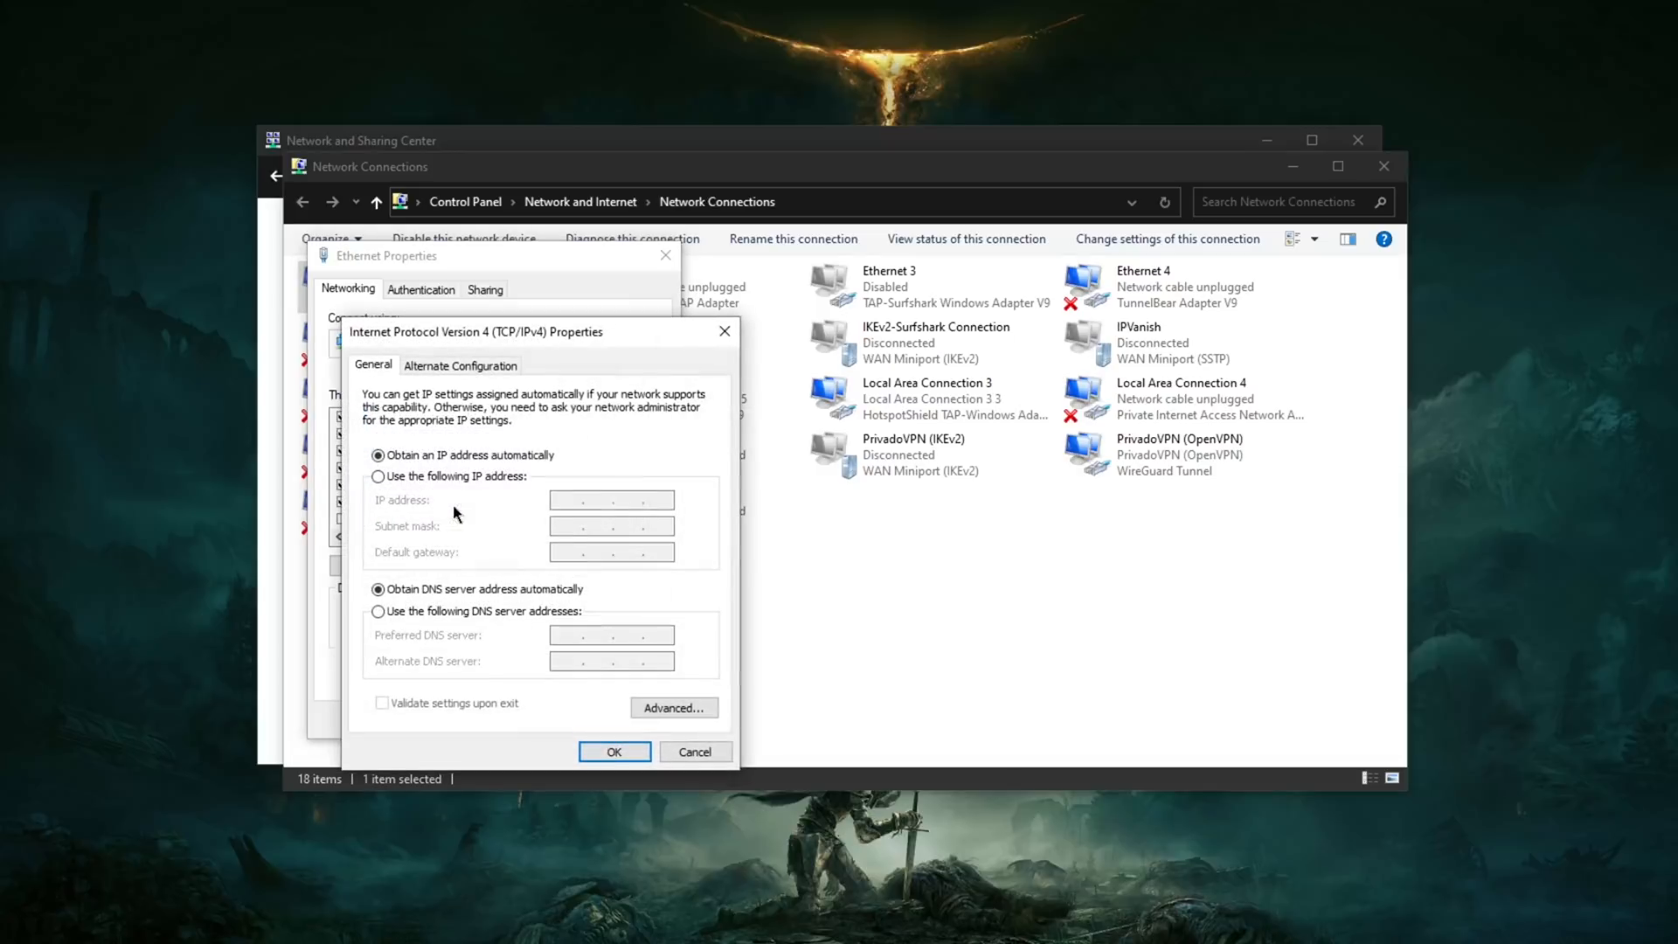
Step: Select manual IP entry, hit the missing-address warning, and close IPv4 settings without saving
click(377, 475)
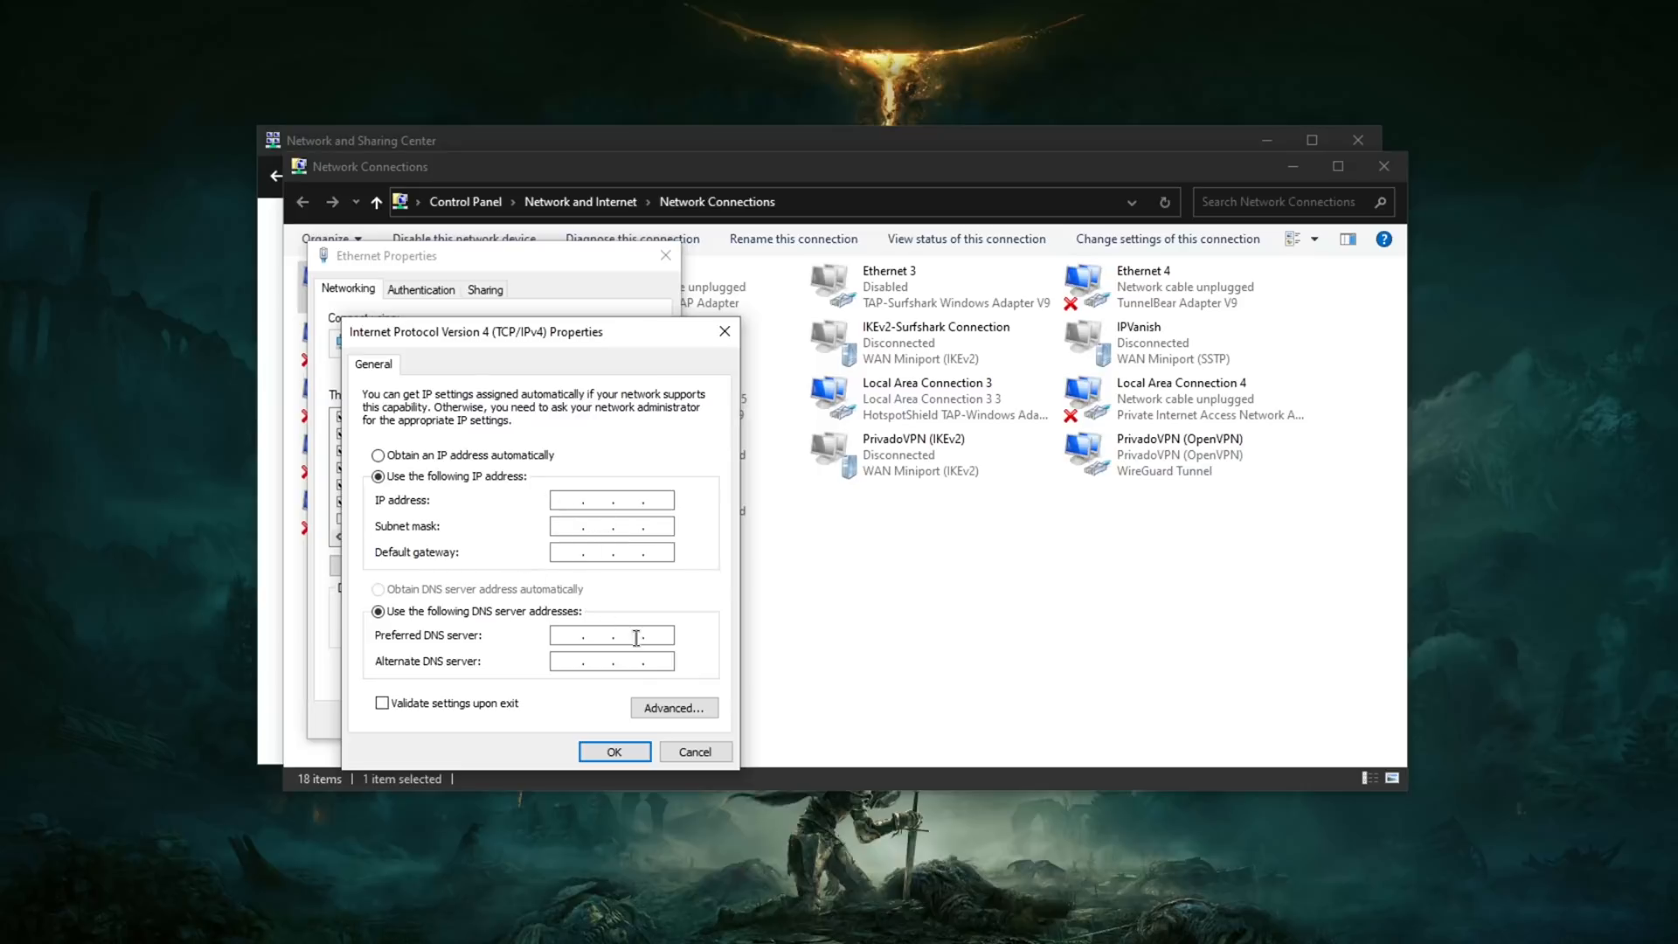
click(613, 750)
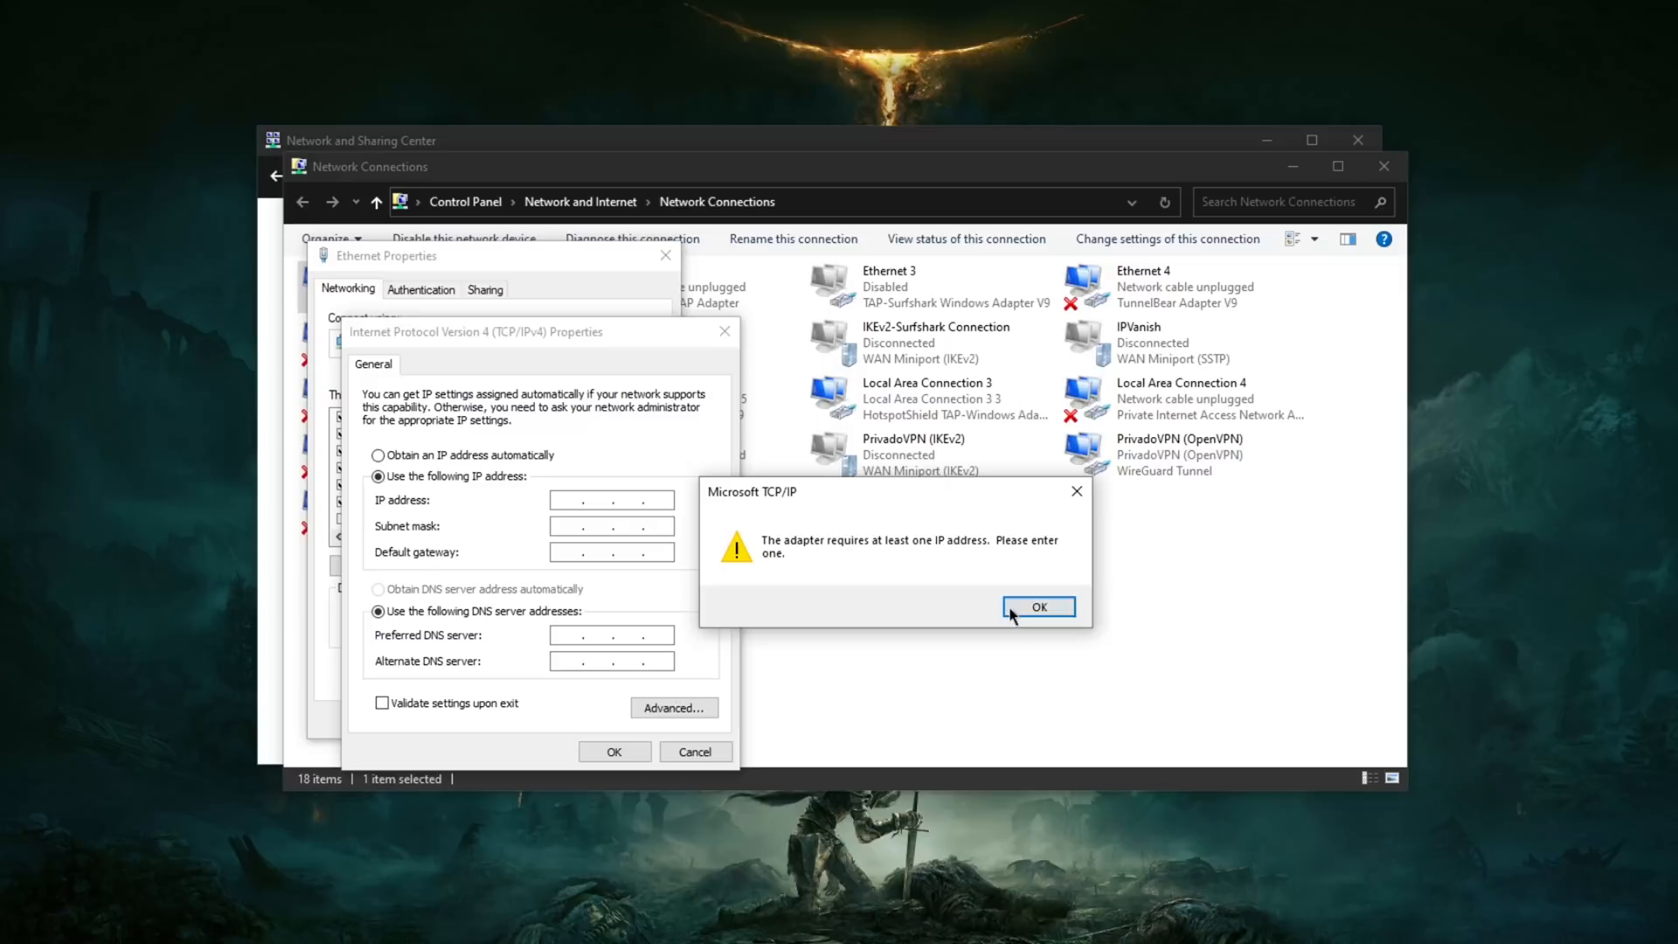
click(1037, 607)
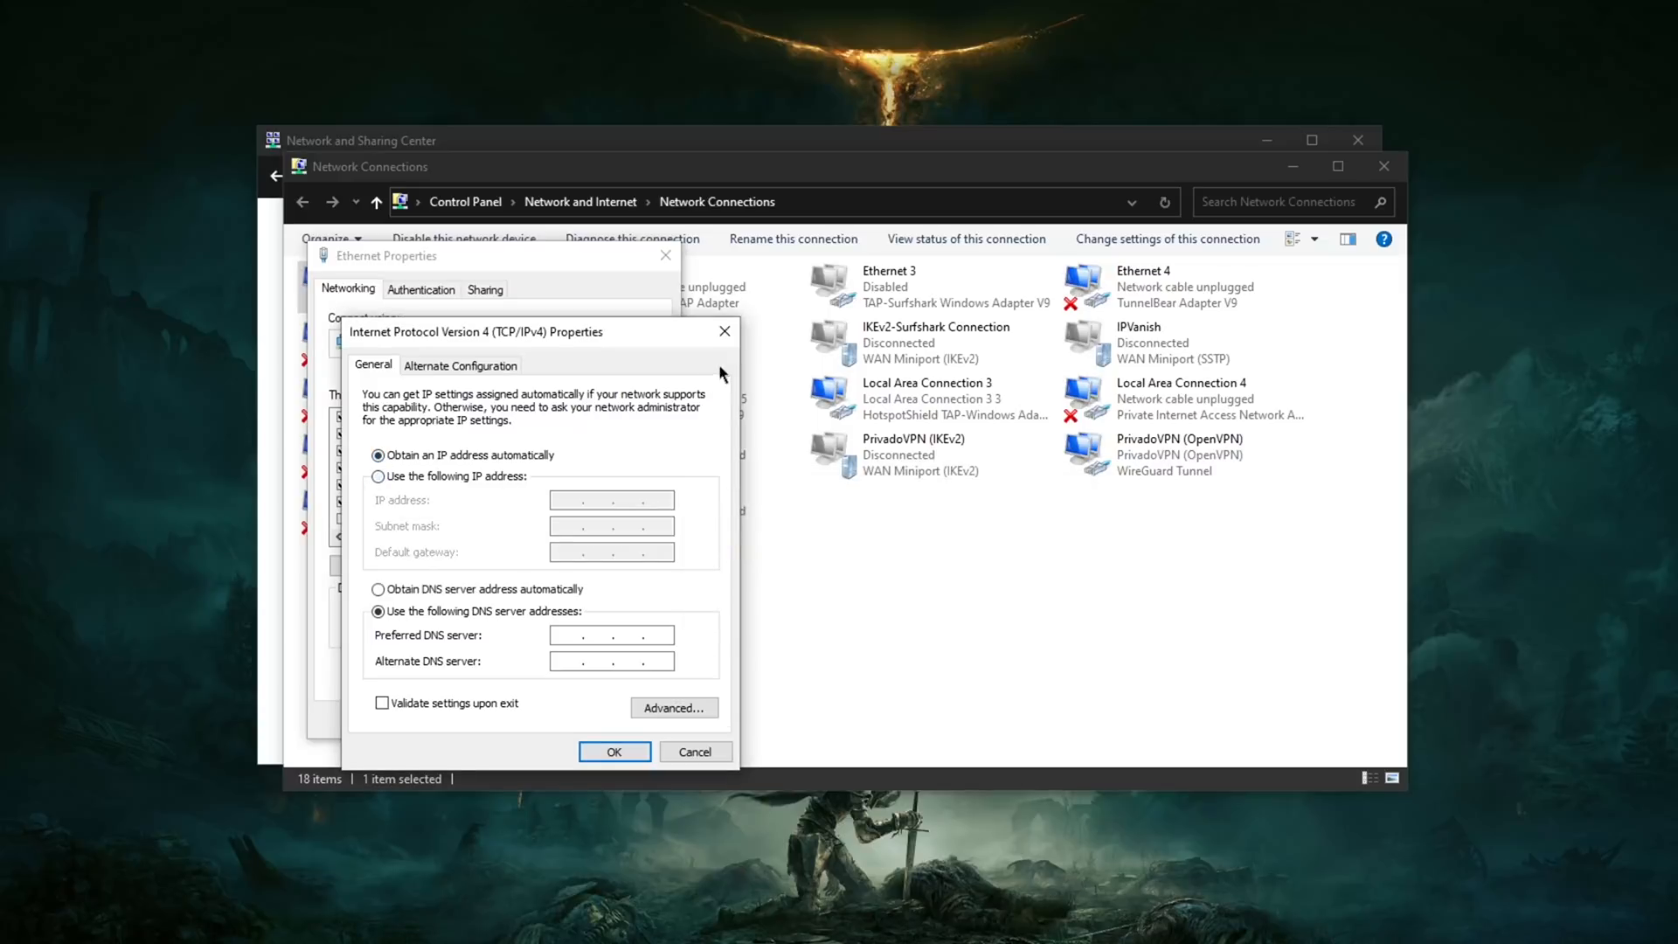
click(614, 750)
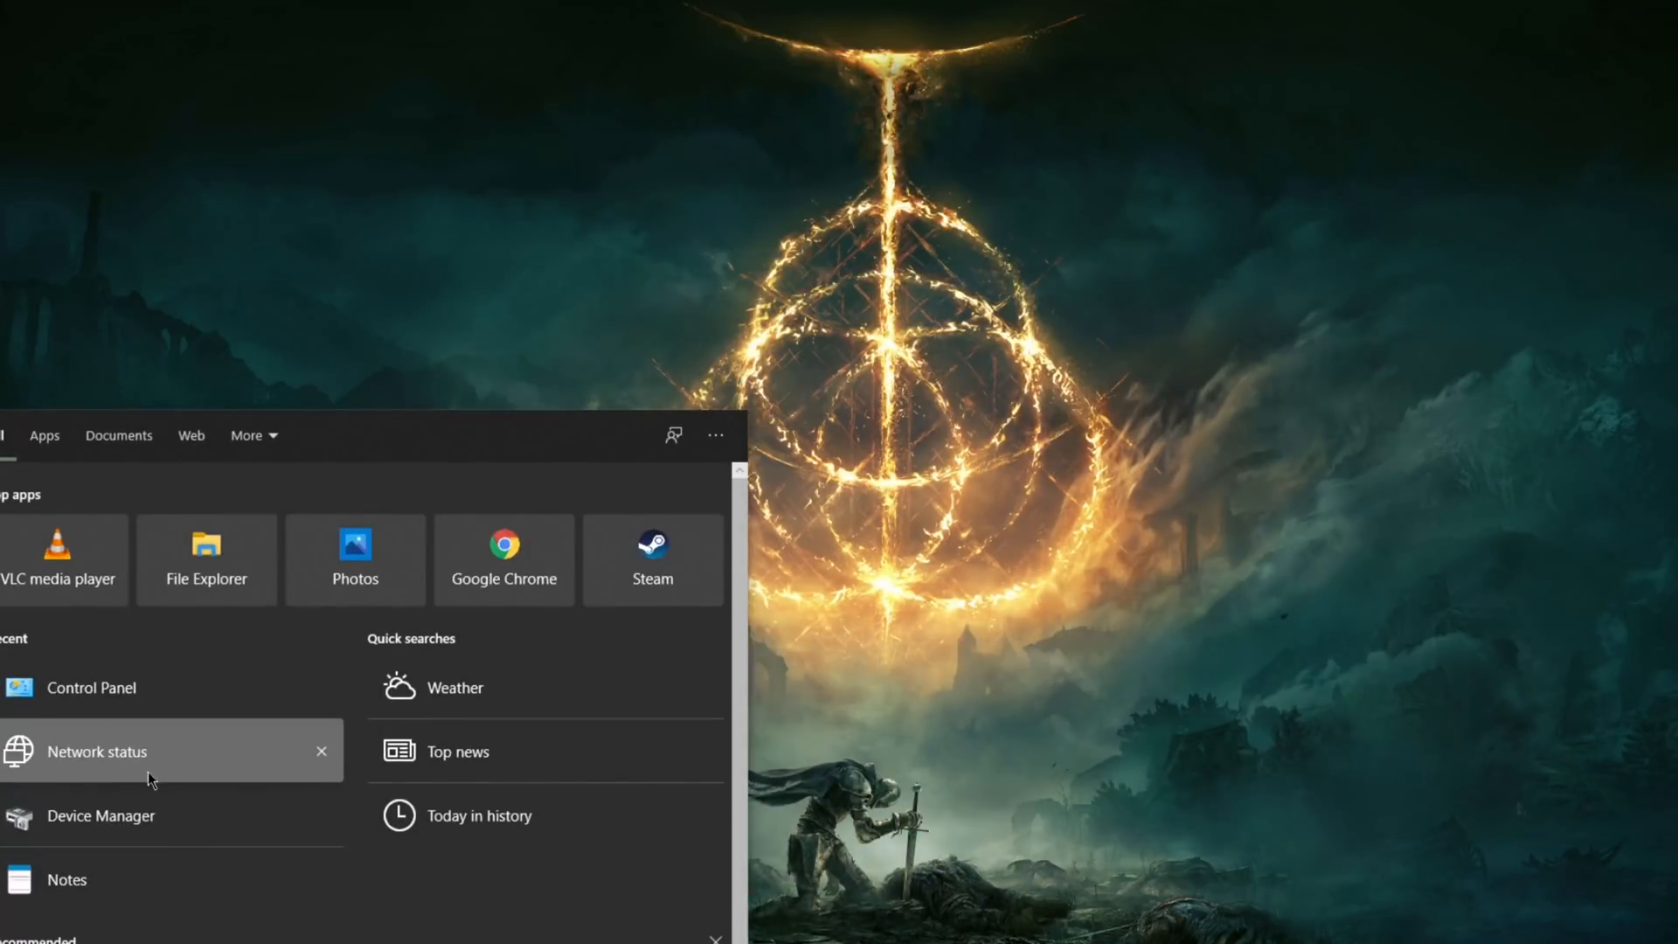
Step: View the manual proxy 150.109.32.166 port 80 on the Proxy page and leave it toggled off
click(96, 751)
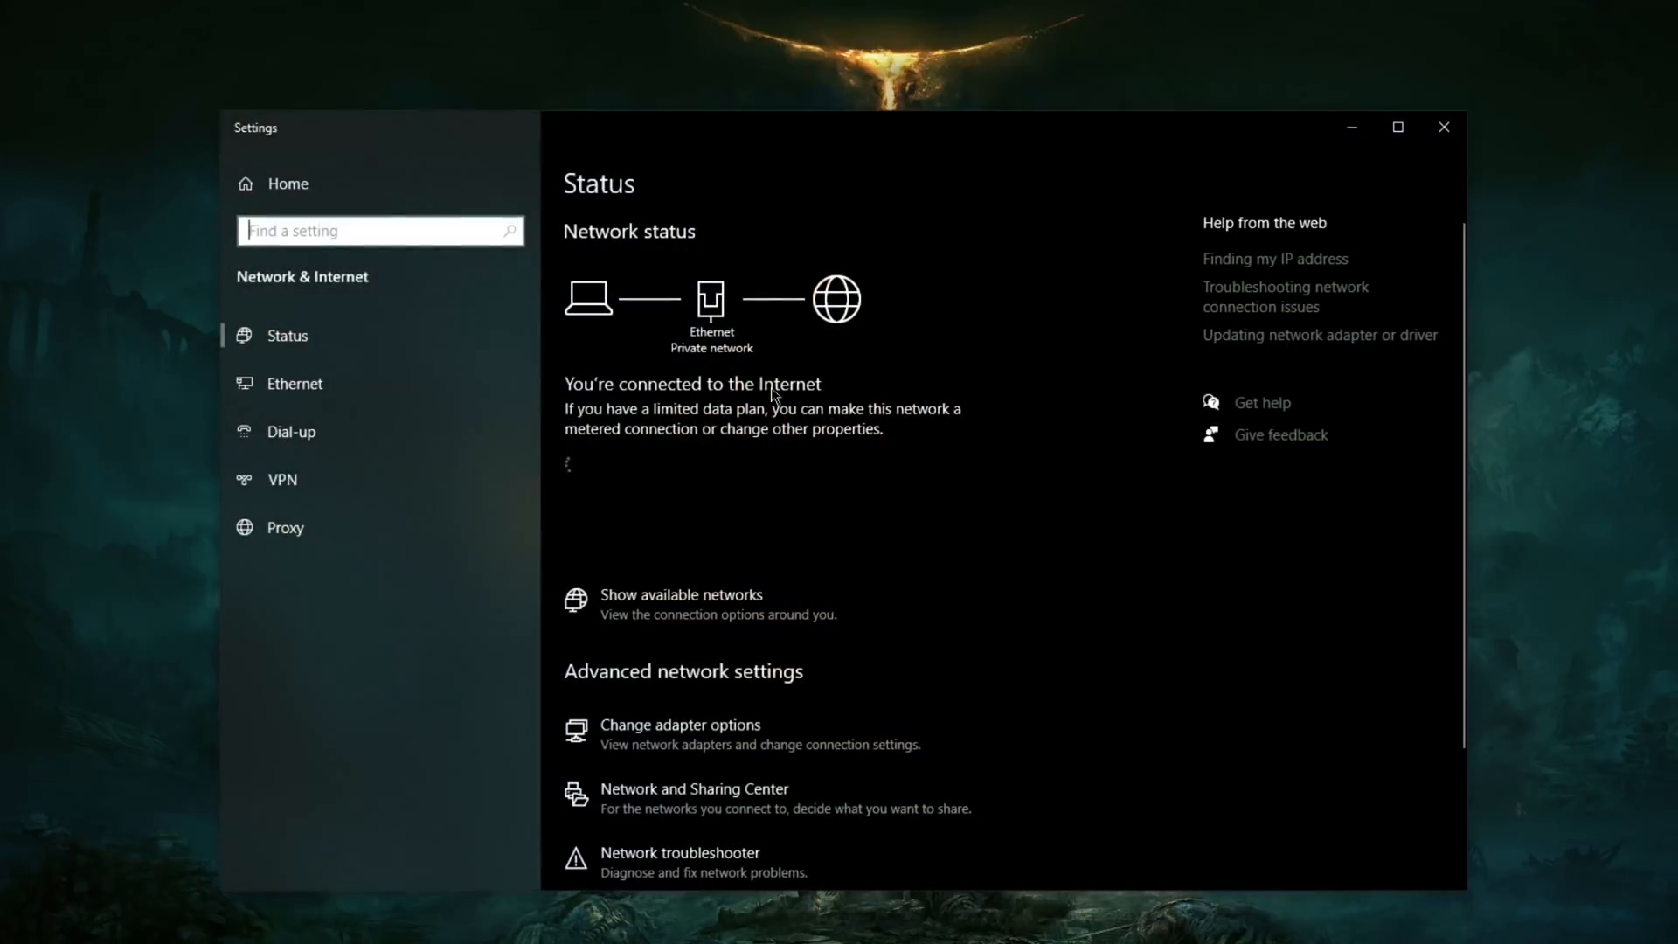
click(285, 526)
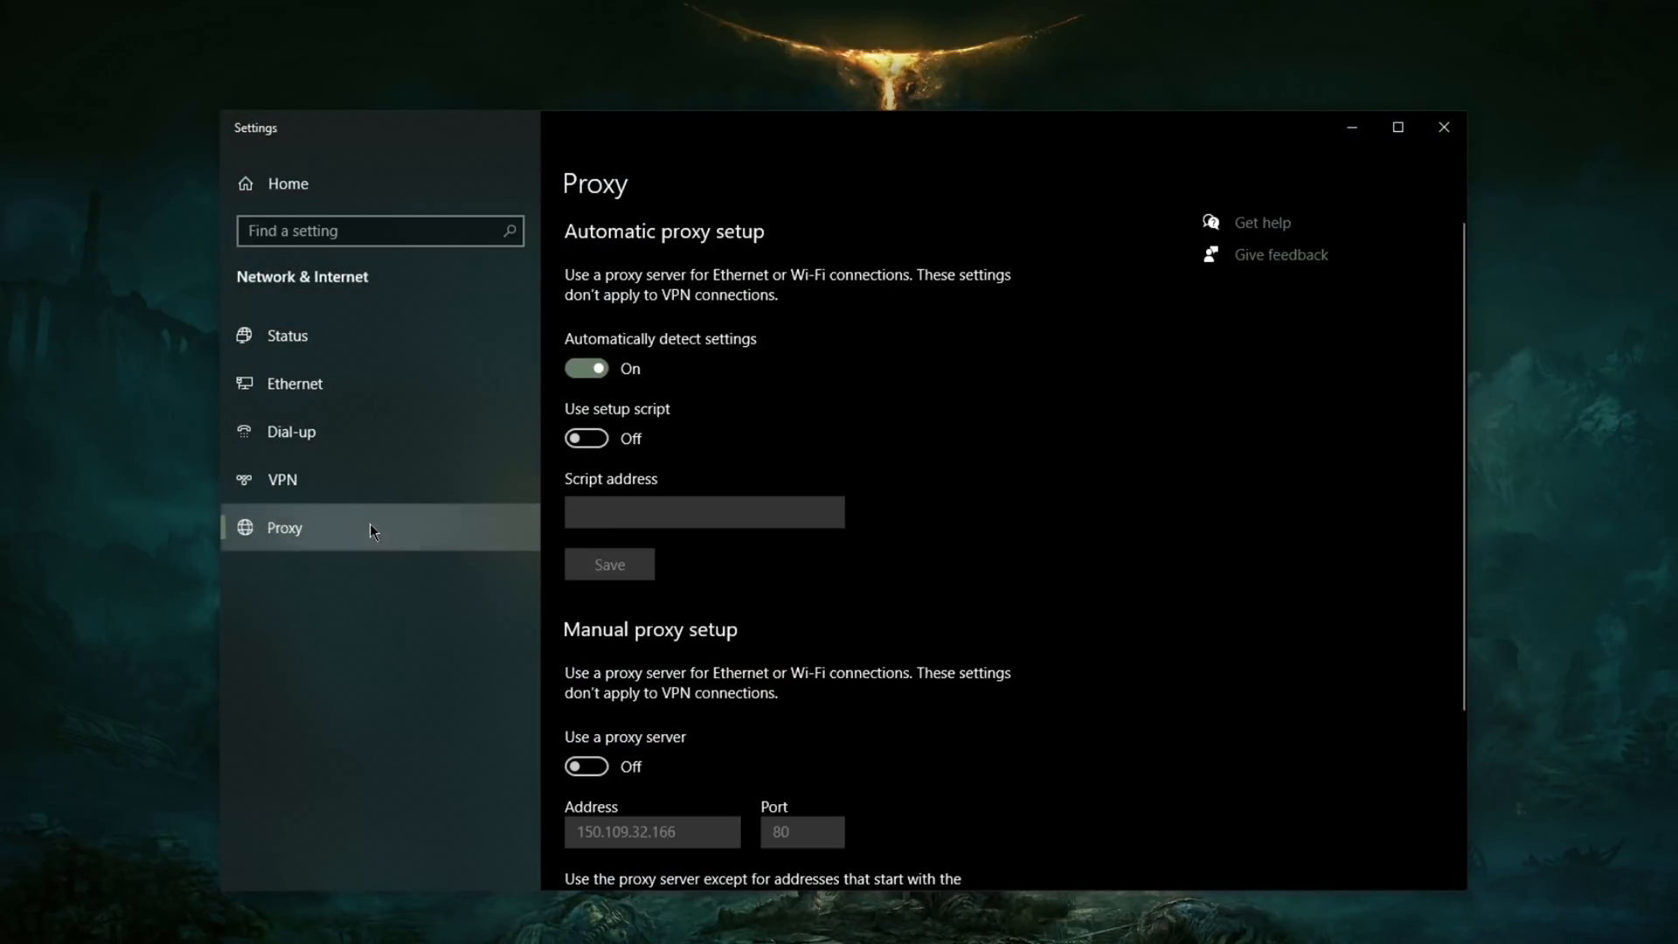
mouse_move(760, 551)
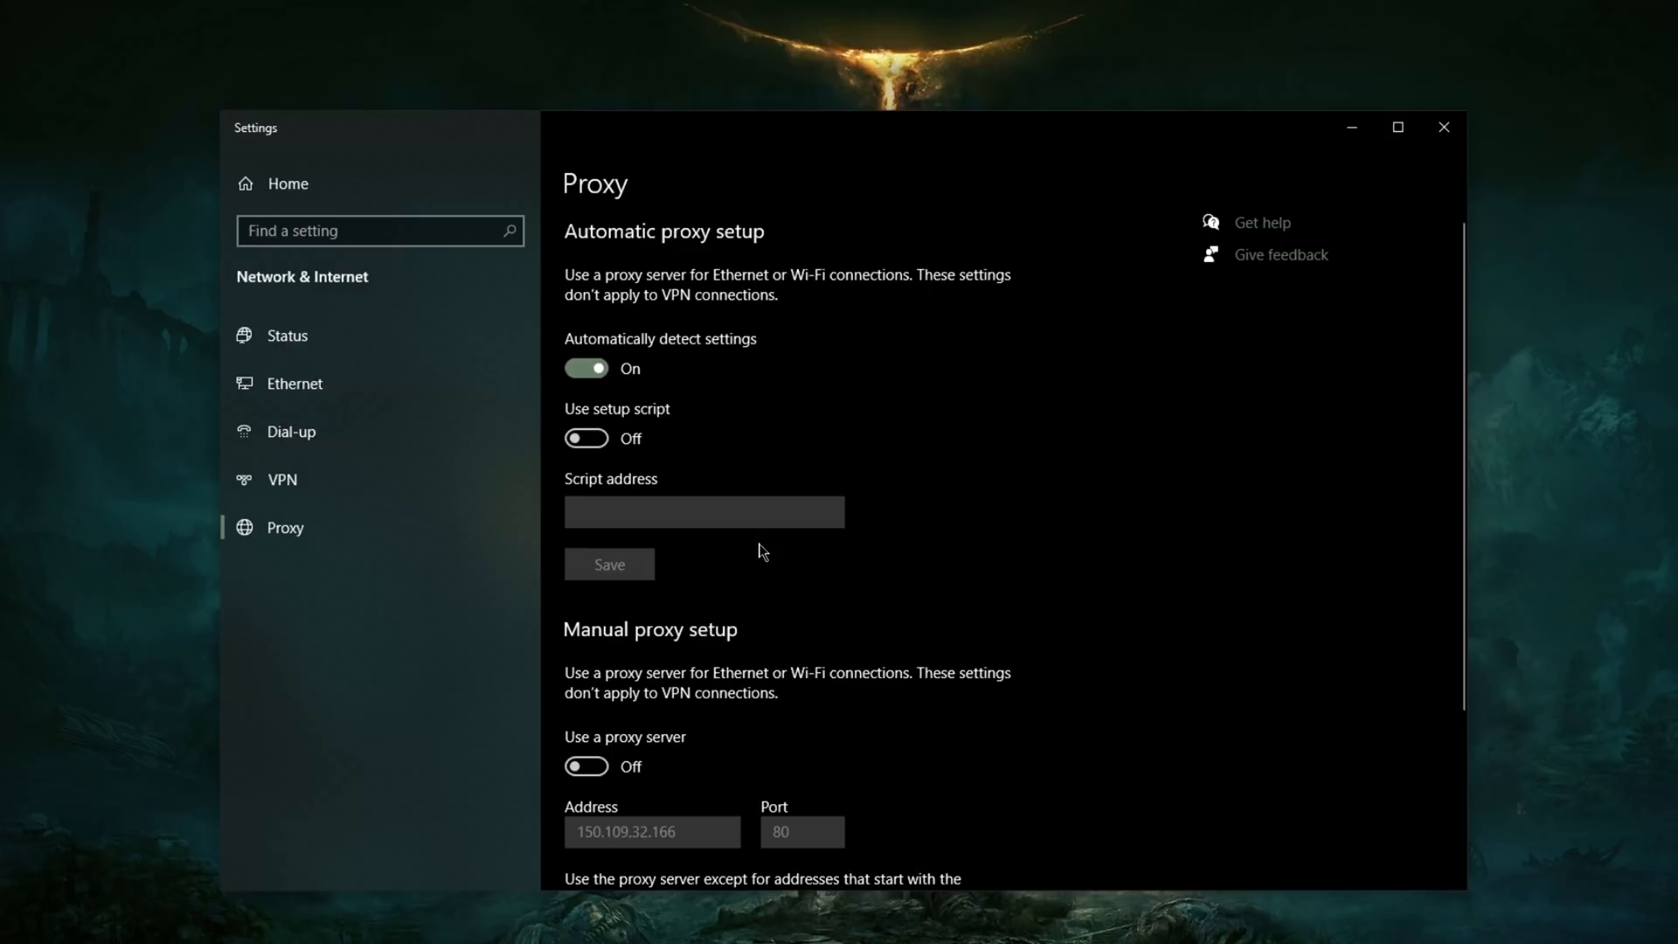
scroll(down, 3)
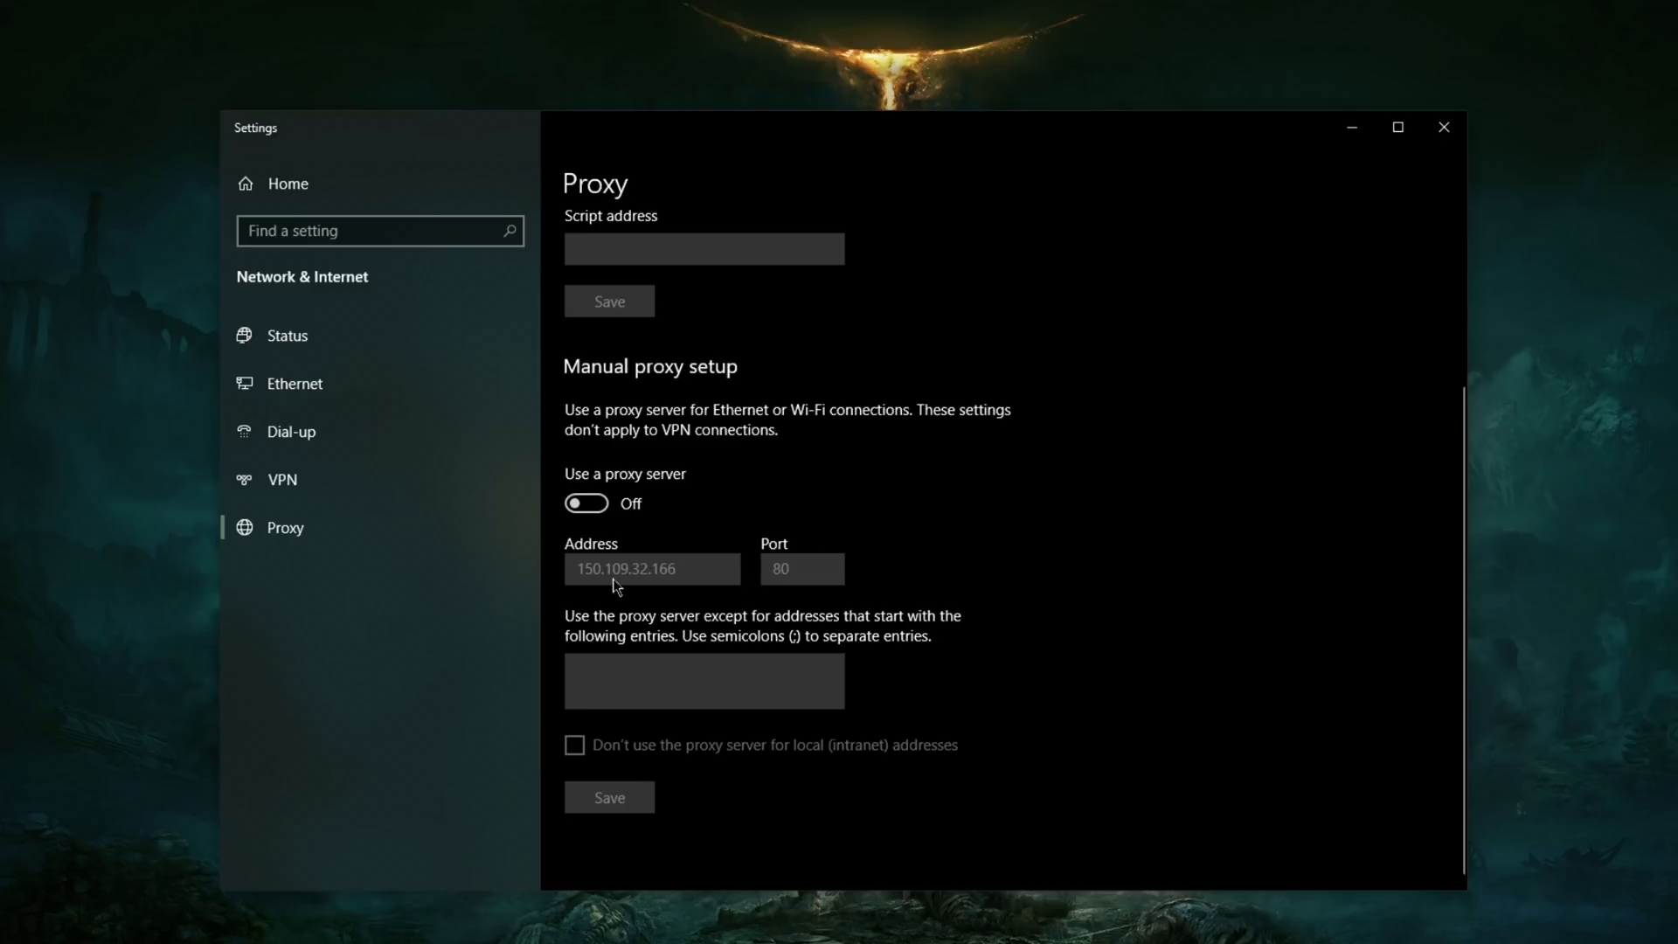
click(585, 504)
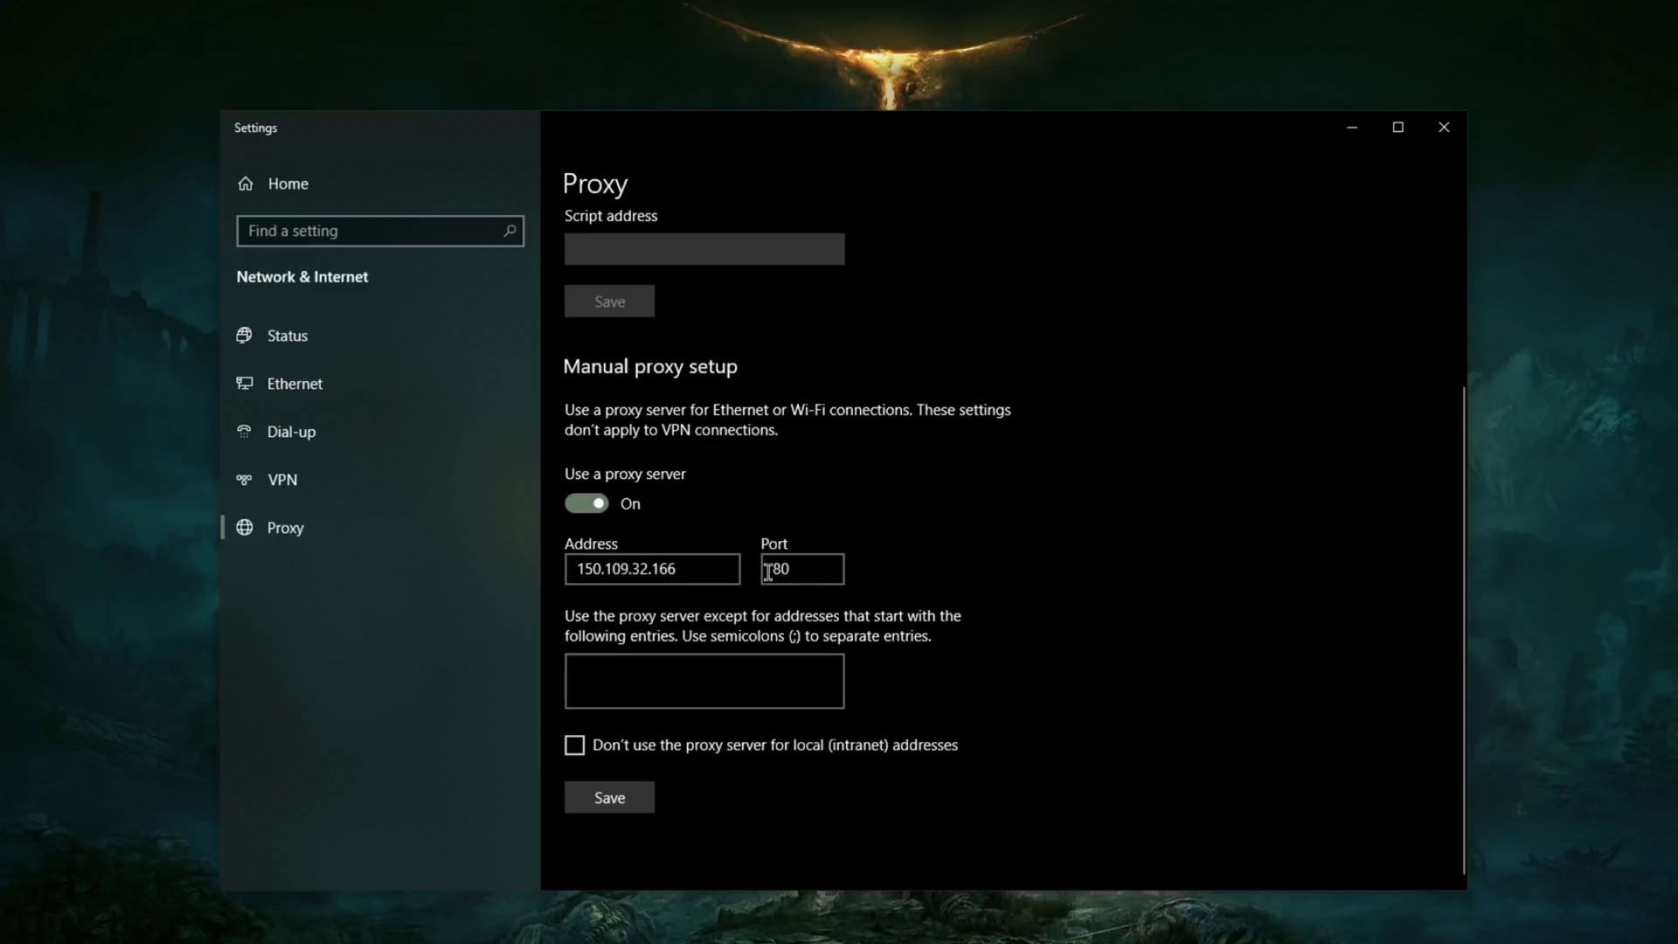
click(587, 503)
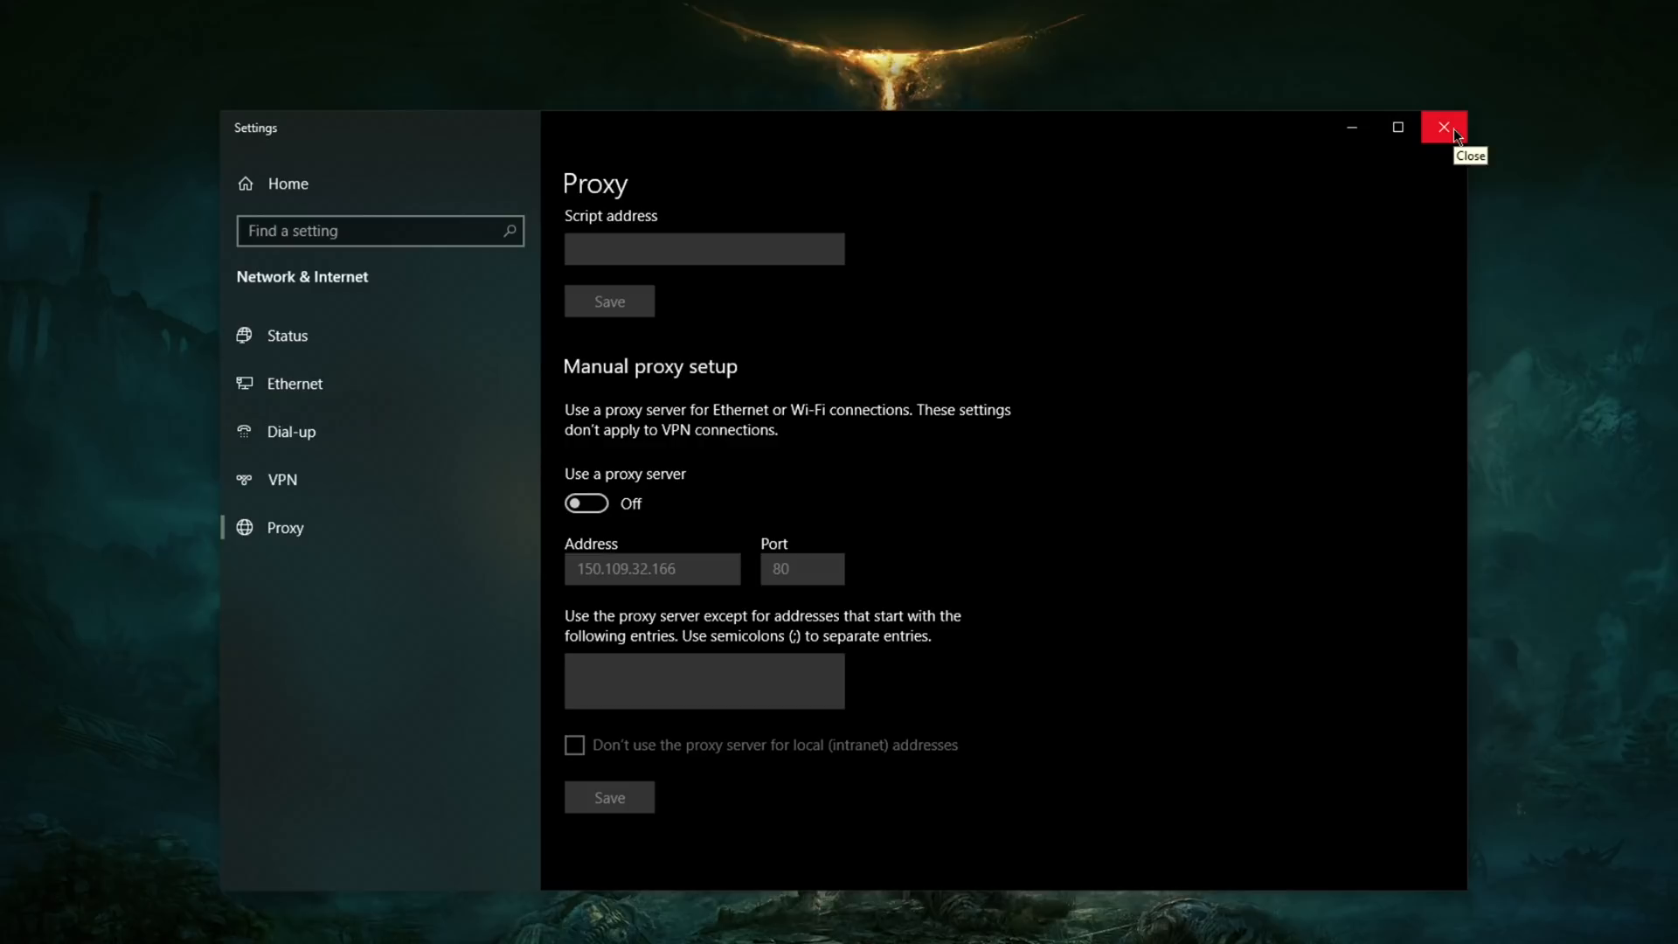
mouse_move(1443, 126)
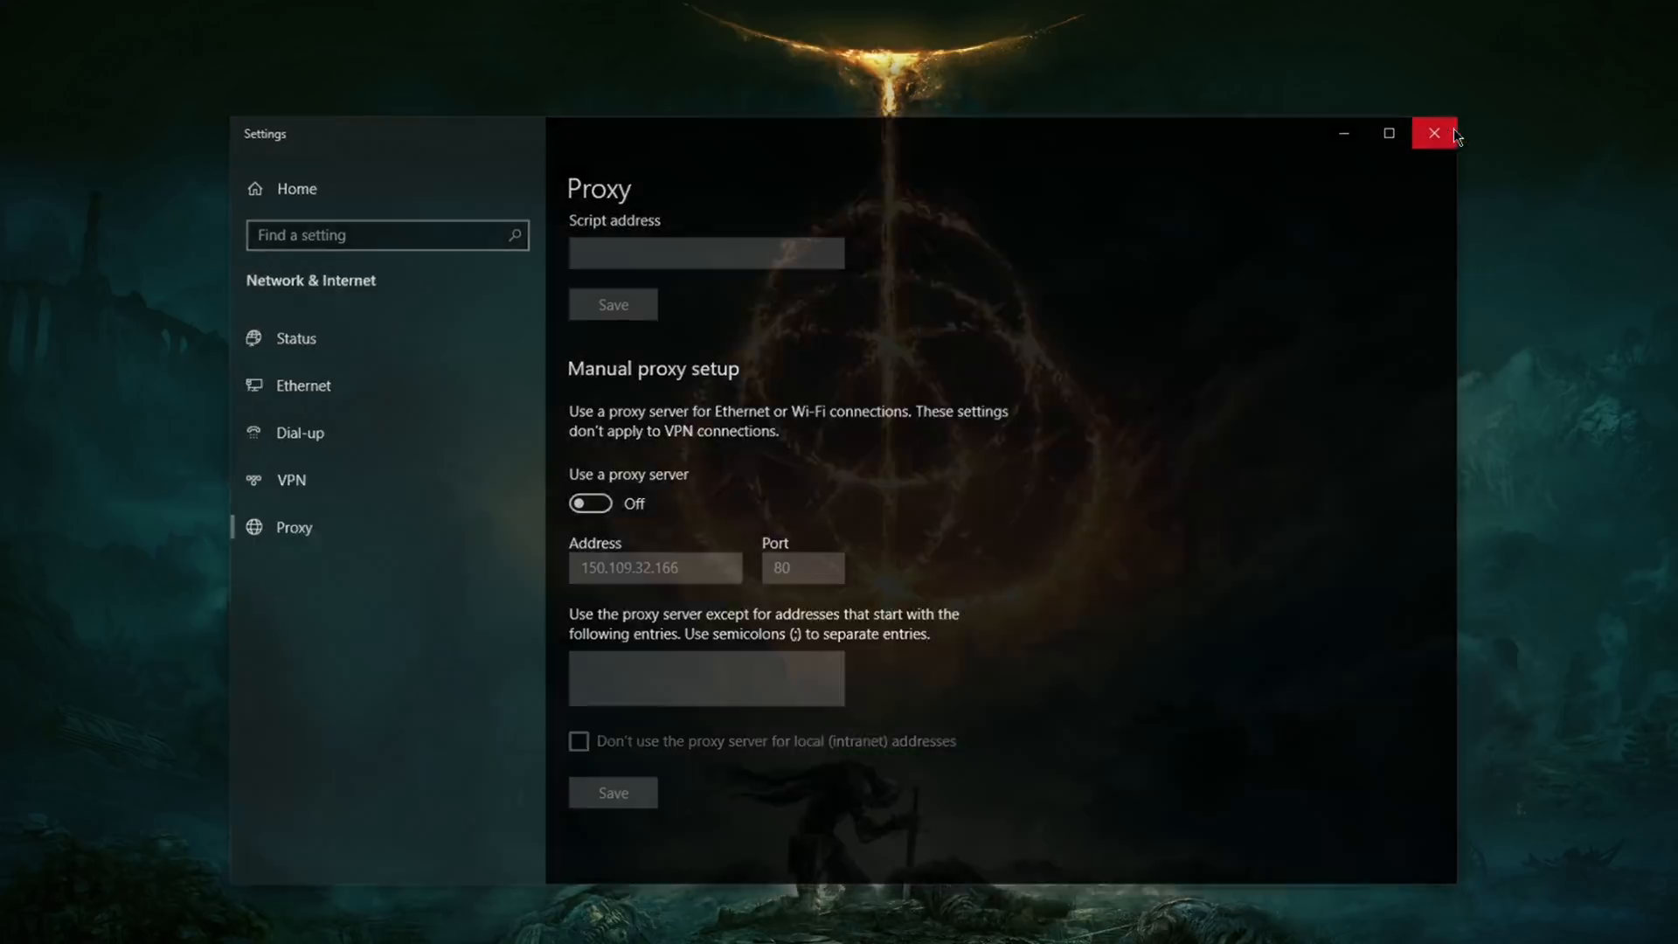
Step: Close Settings and pan NordVPN's server map over Europe and Africa without connecting
click(1433, 132)
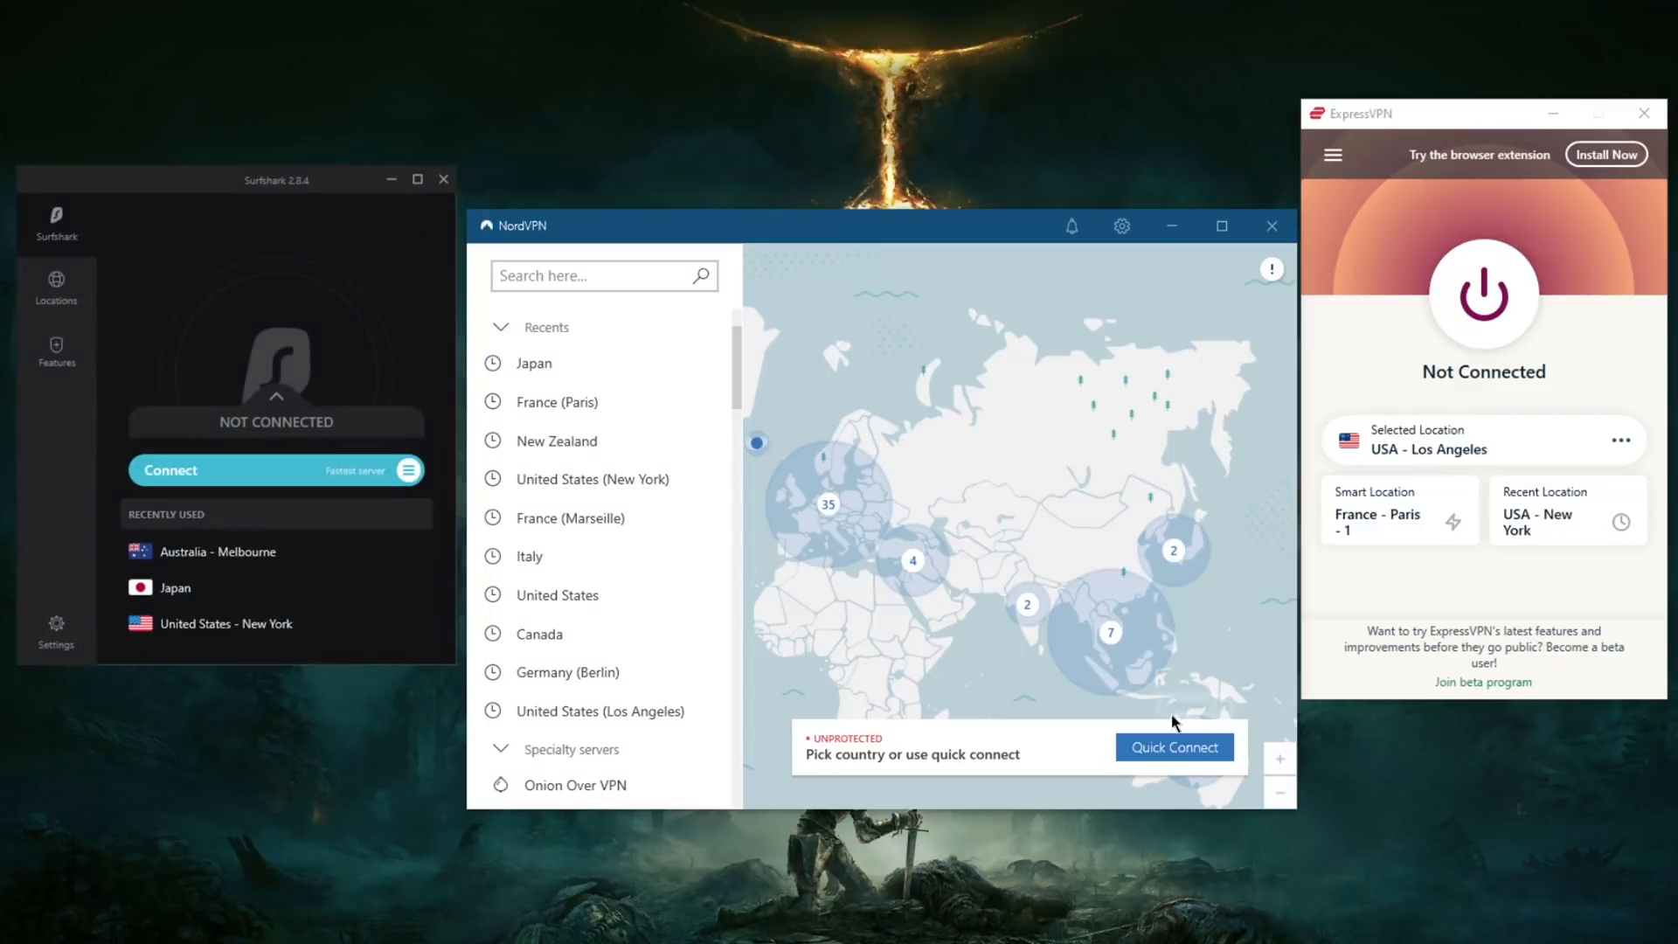
mouse_move(757, 243)
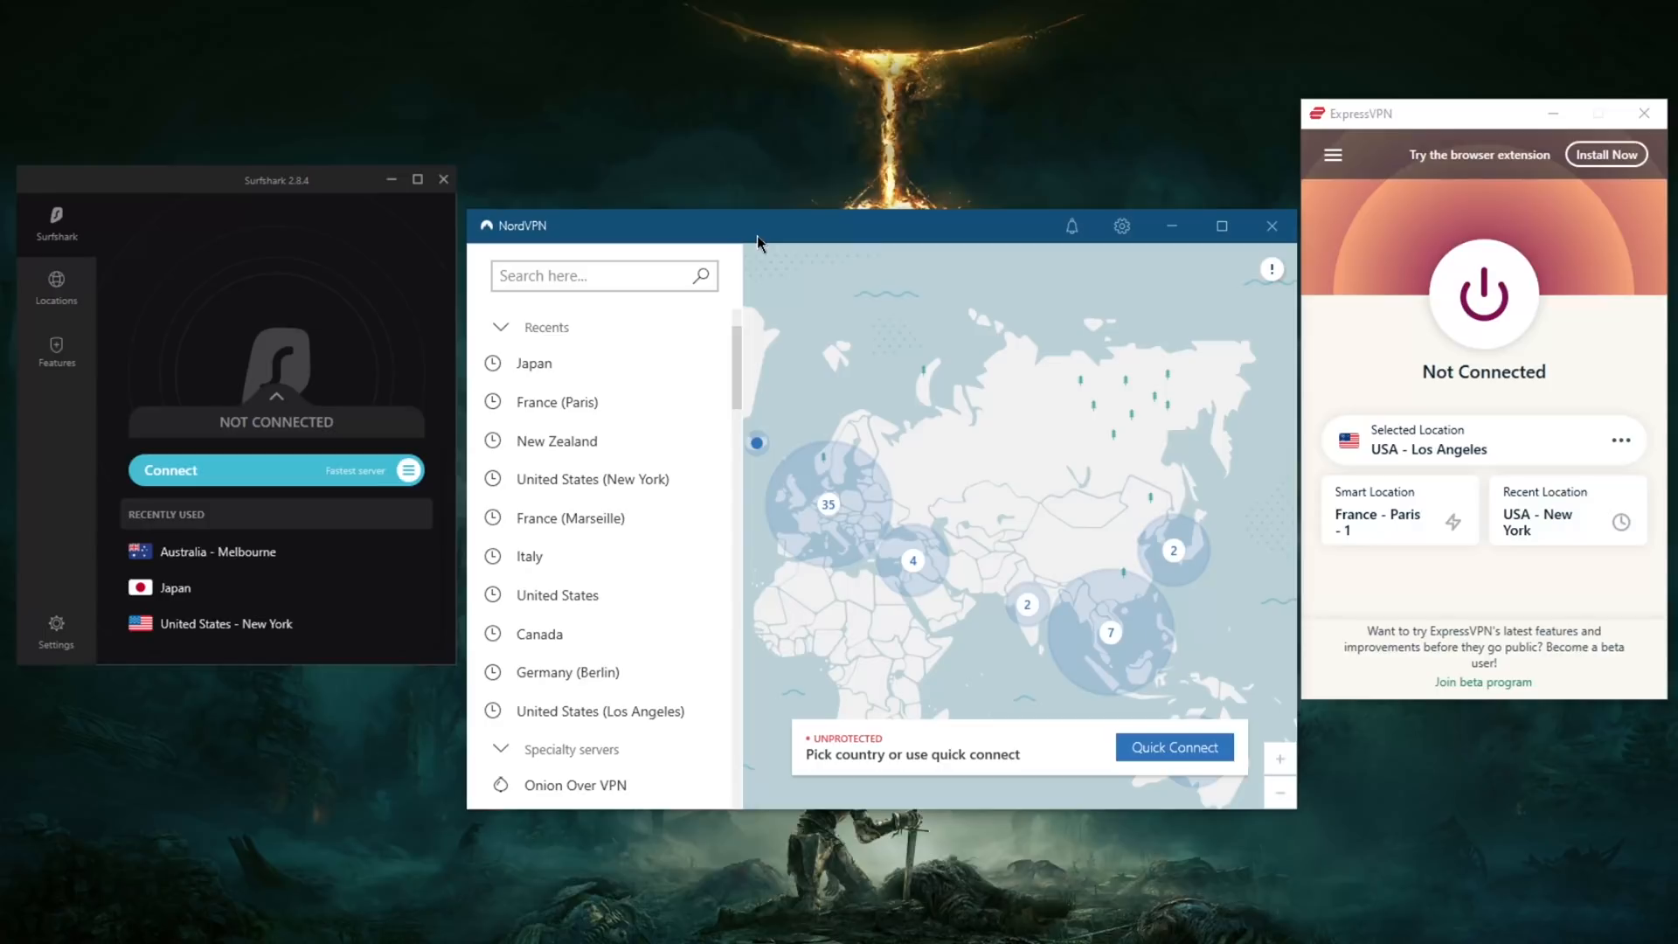
mouse_move(644, 140)
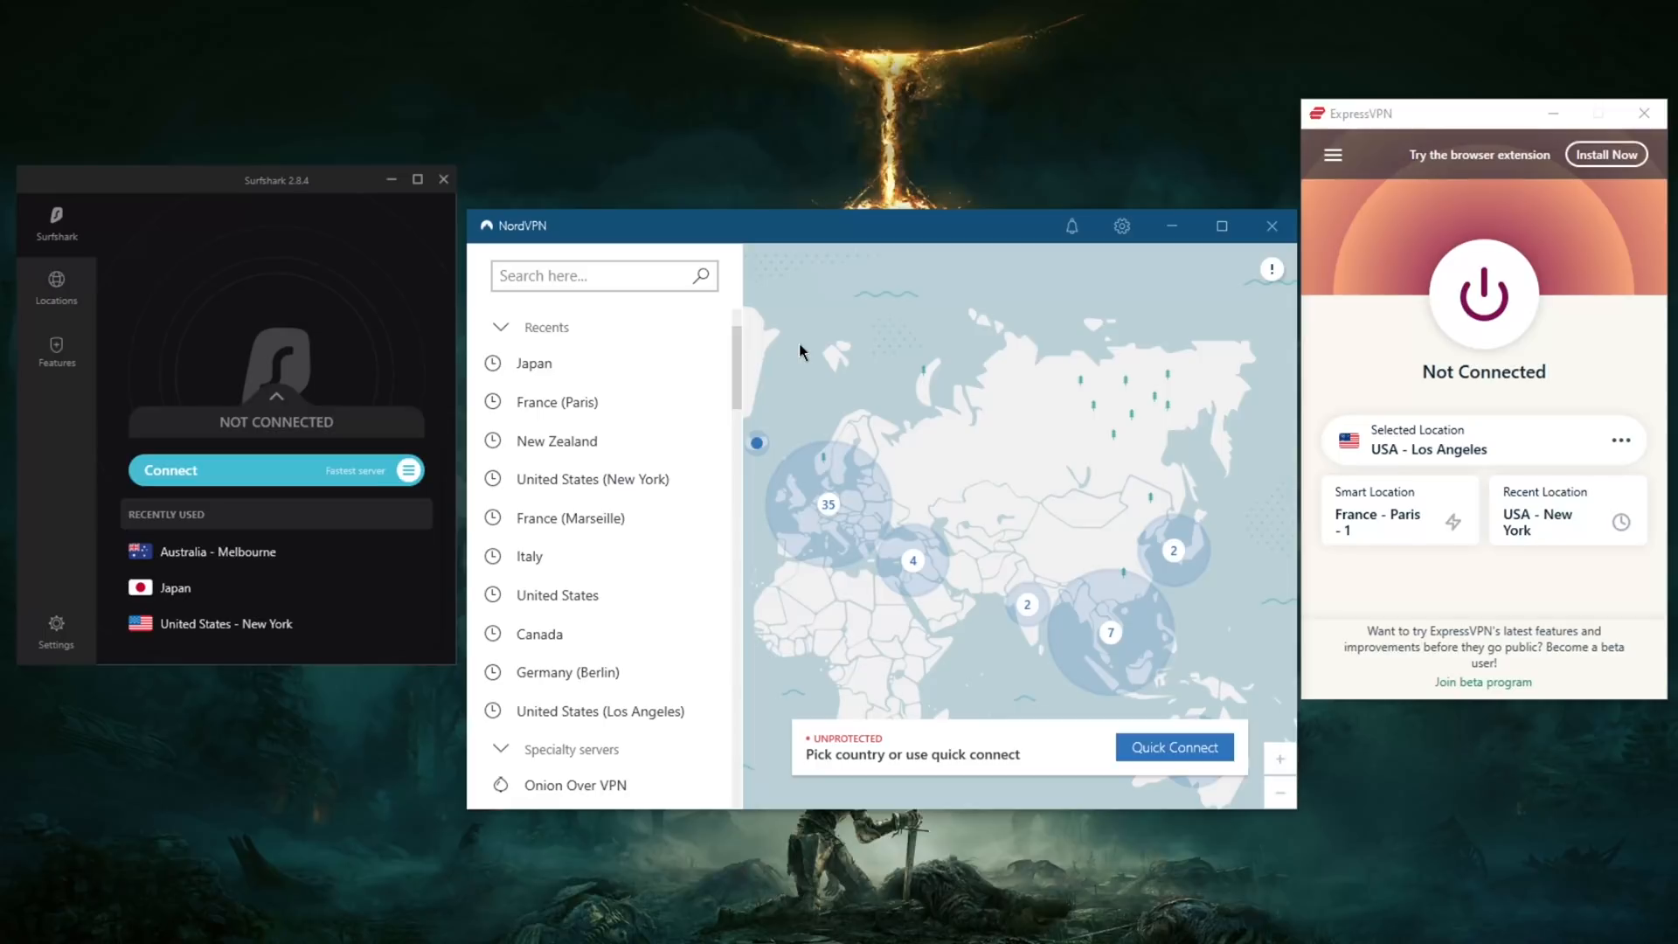
drag(802, 353, 1078, 400)
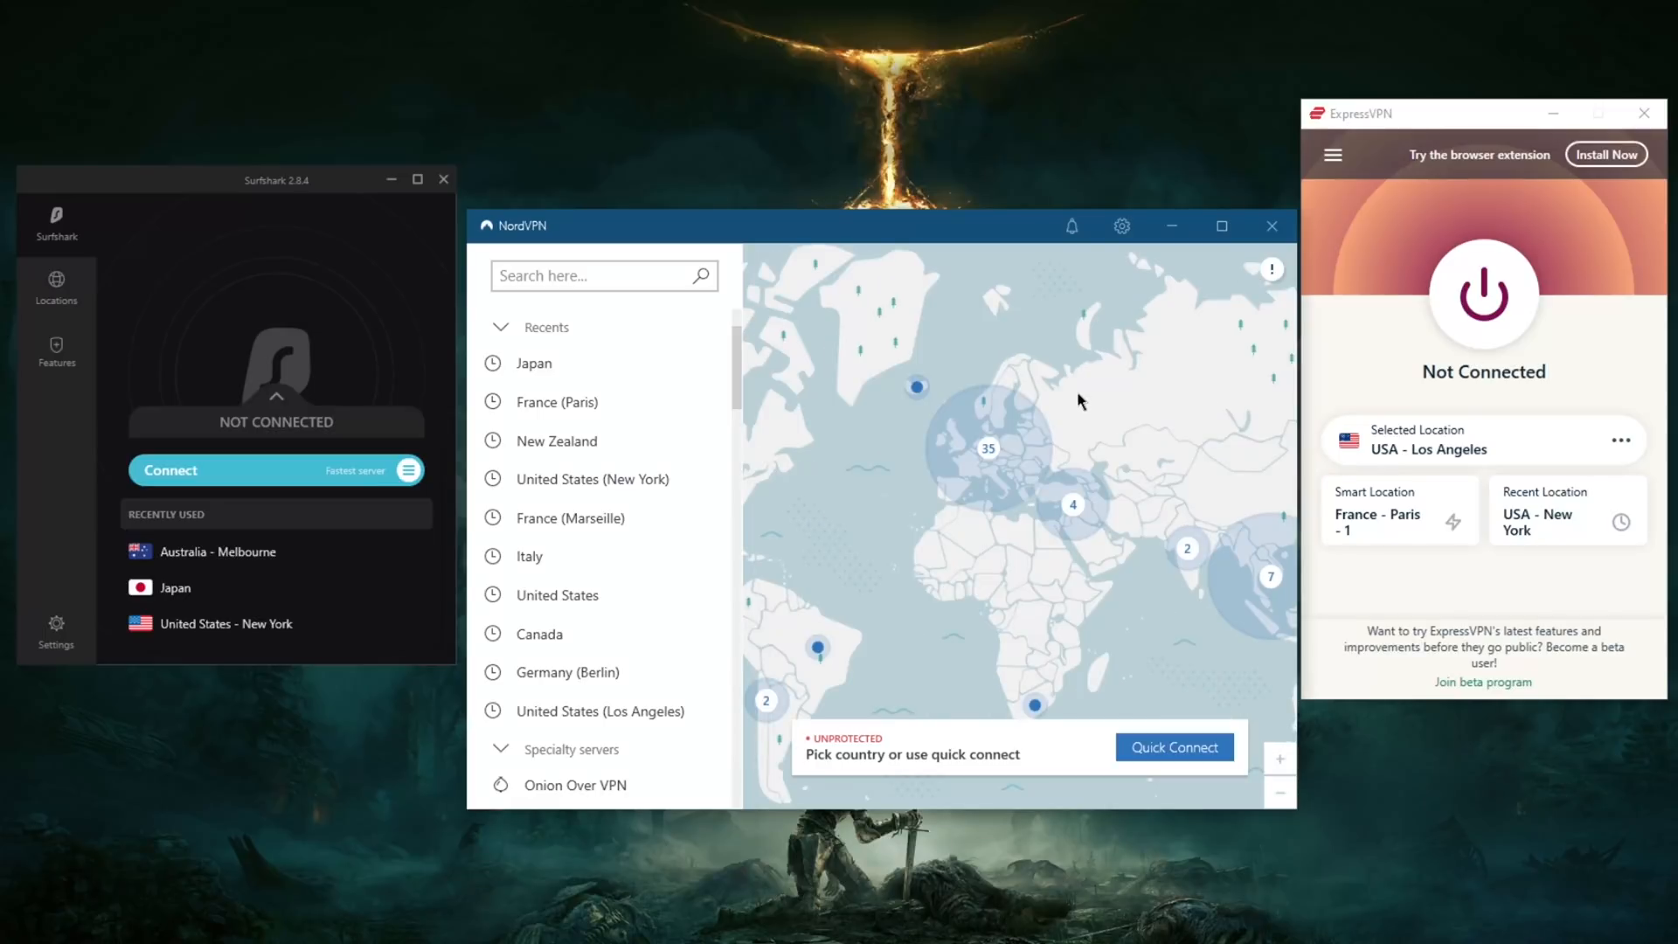
mouse_move(1085, 412)
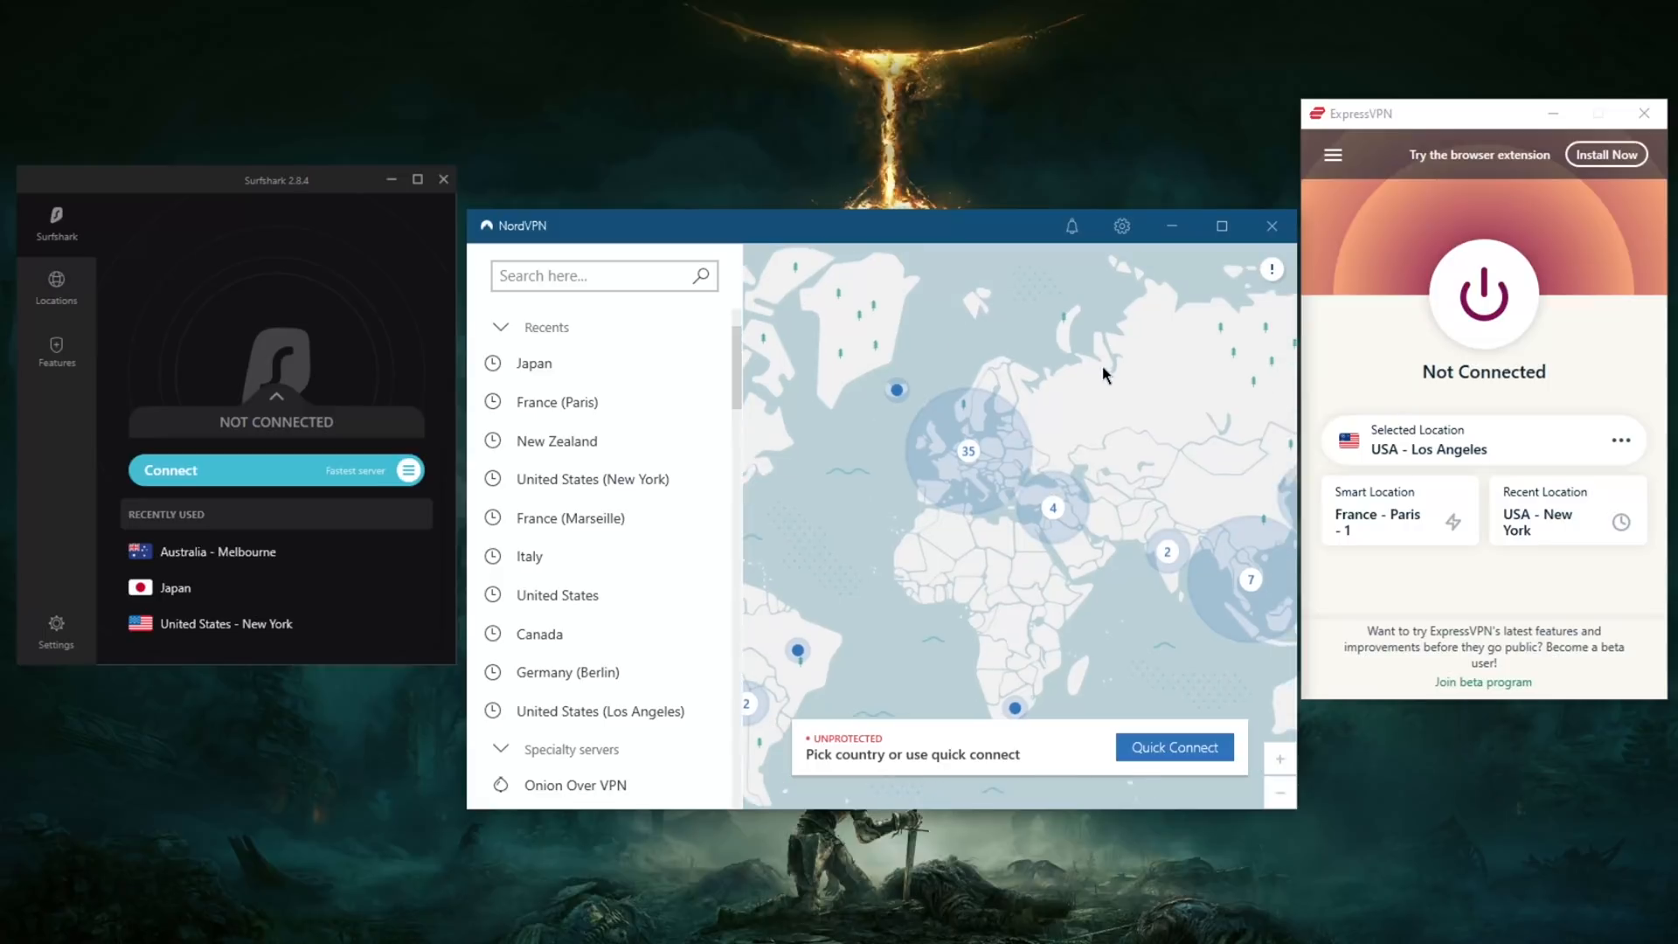
mouse_move(239, 189)
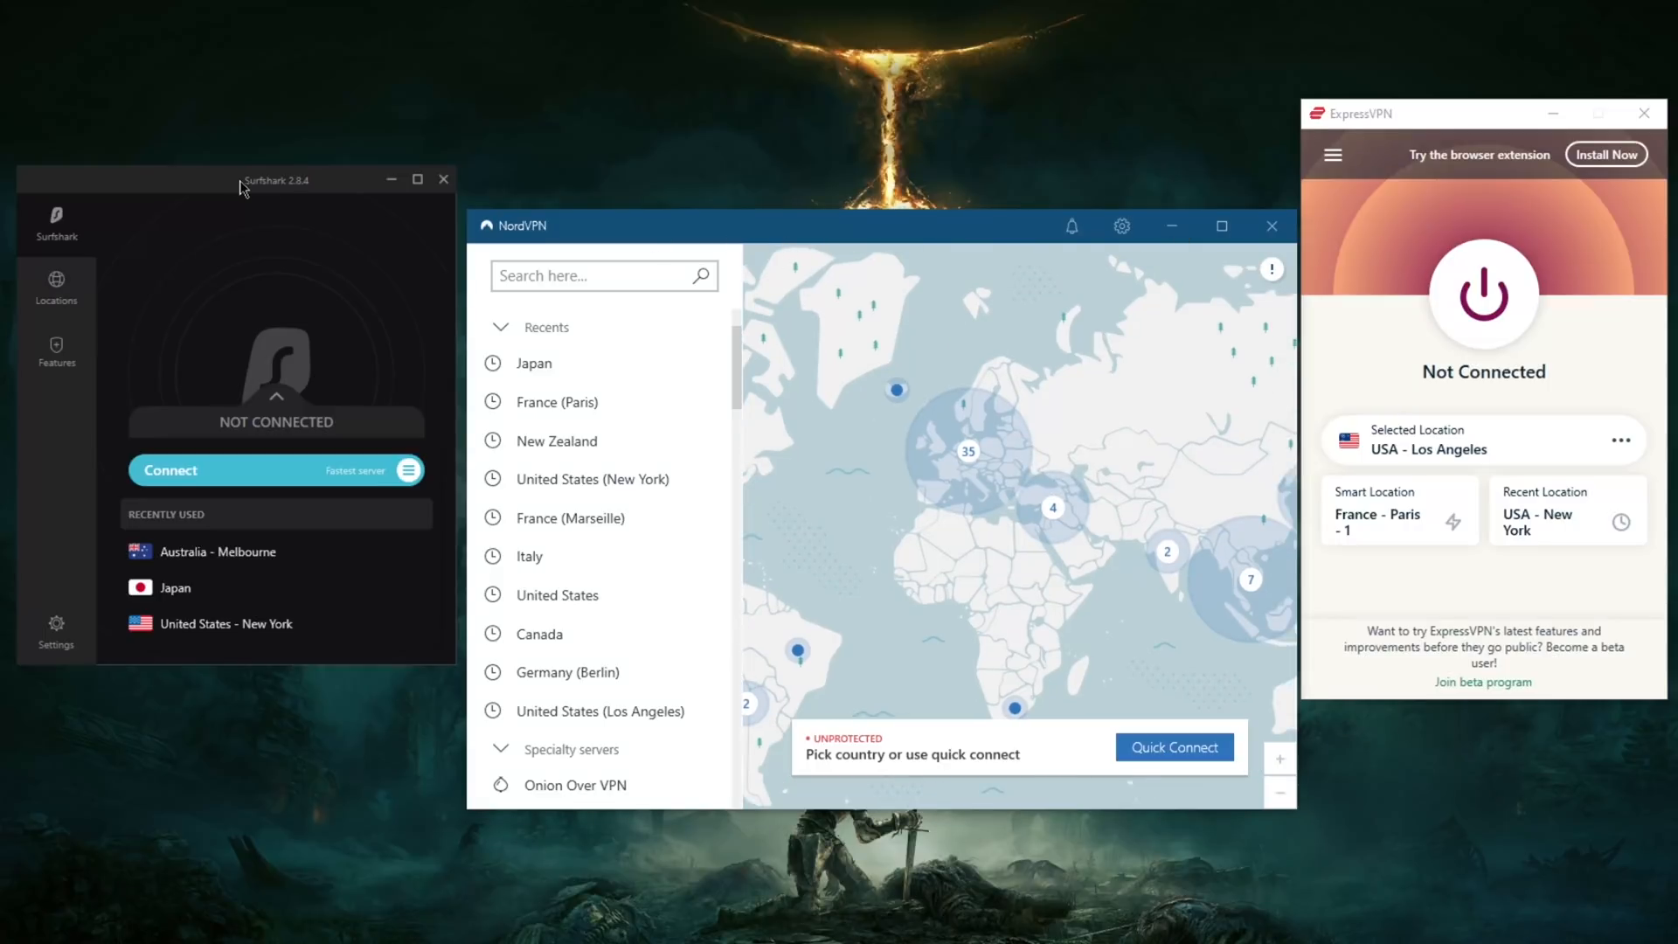
mouse_move(1006, 451)
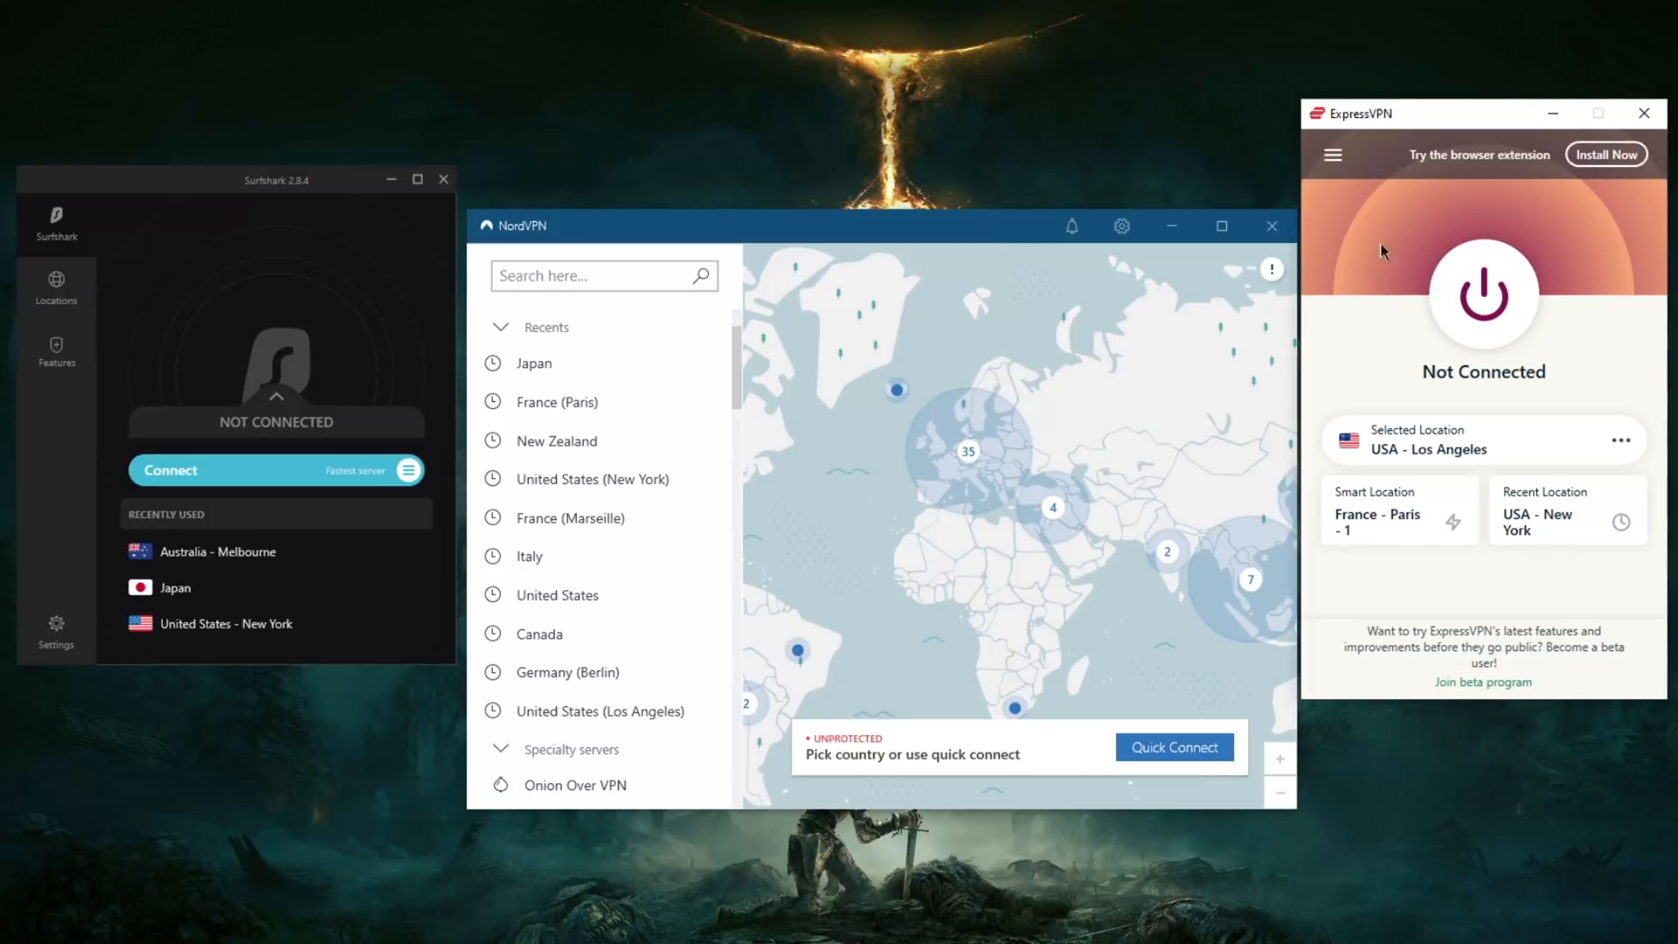
mouse_move(821, 278)
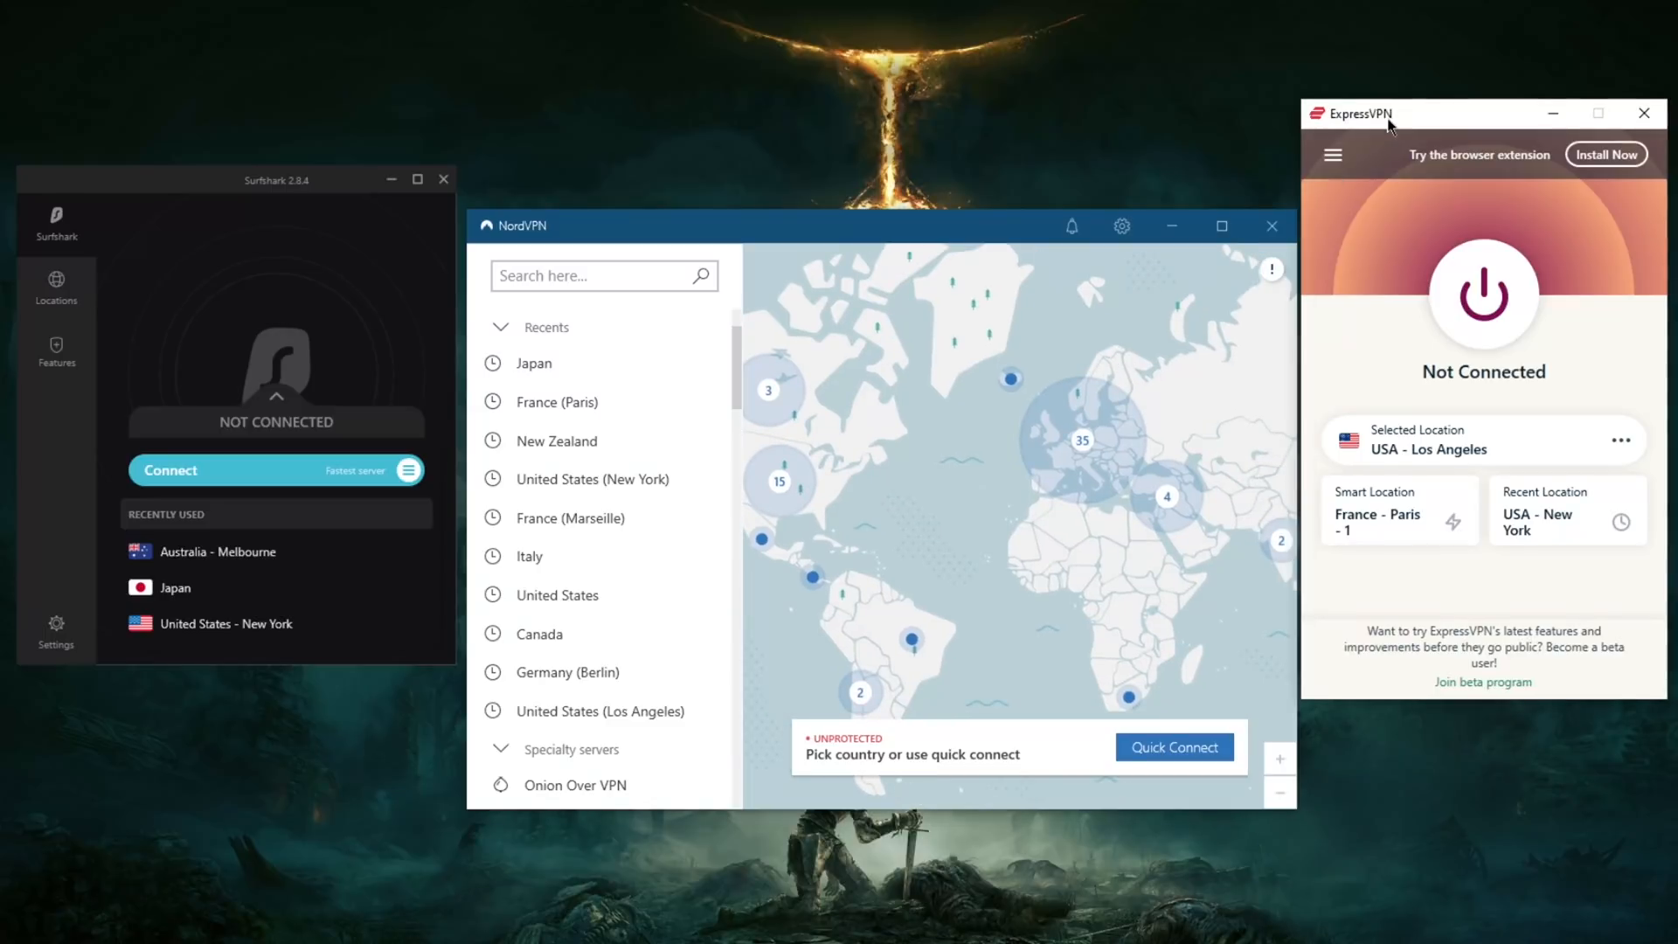
mouse_move(1380, 261)
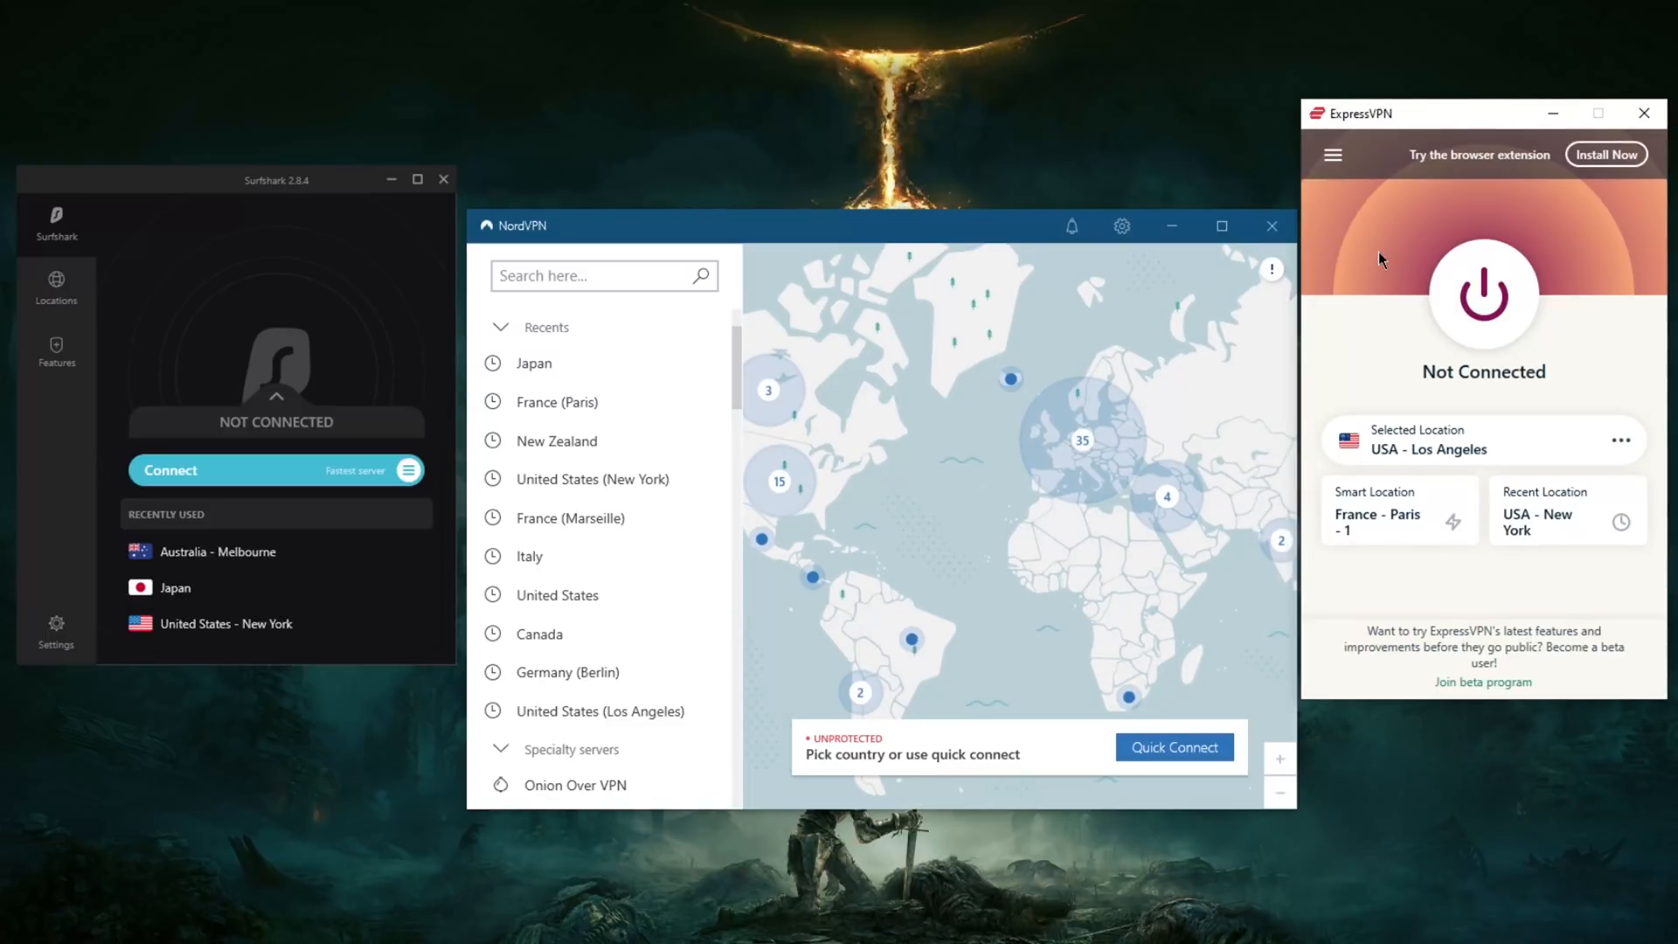
mouse_move(1415, 264)
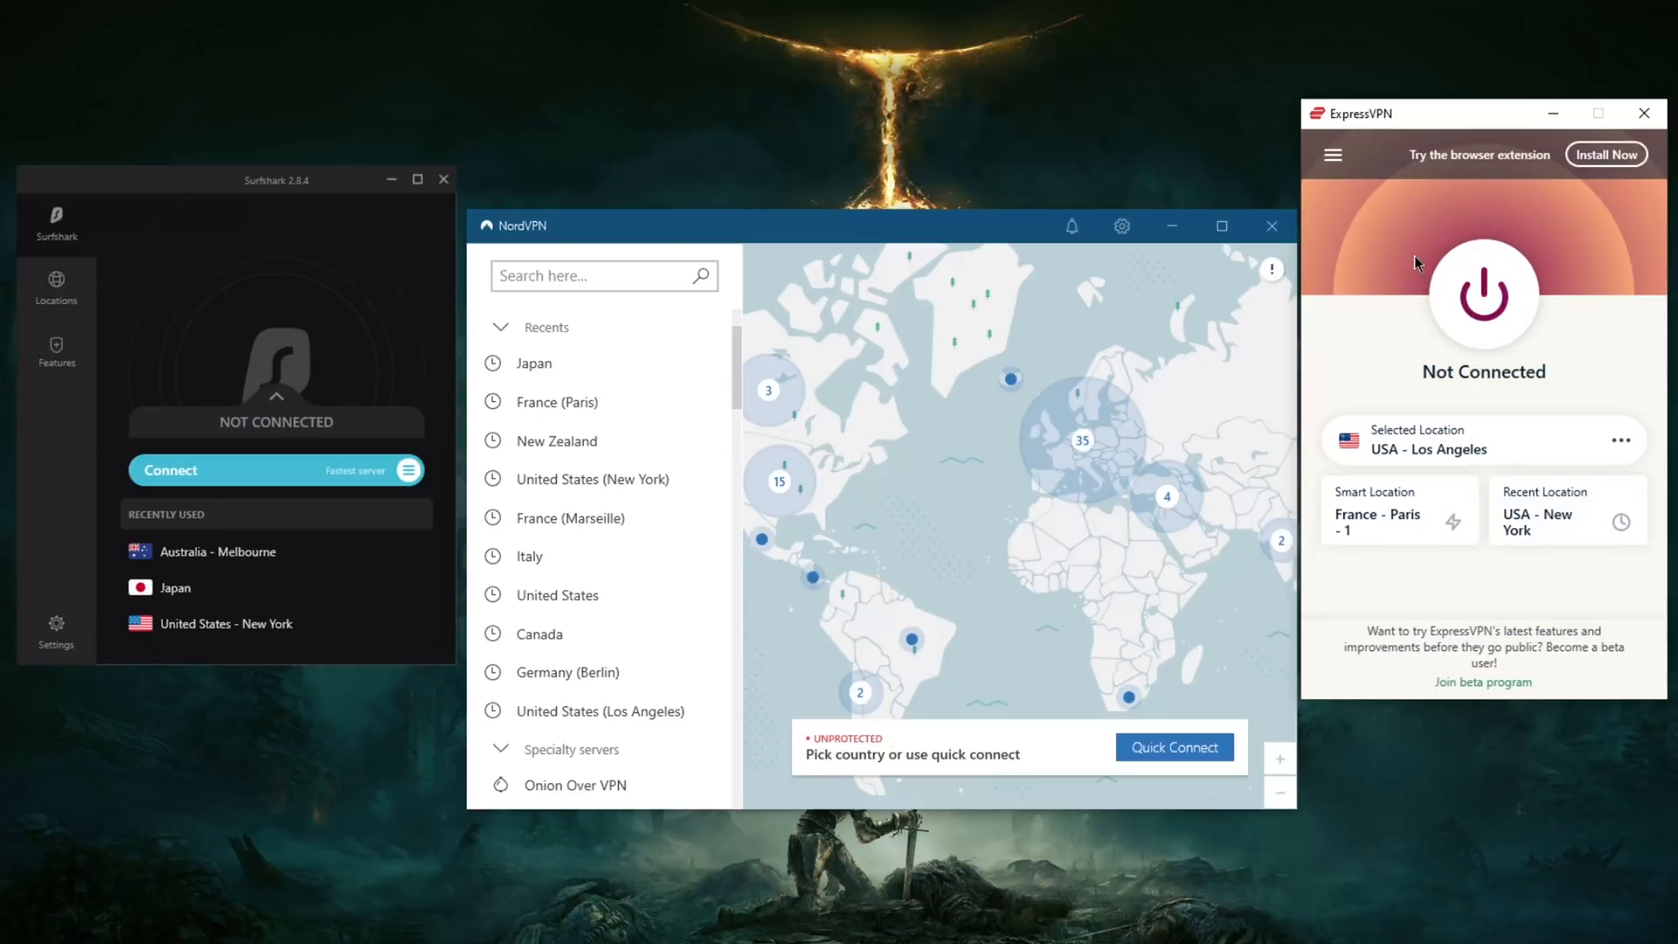
mouse_move(1384, 327)
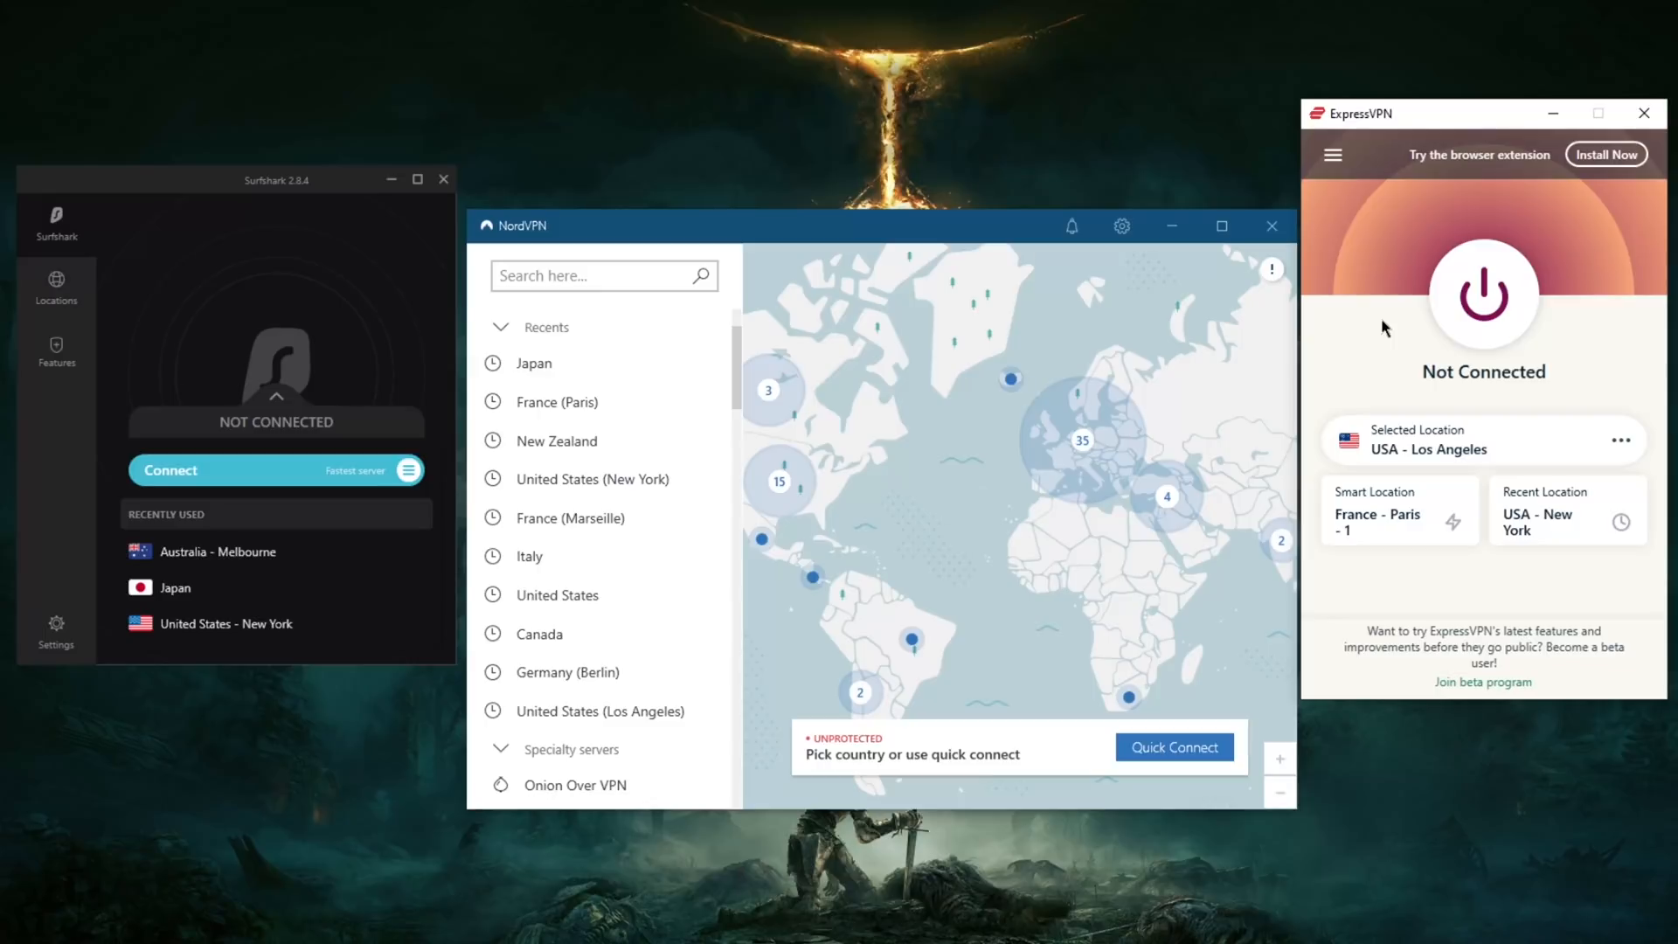
mouse_move(1340, 342)
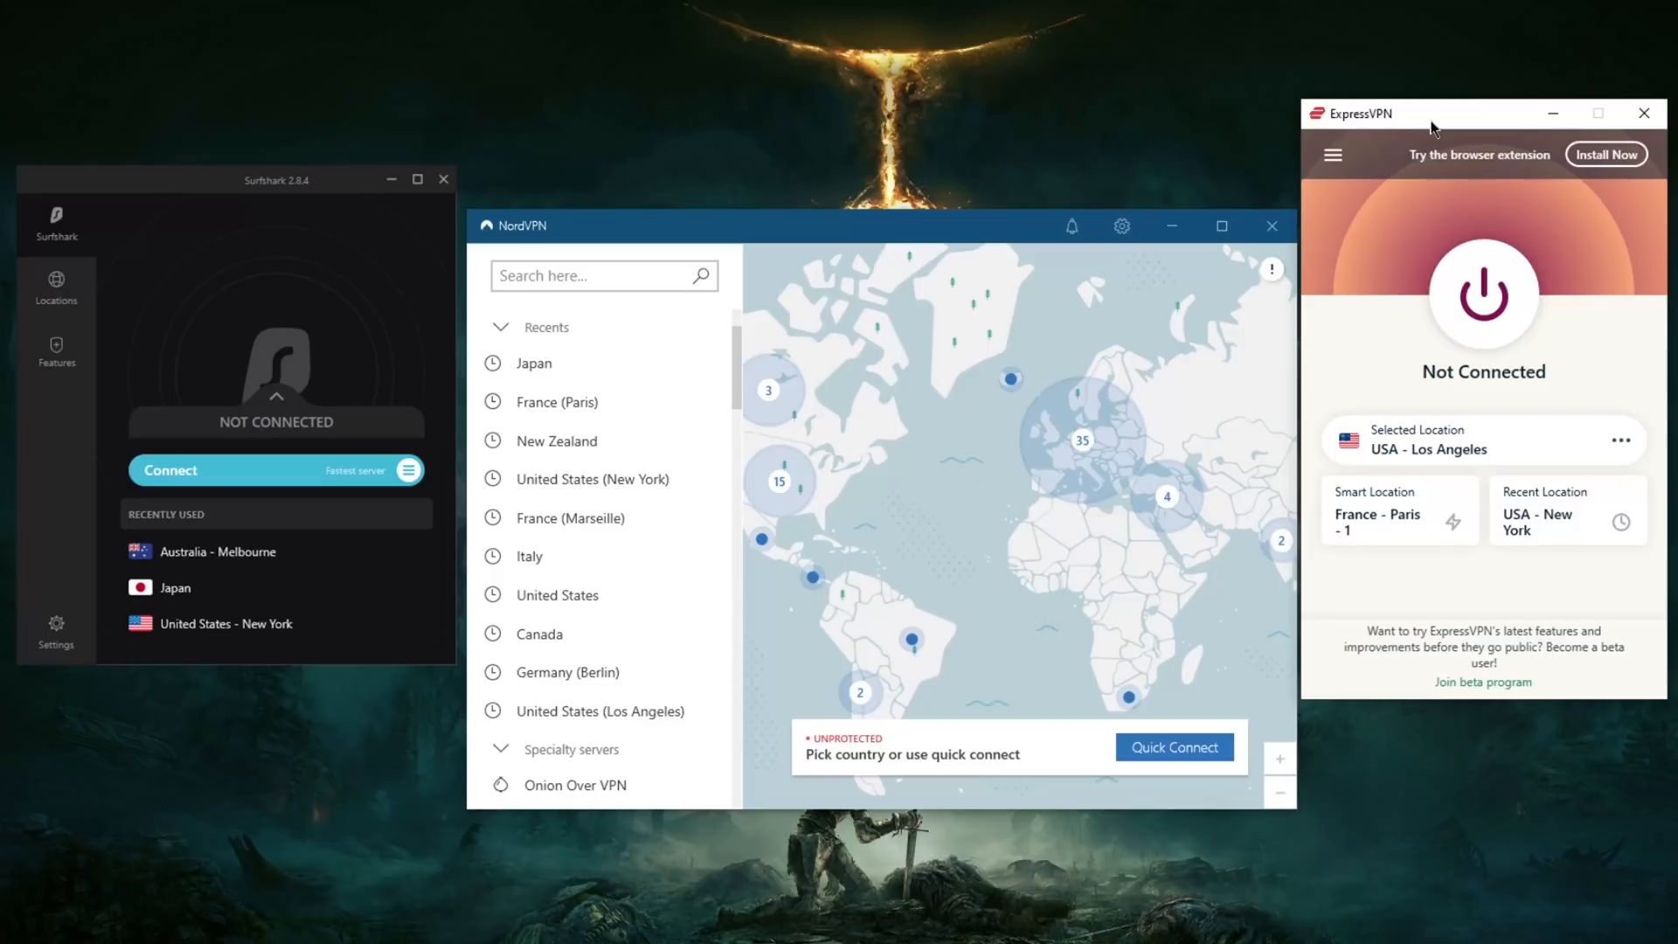
mouse_move(795, 231)
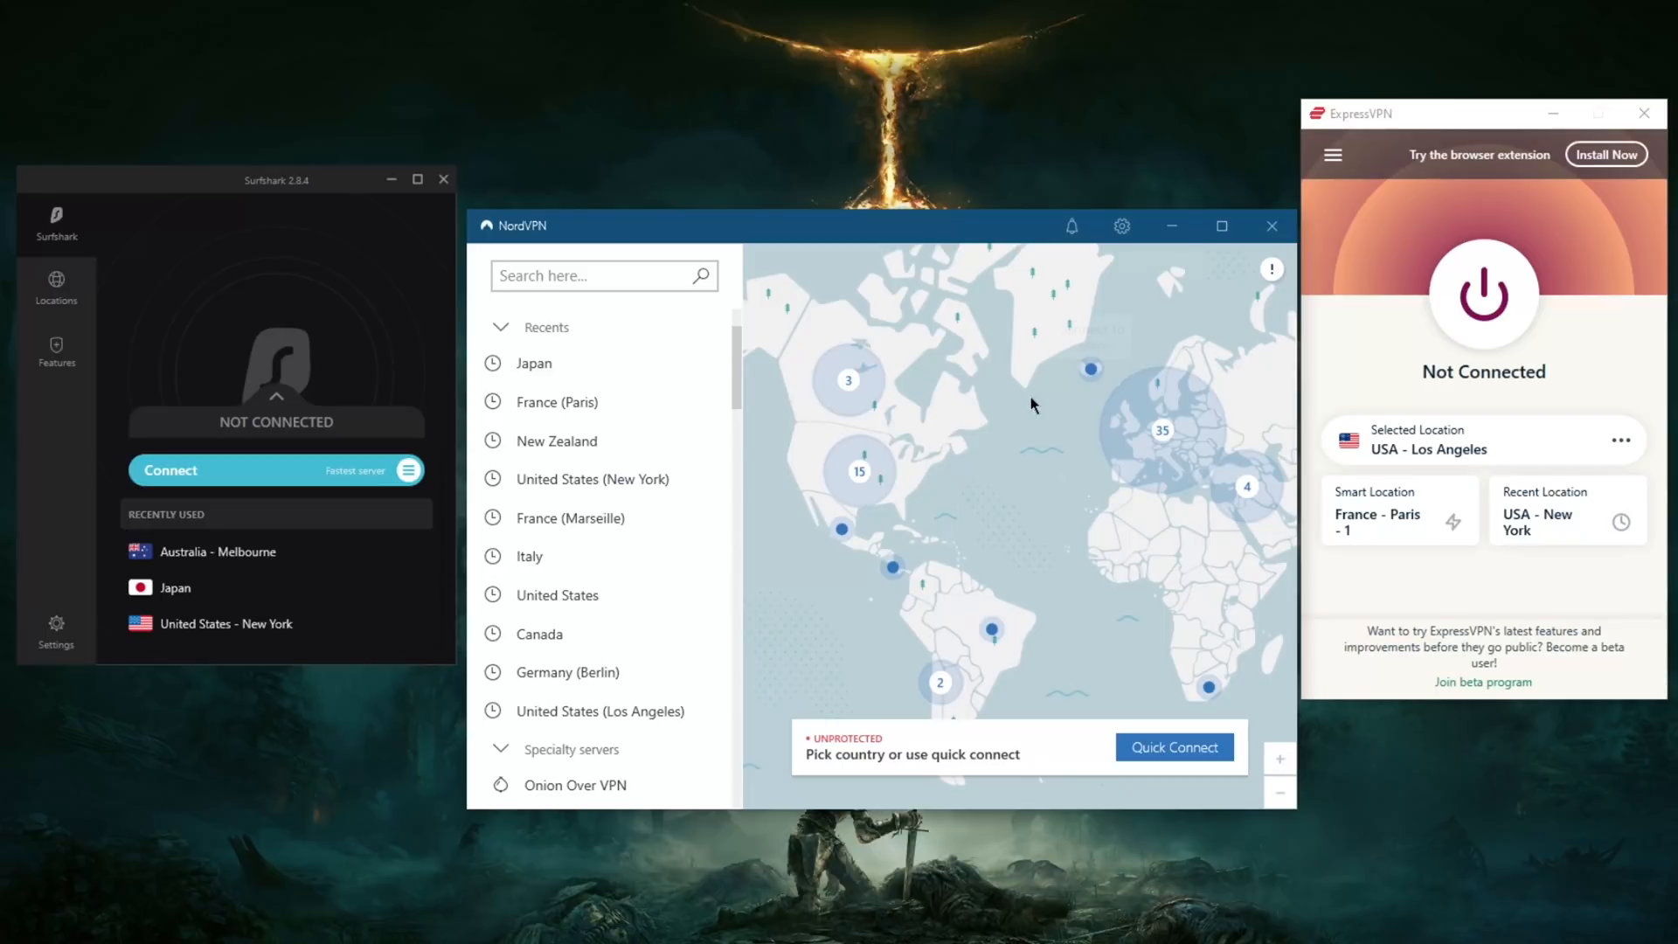
mouse_move(1012, 522)
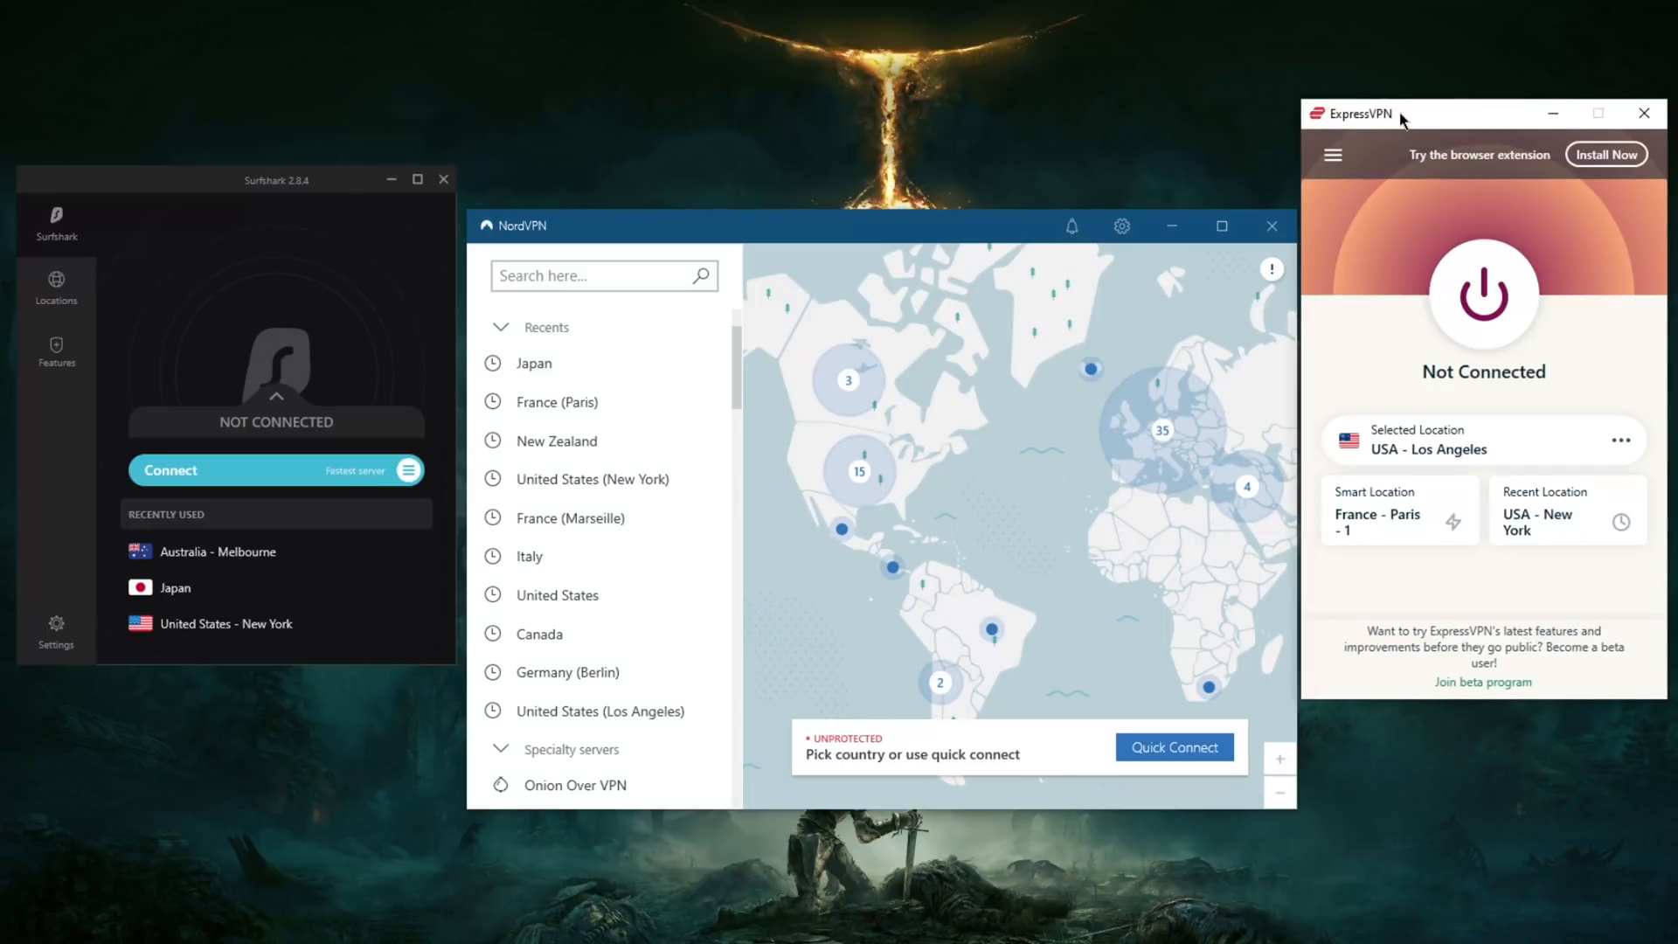
mouse_move(841, 435)
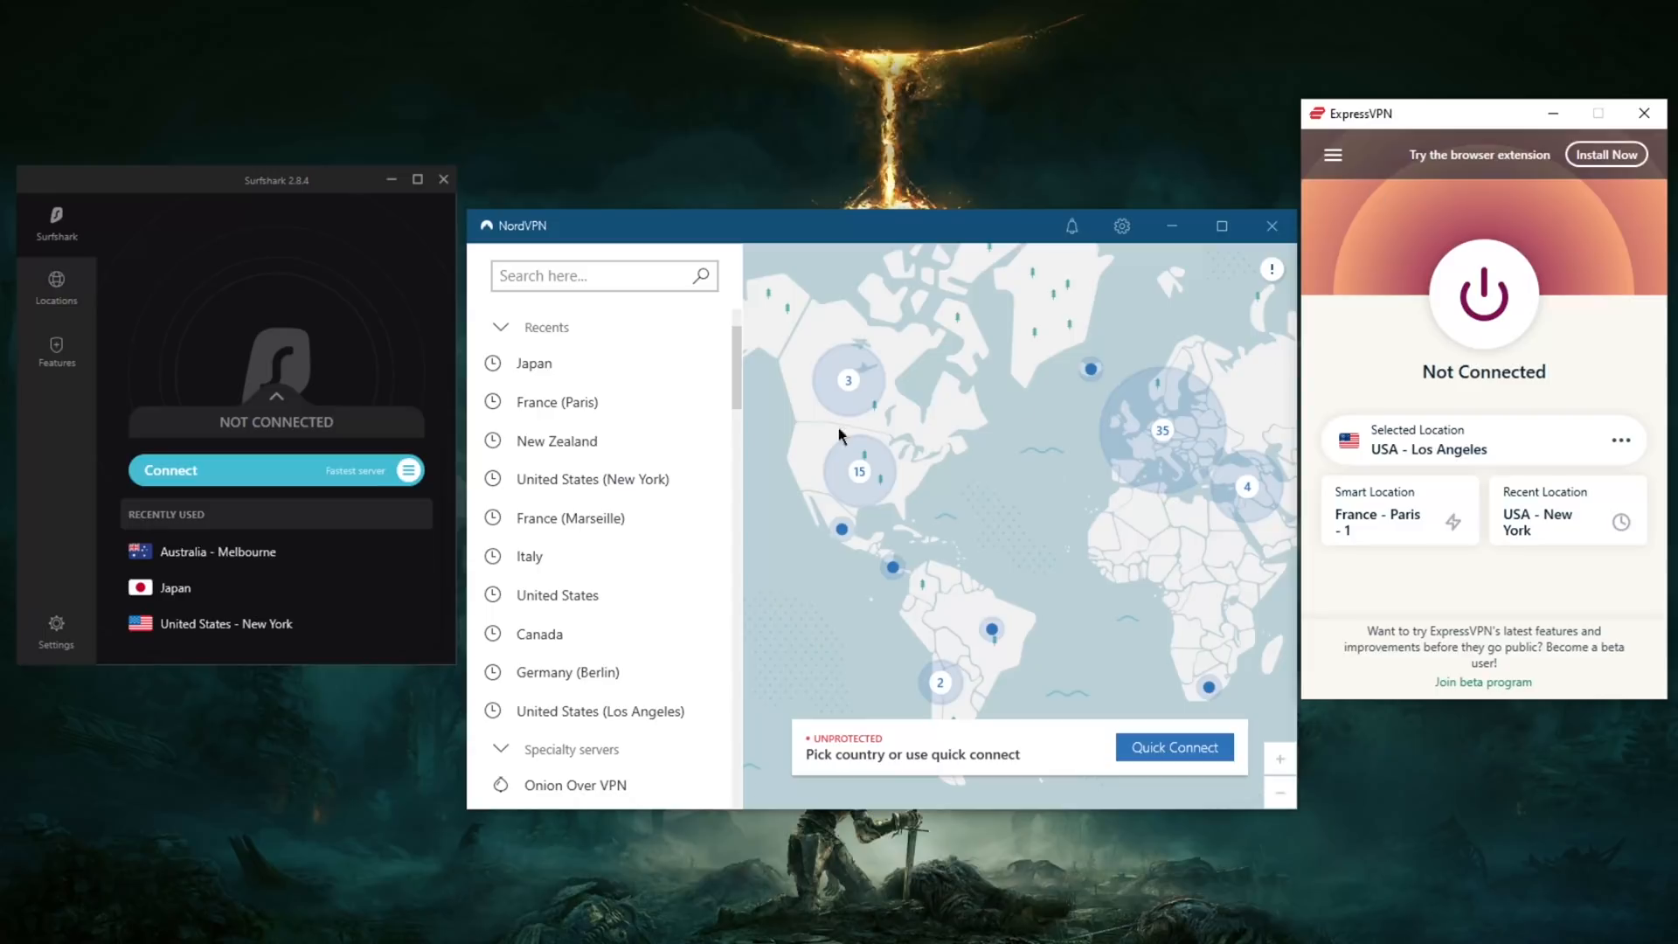
mouse_move(968, 393)
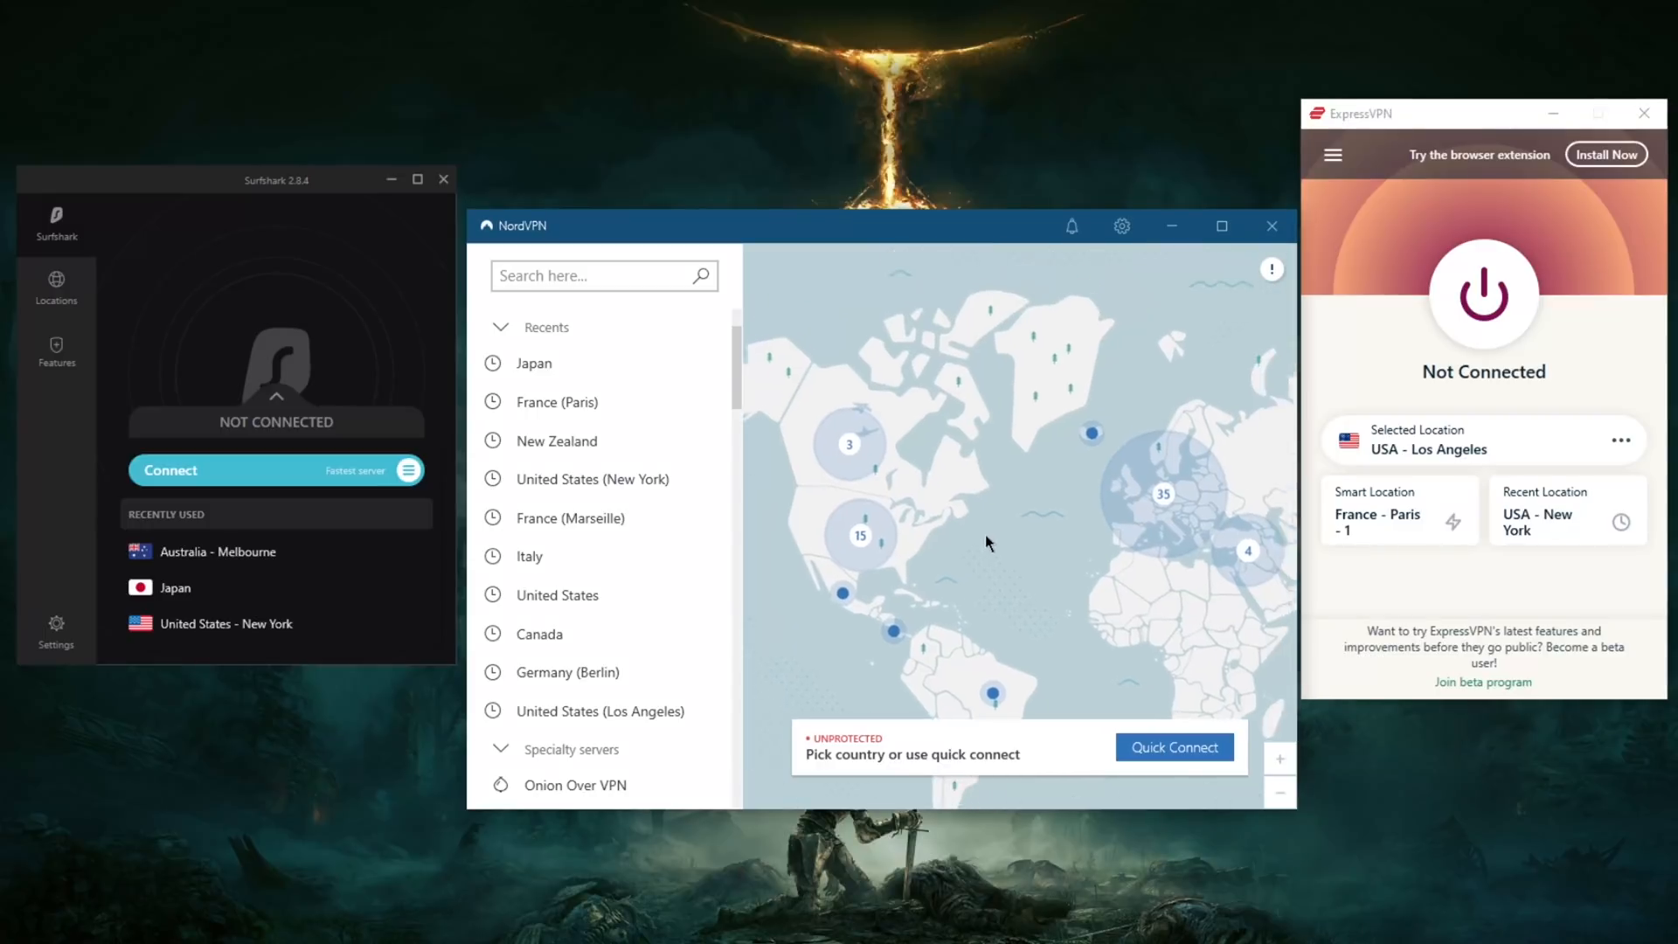
drag(984, 541, 926, 522)
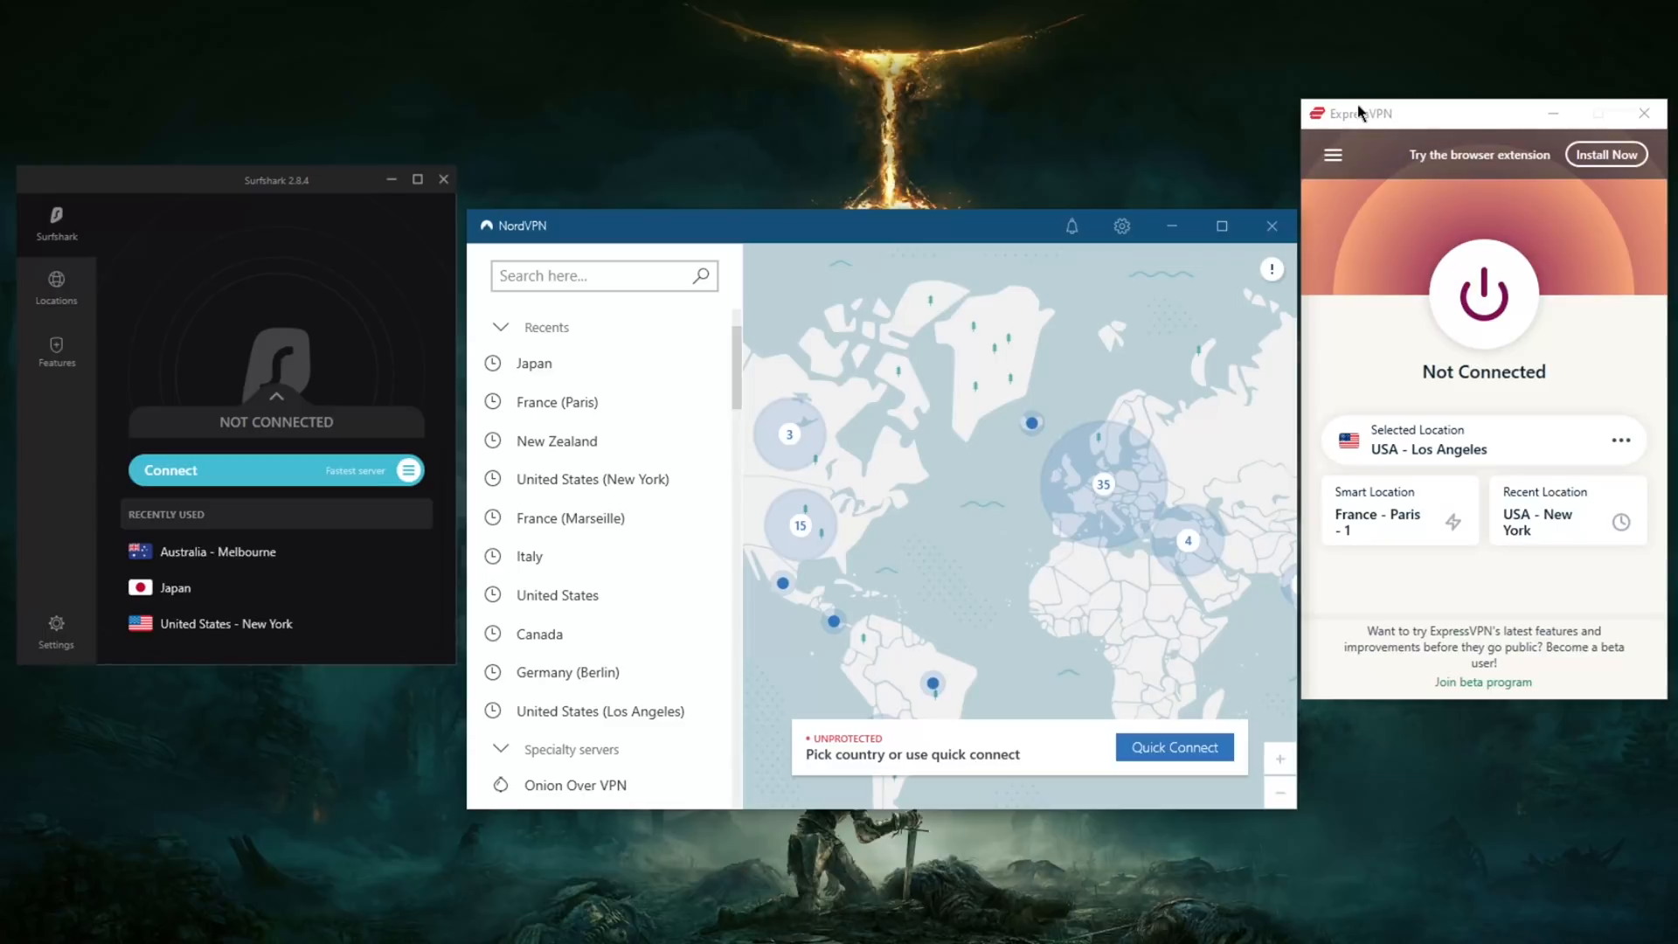
mouse_move(1431, 265)
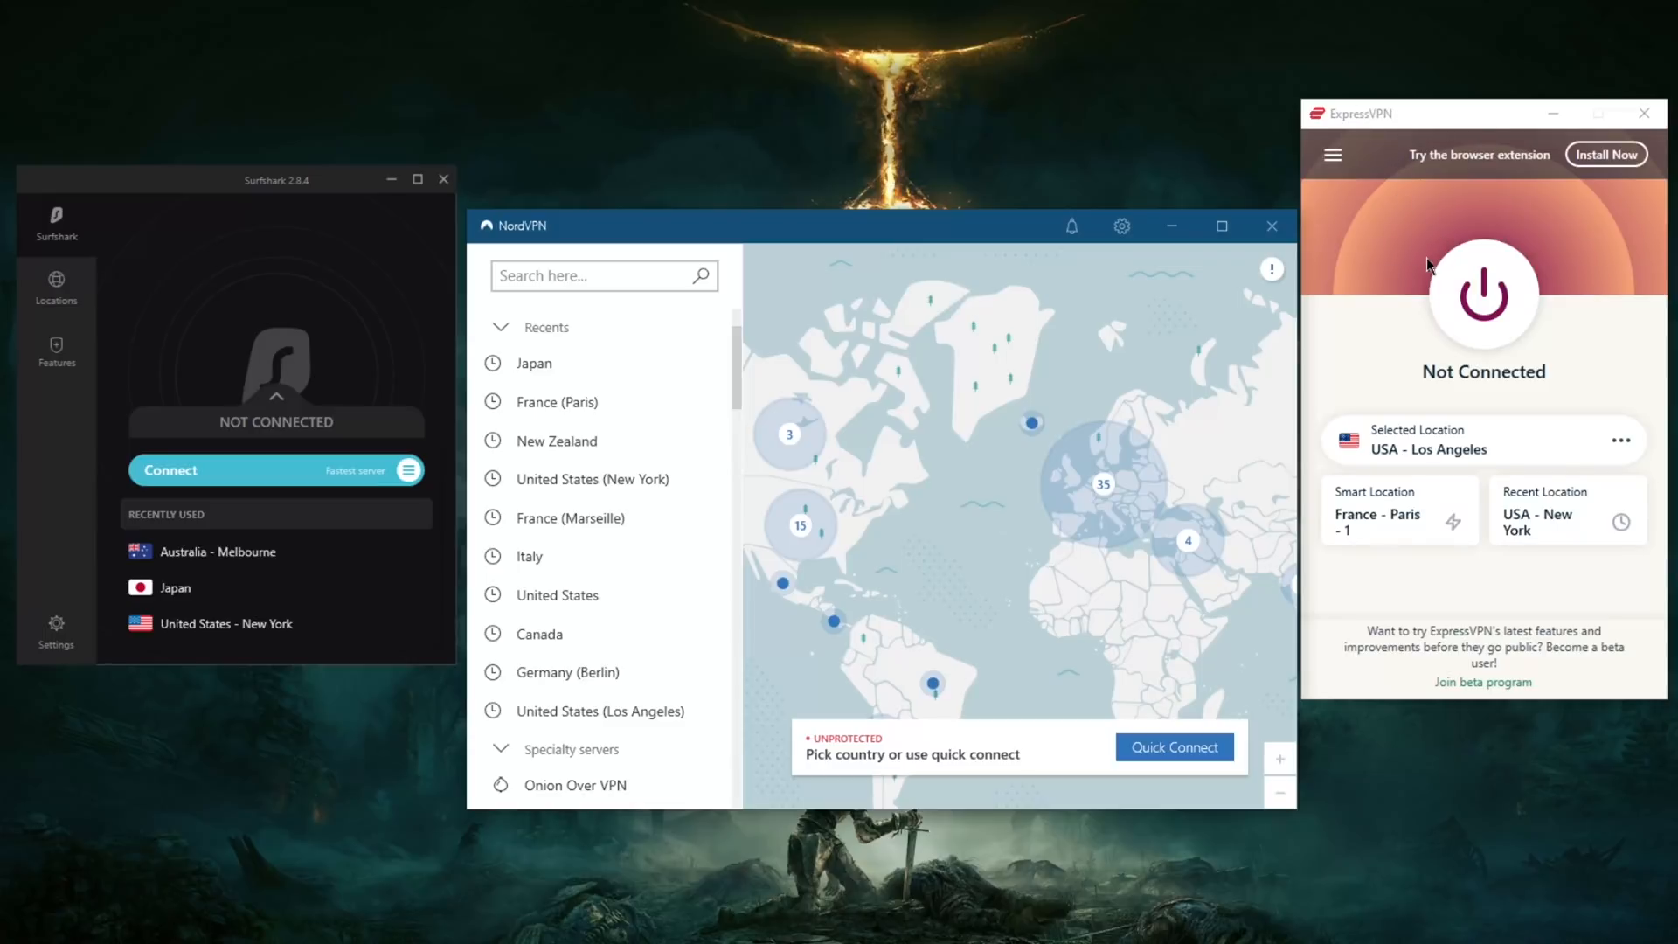
mouse_move(956, 227)
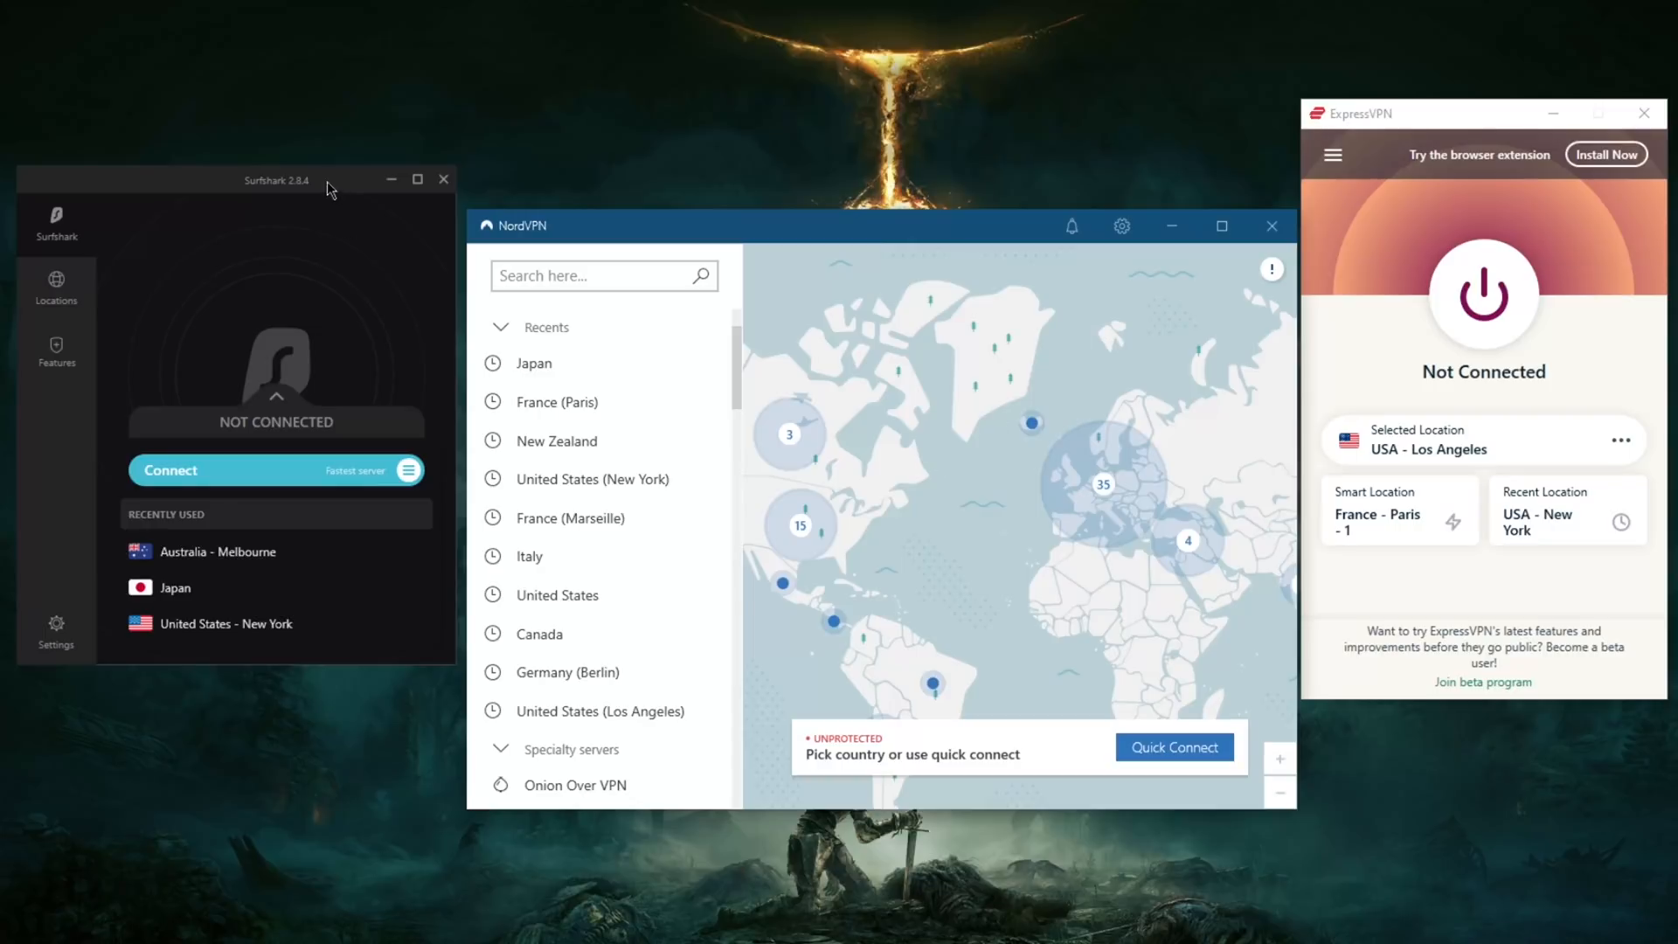
mouse_move(374, 344)
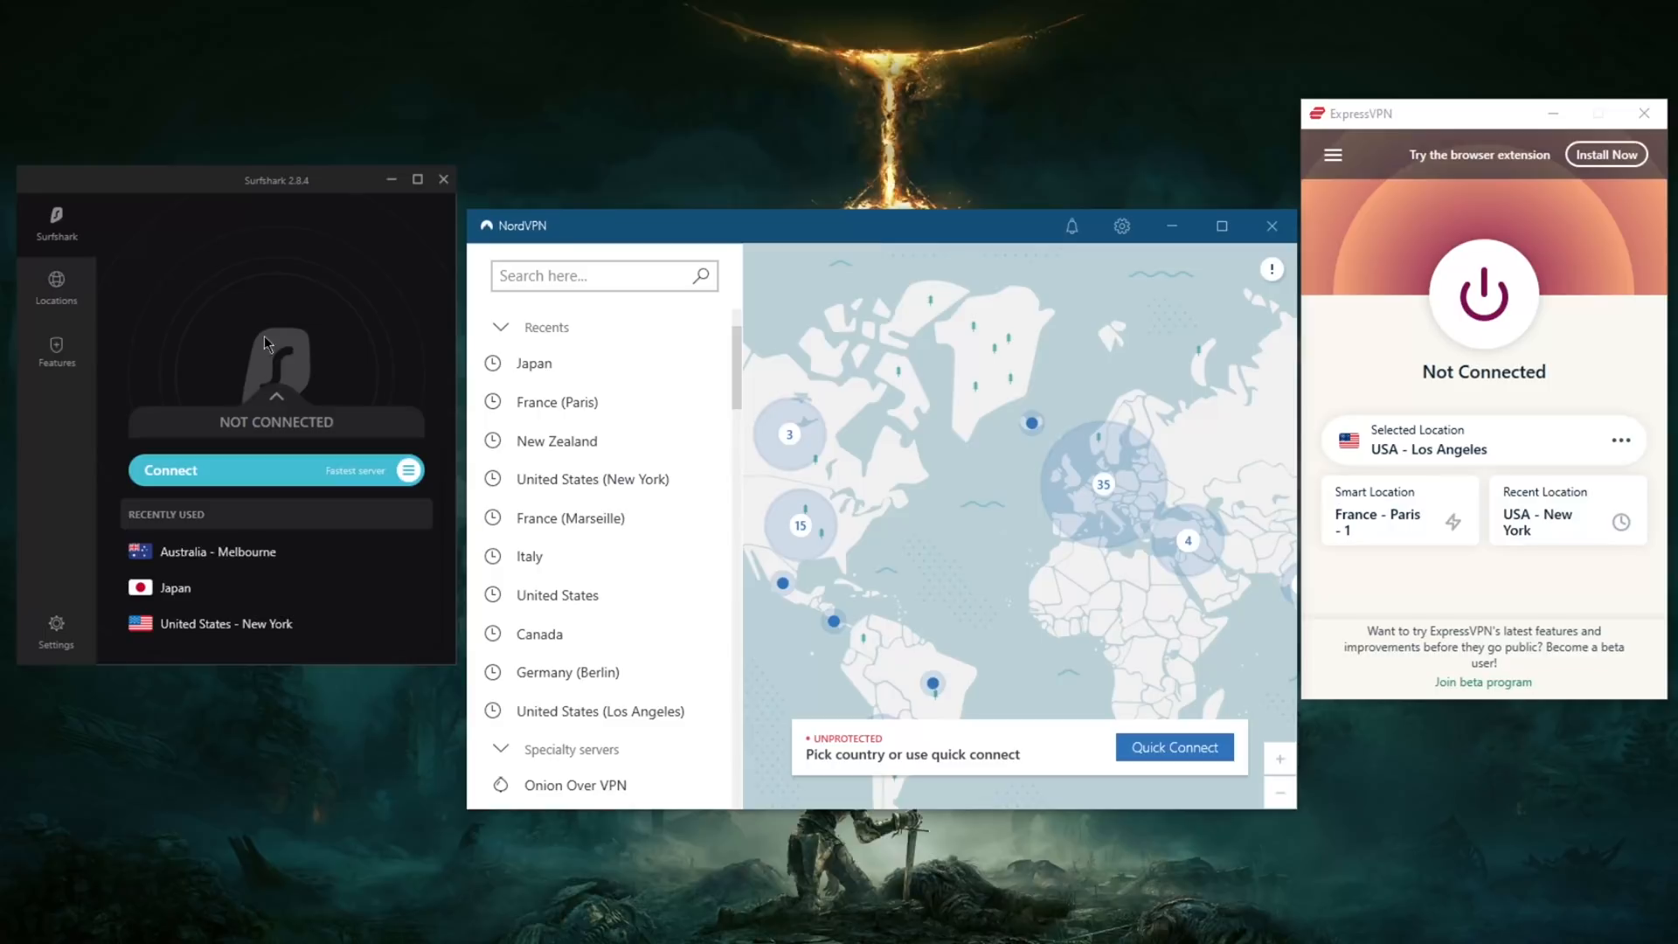
mouse_move(256, 246)
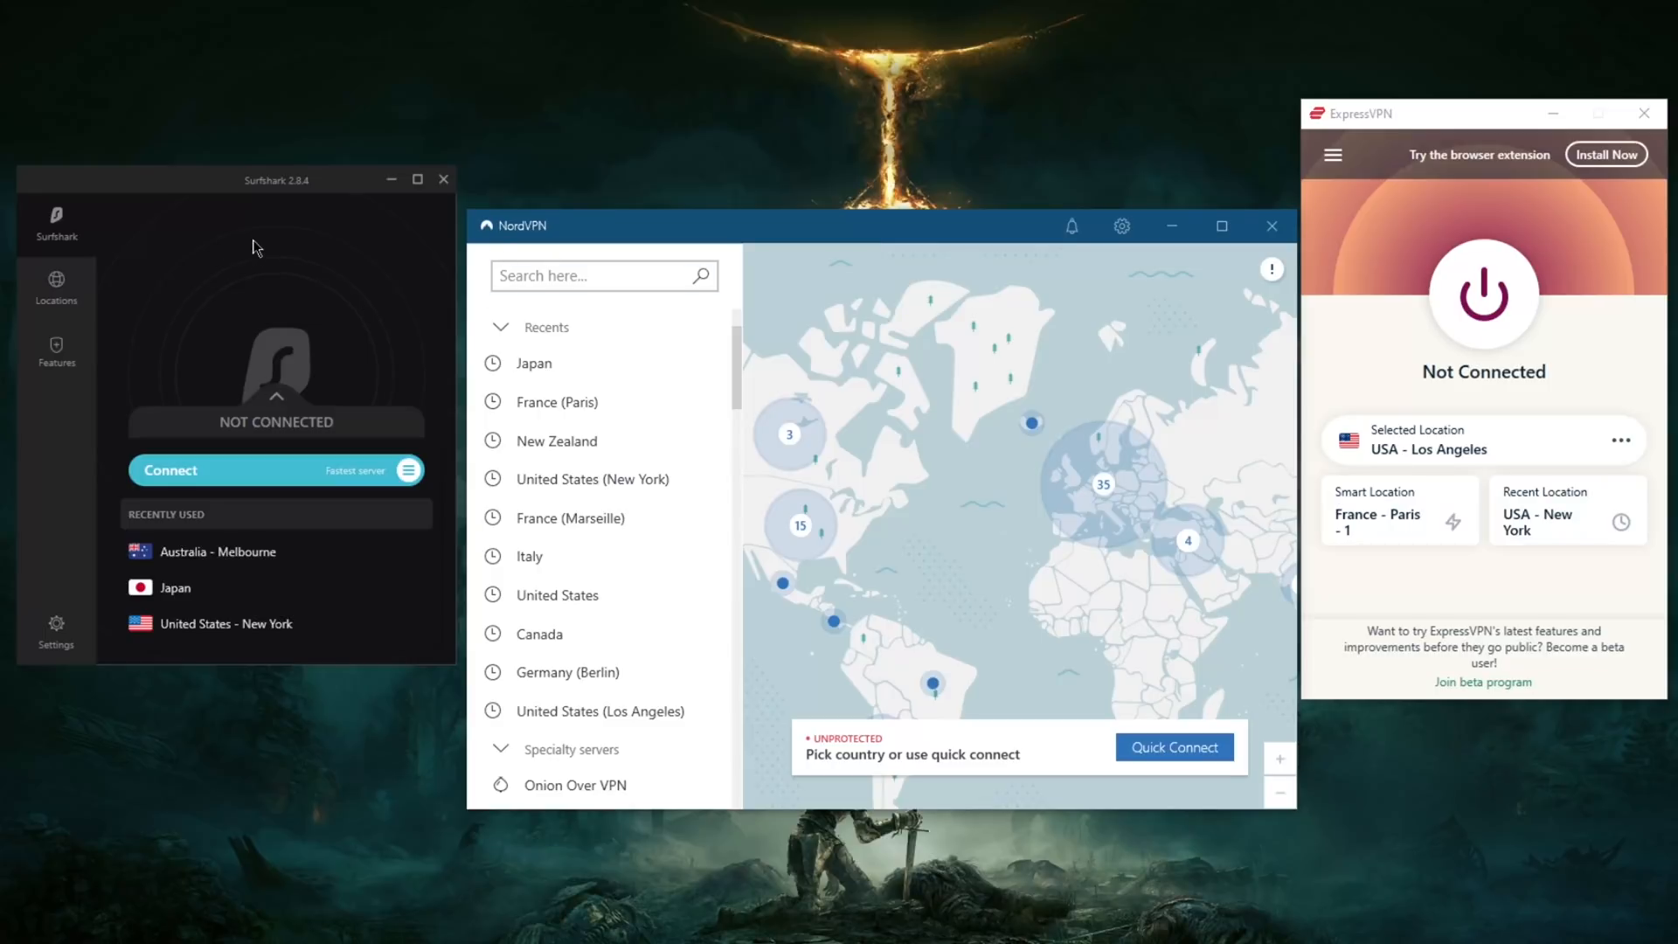
mouse_move(222, 336)
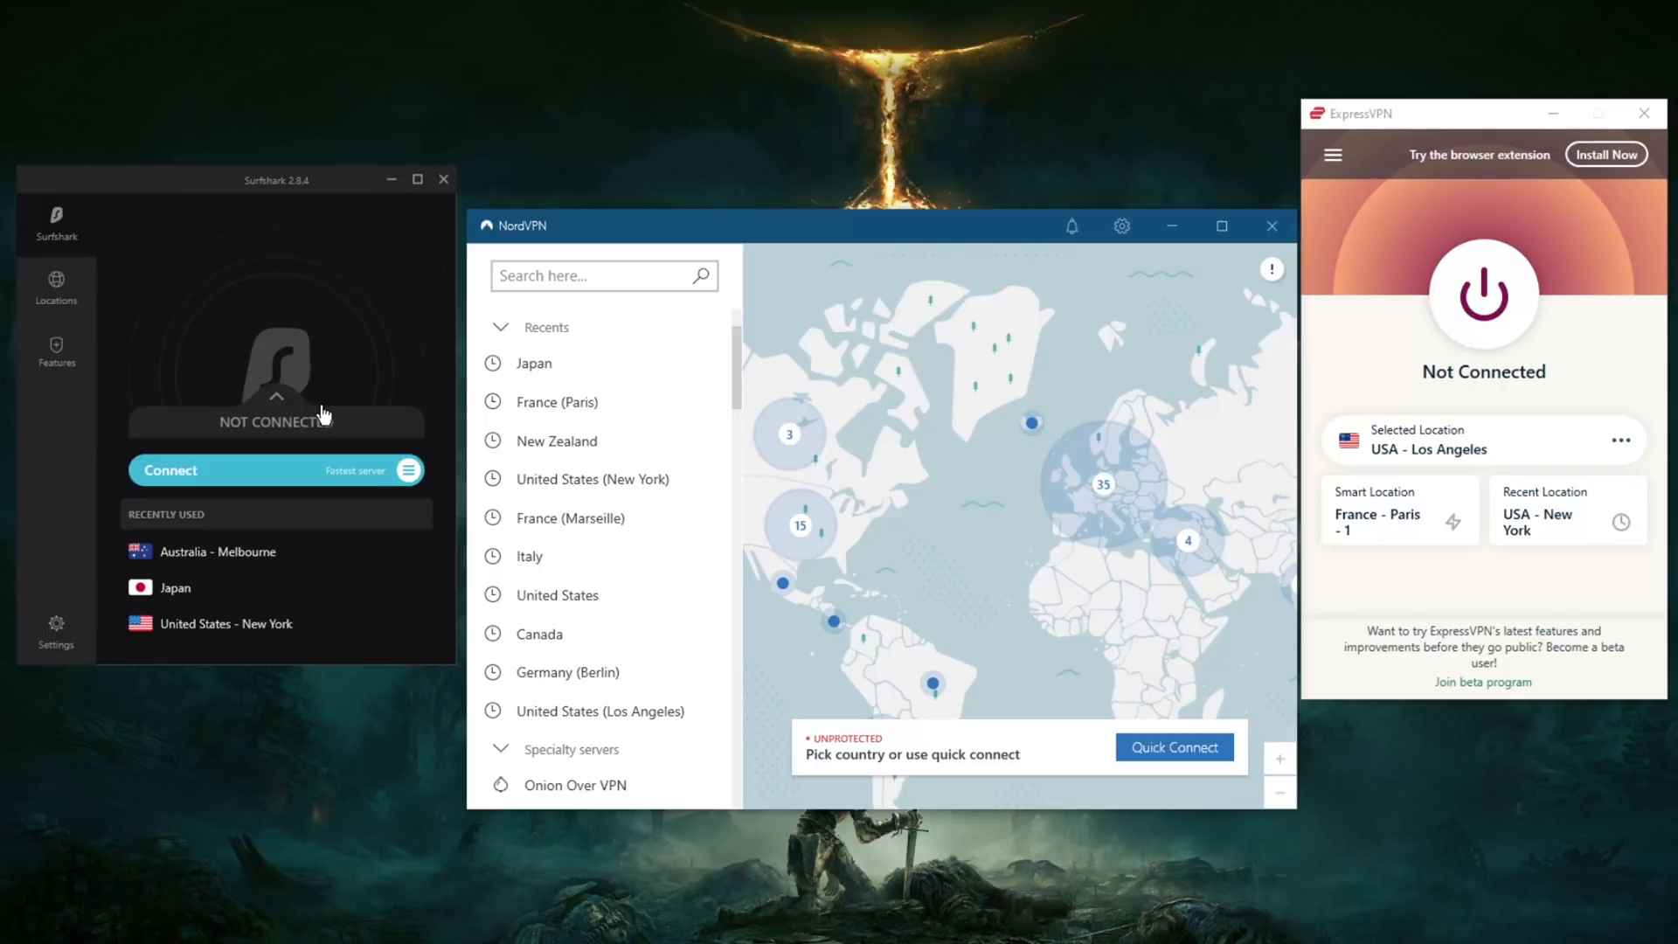
mouse_move(93, 365)
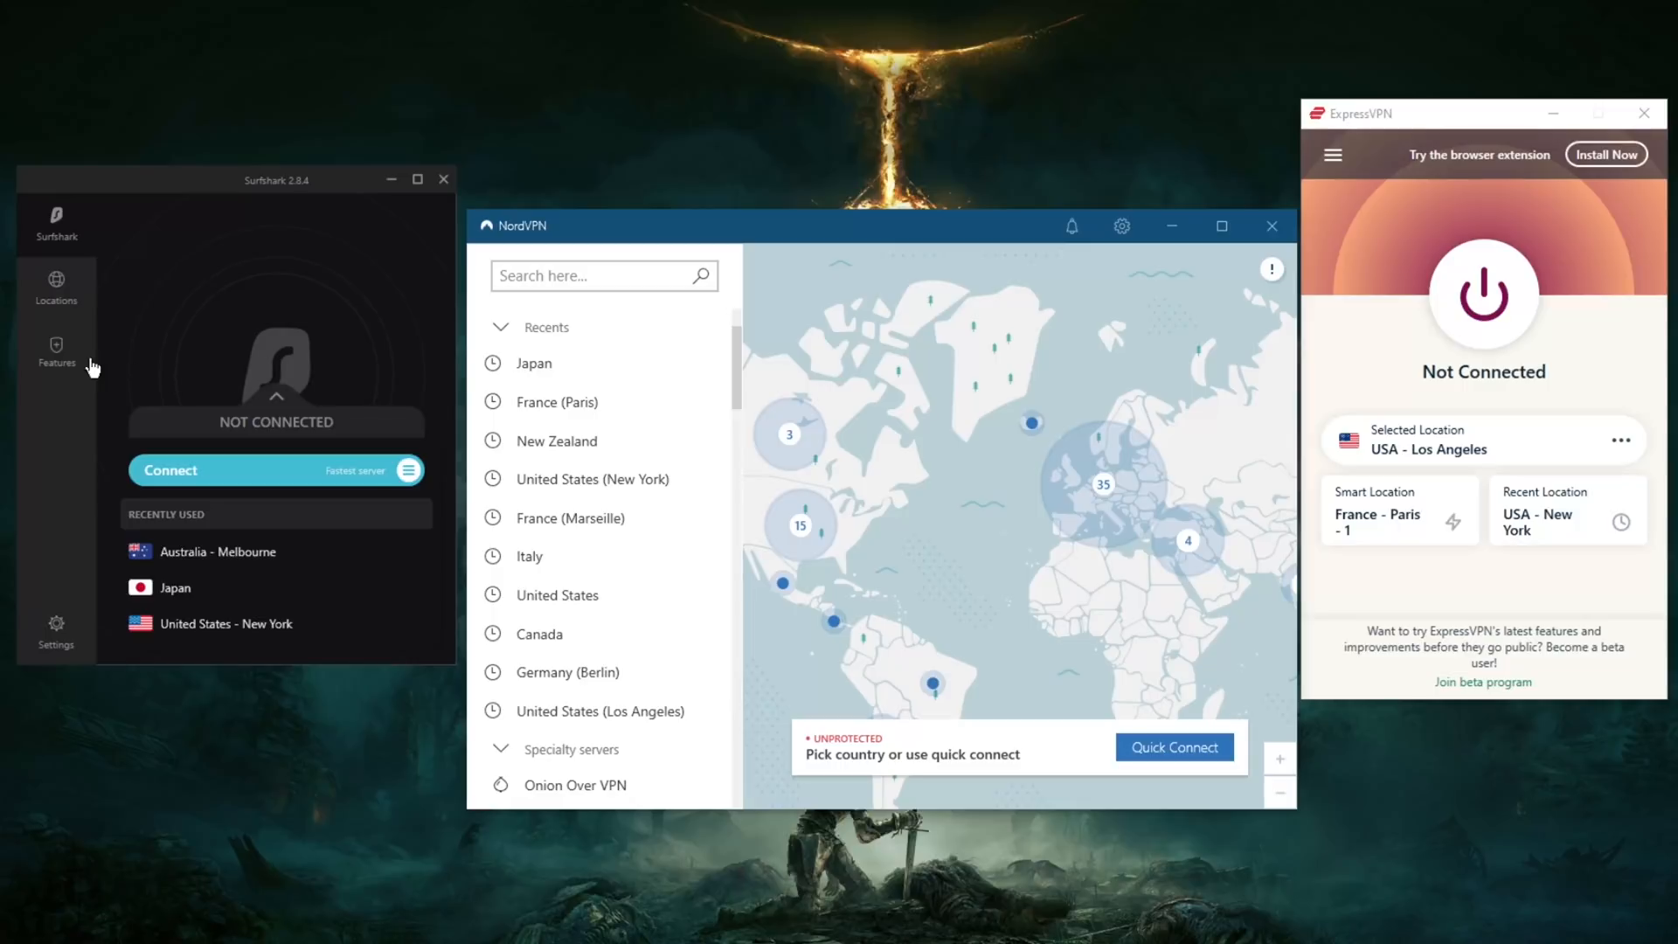
Step: Show Surfshark's Features, then its Advanced settings with WireGuard and NoBorders
click(56, 352)
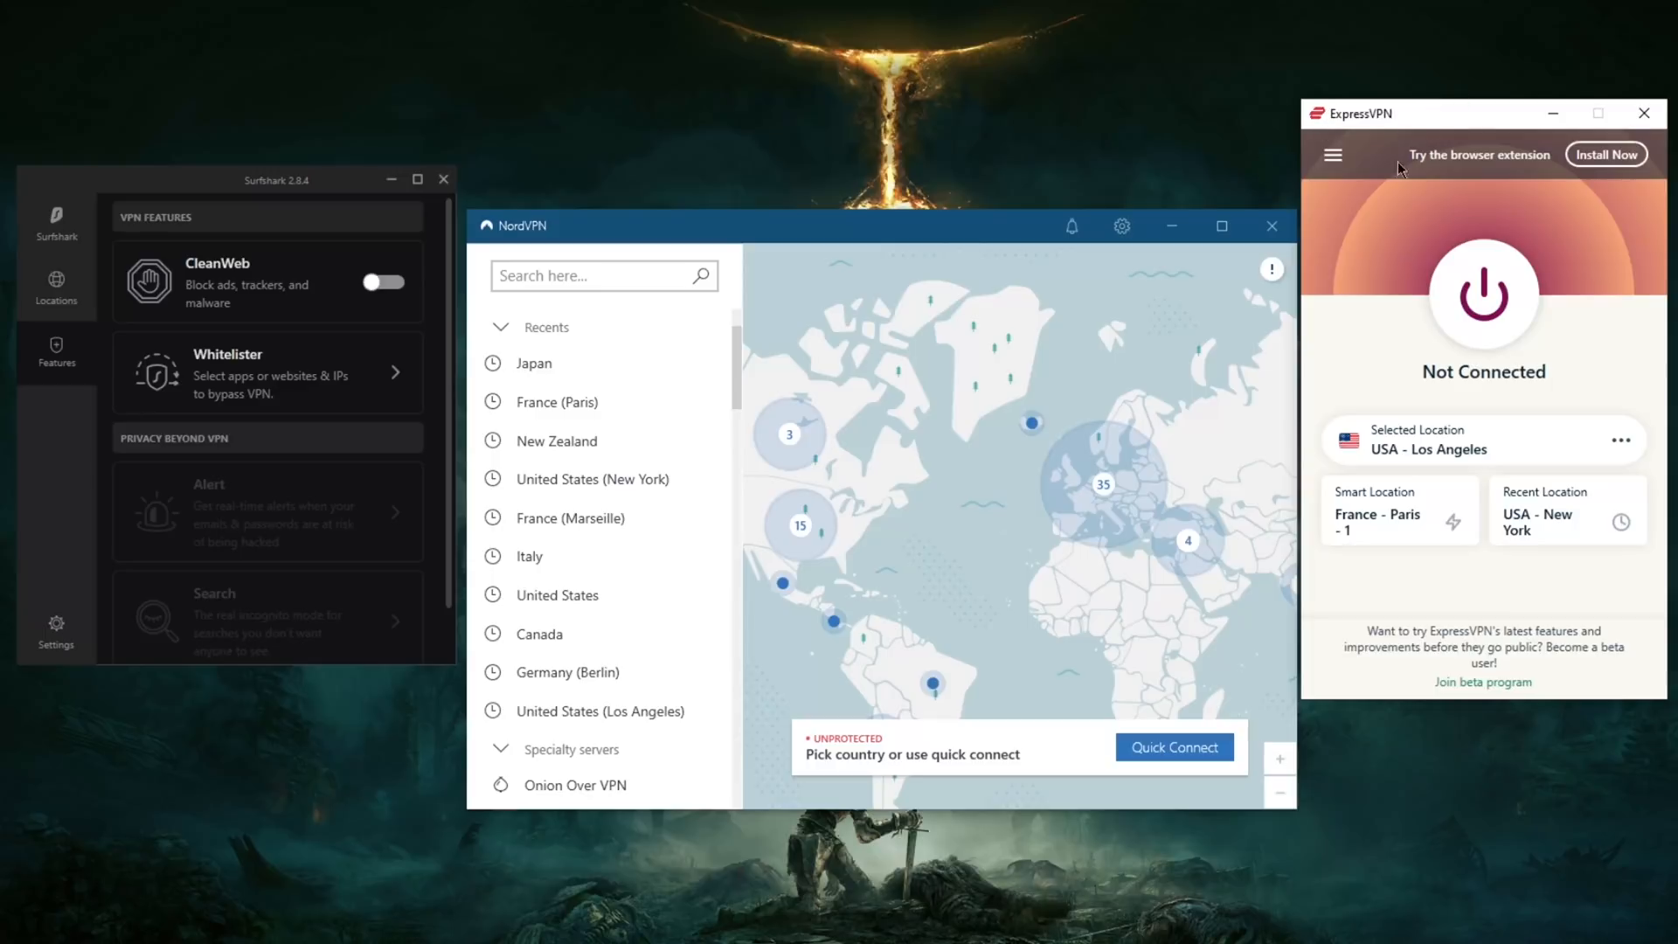
mouse_move(31, 611)
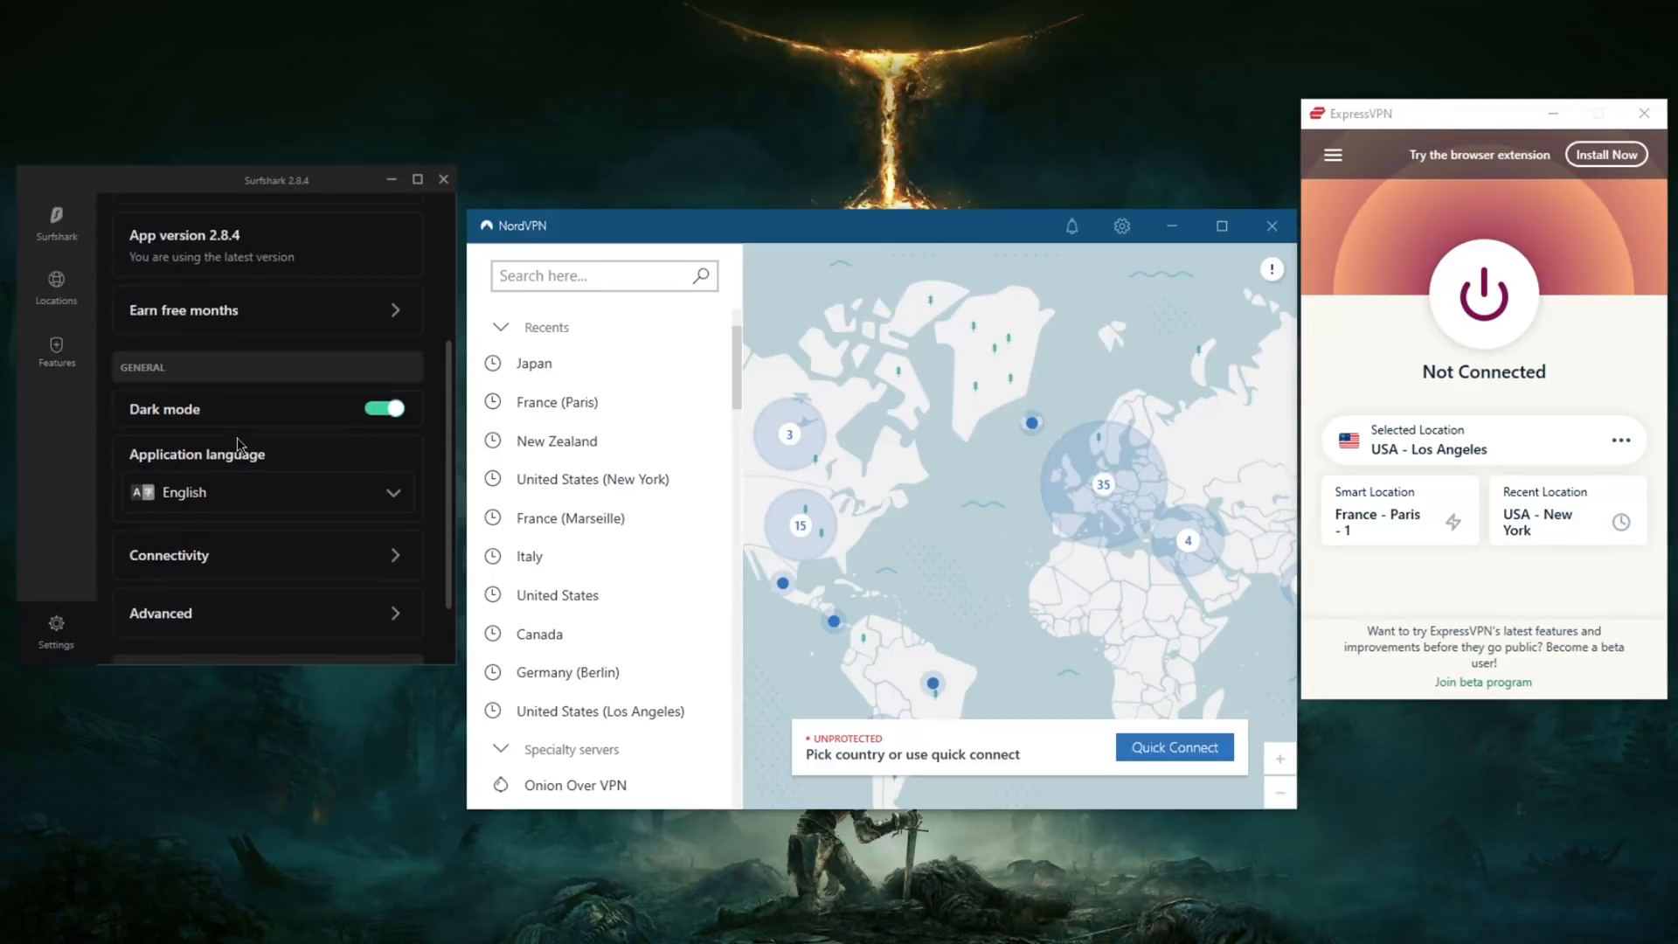
click(161, 613)
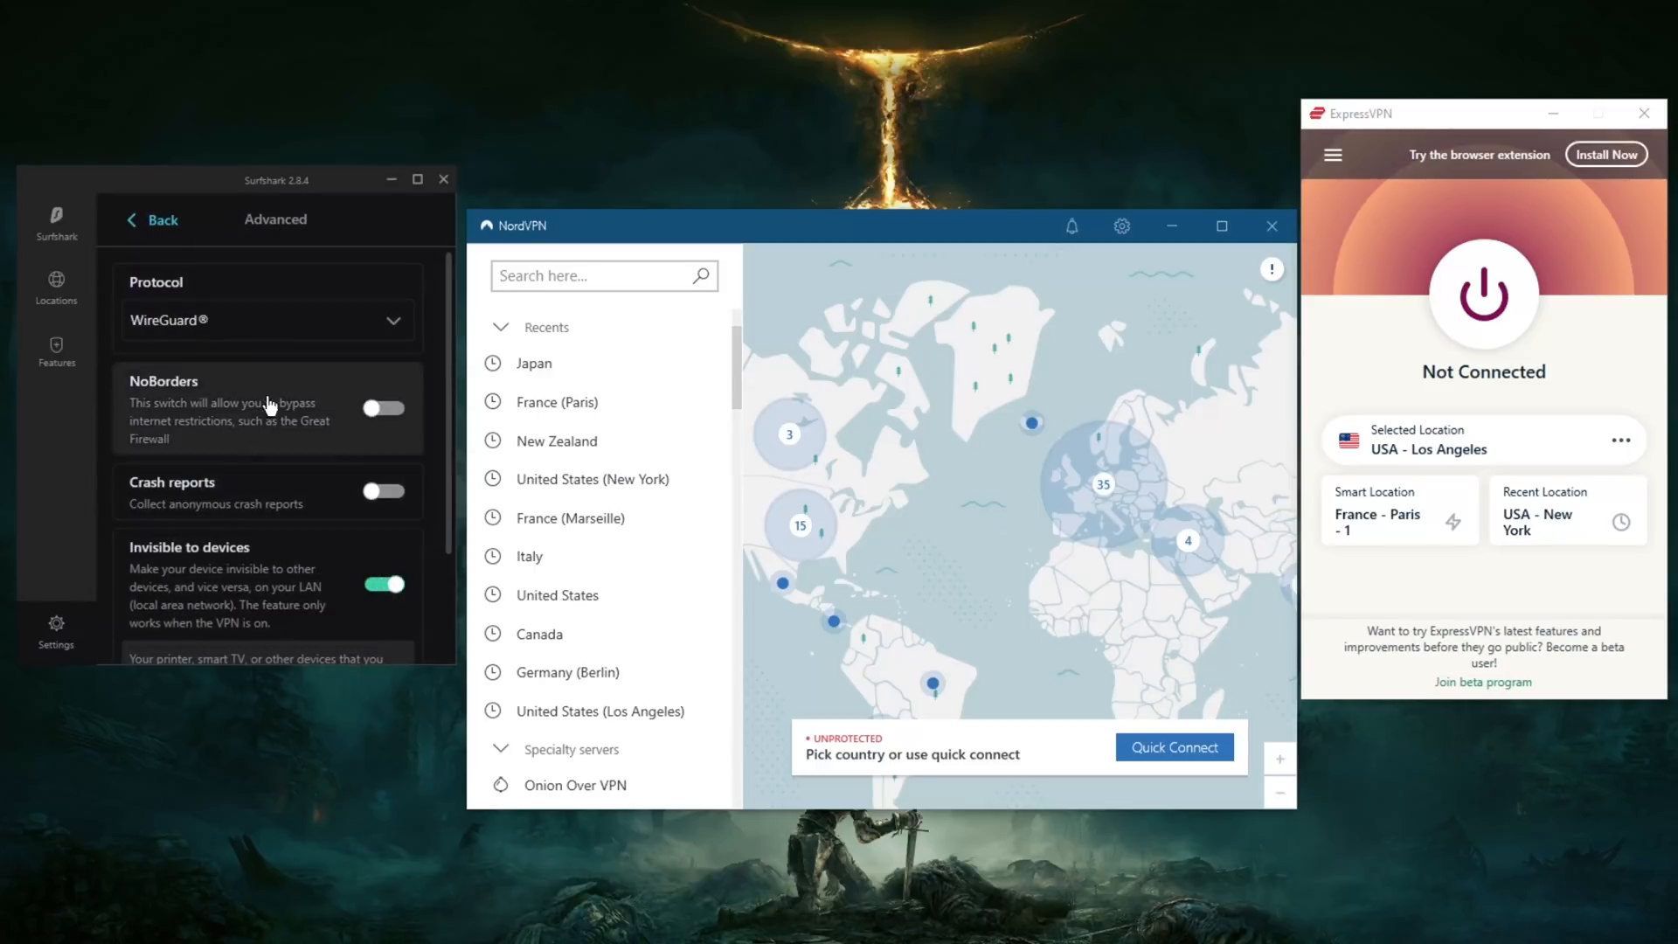
mouse_move(189, 435)
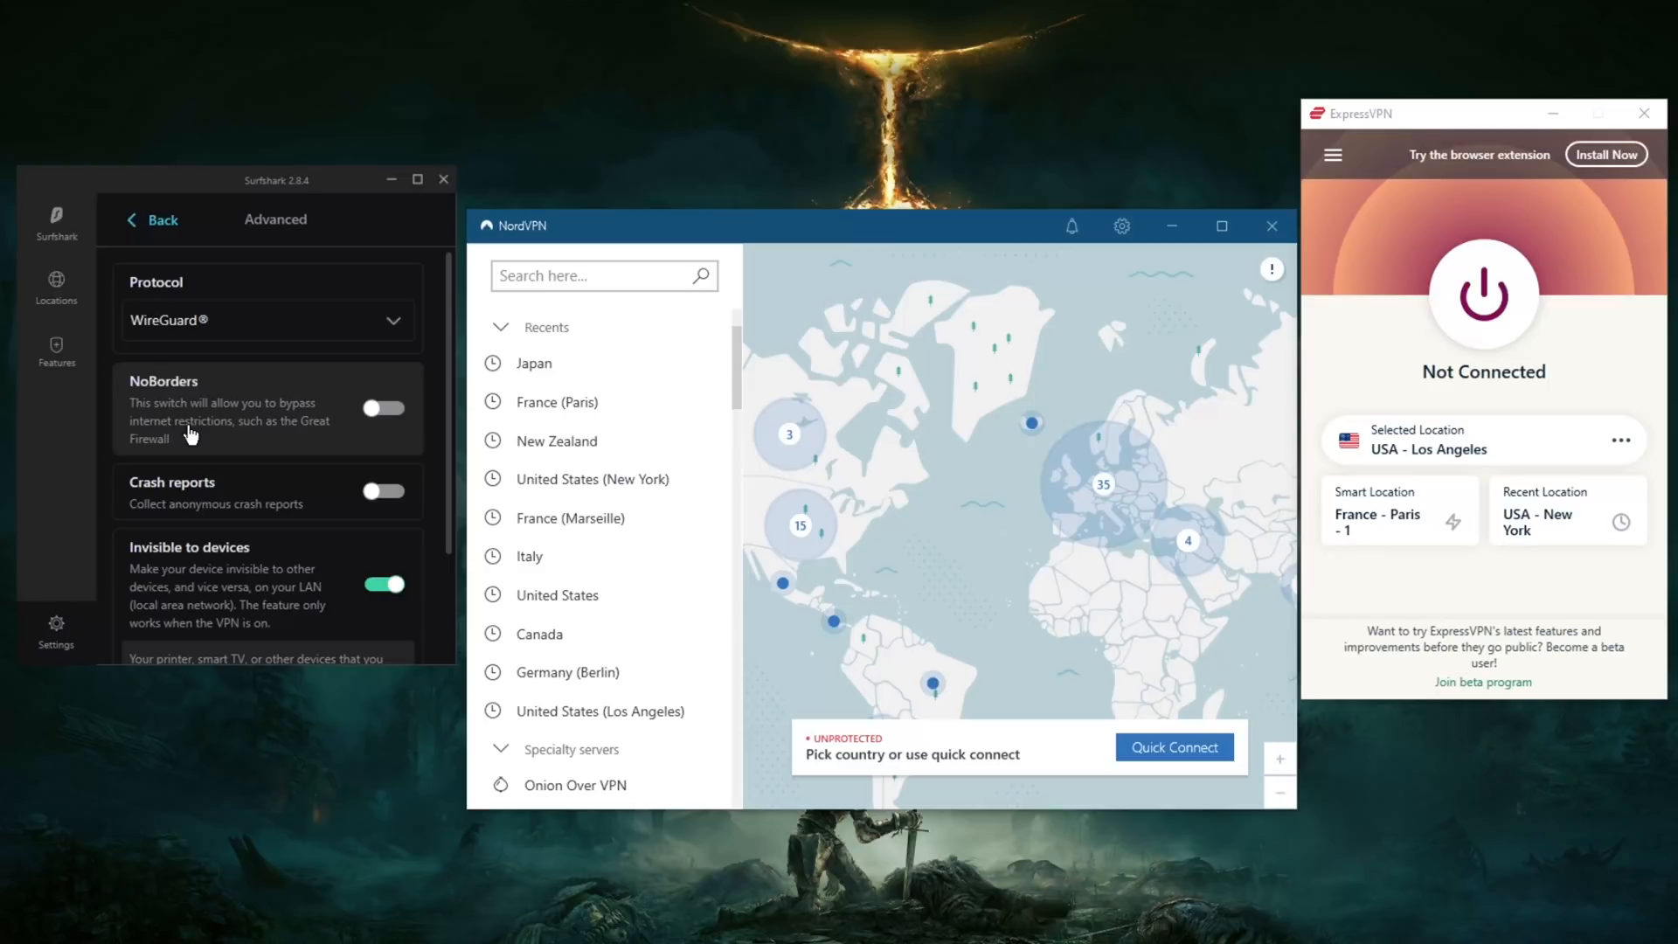
mouse_move(141, 418)
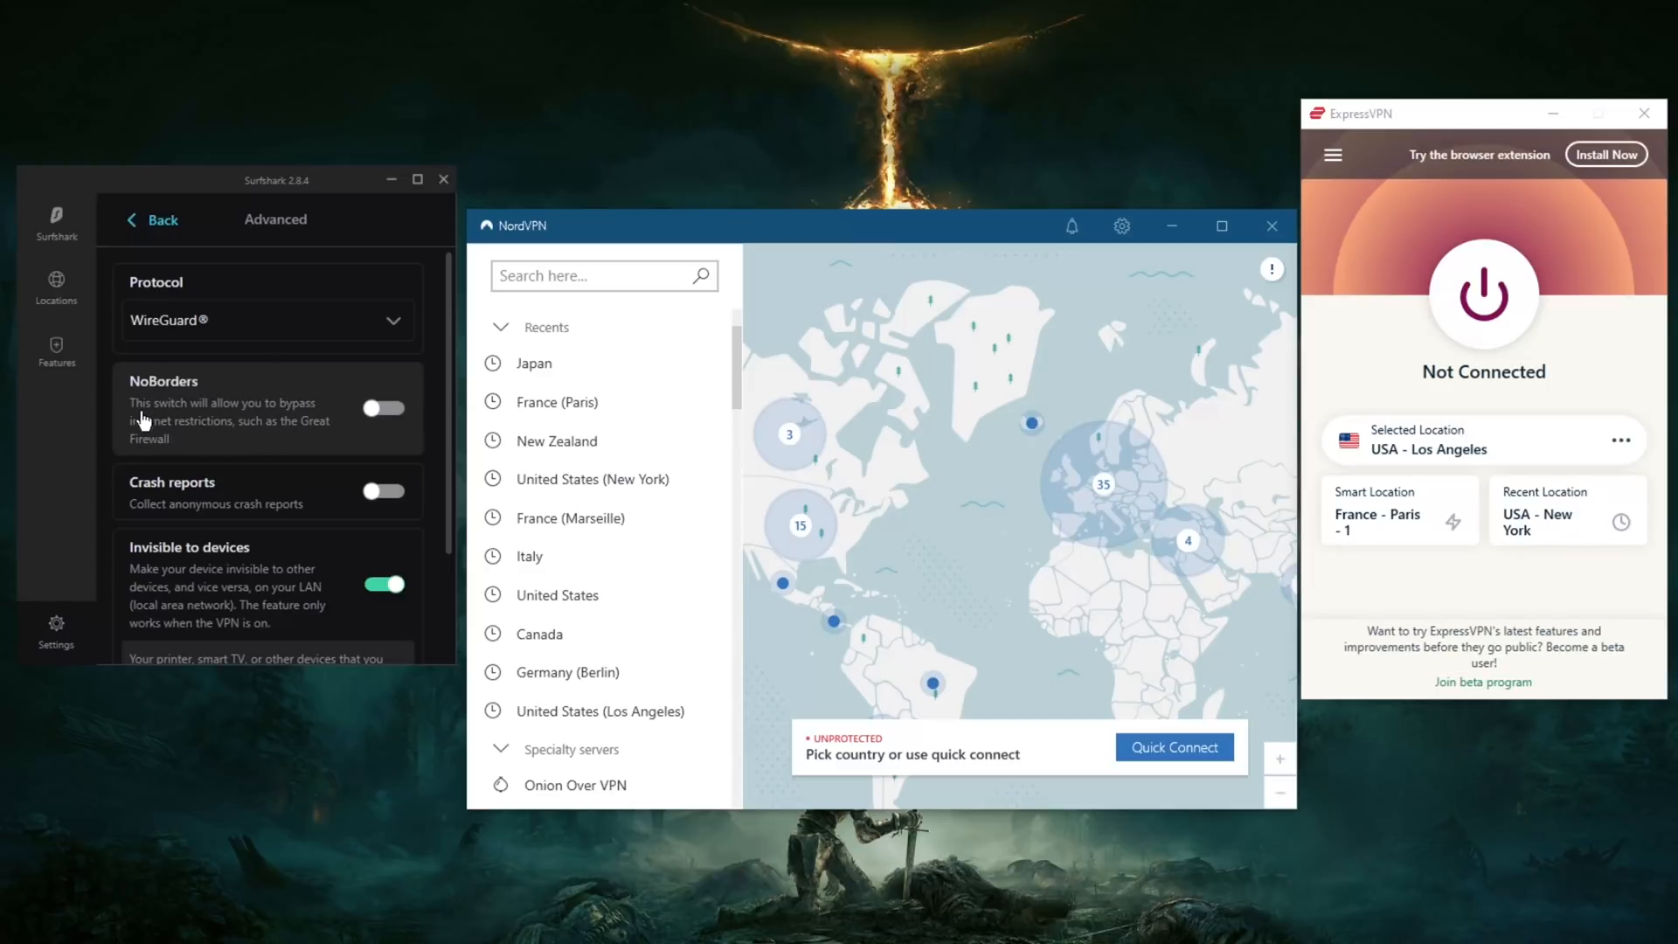
mouse_move(282, 421)
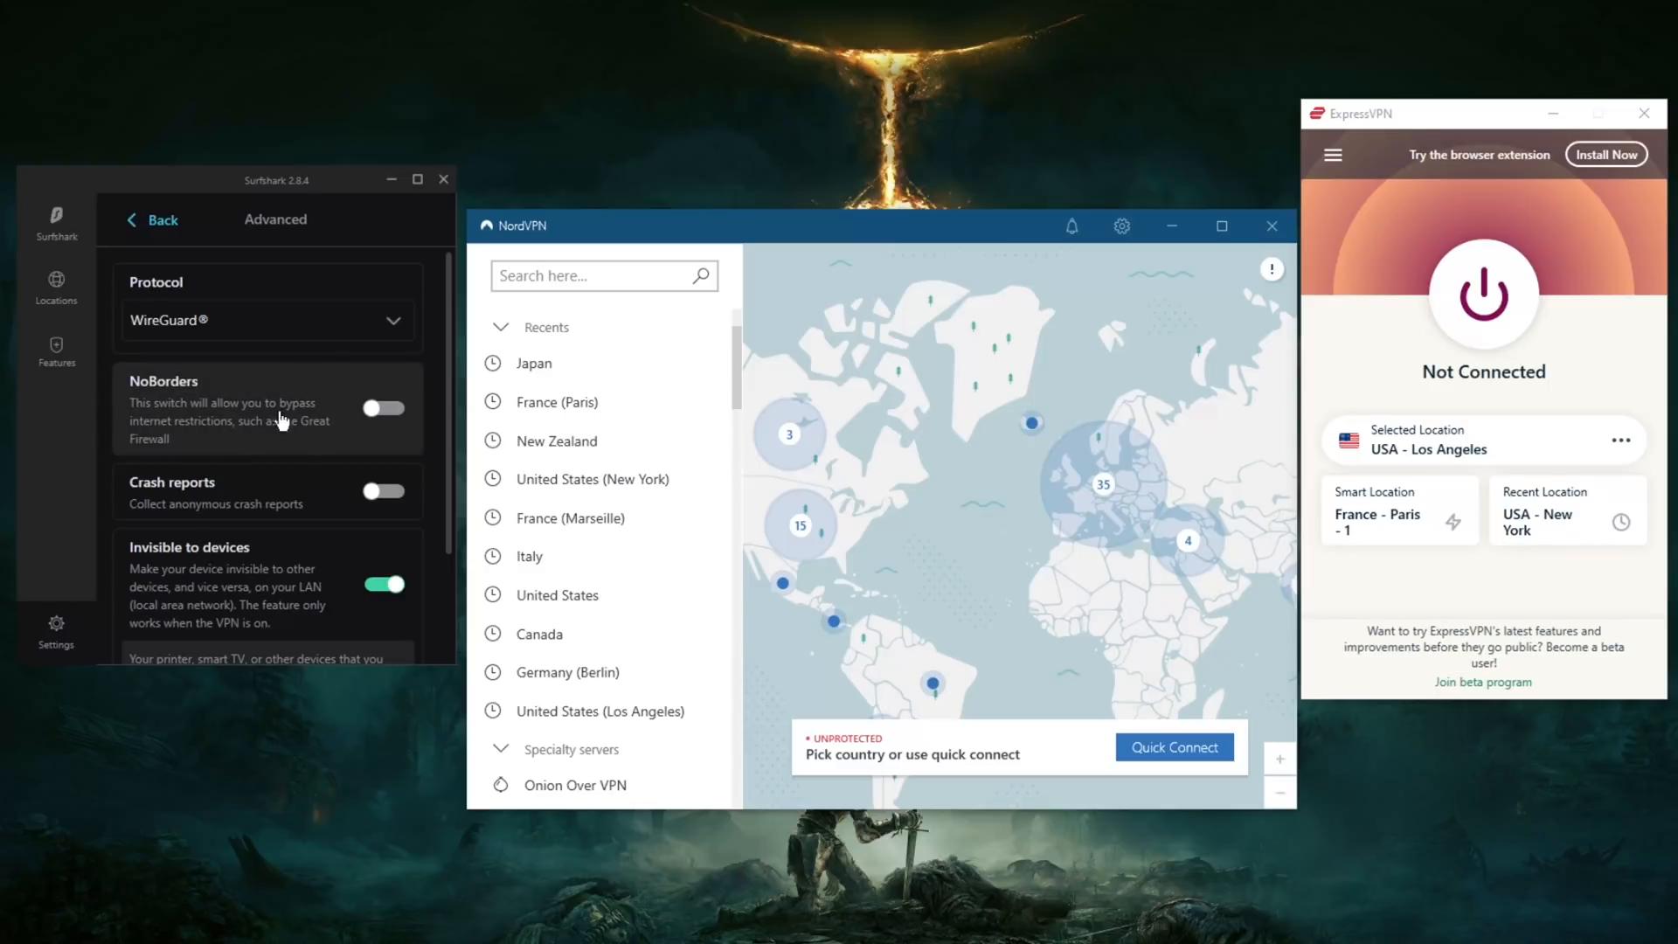
mouse_move(1428, 156)
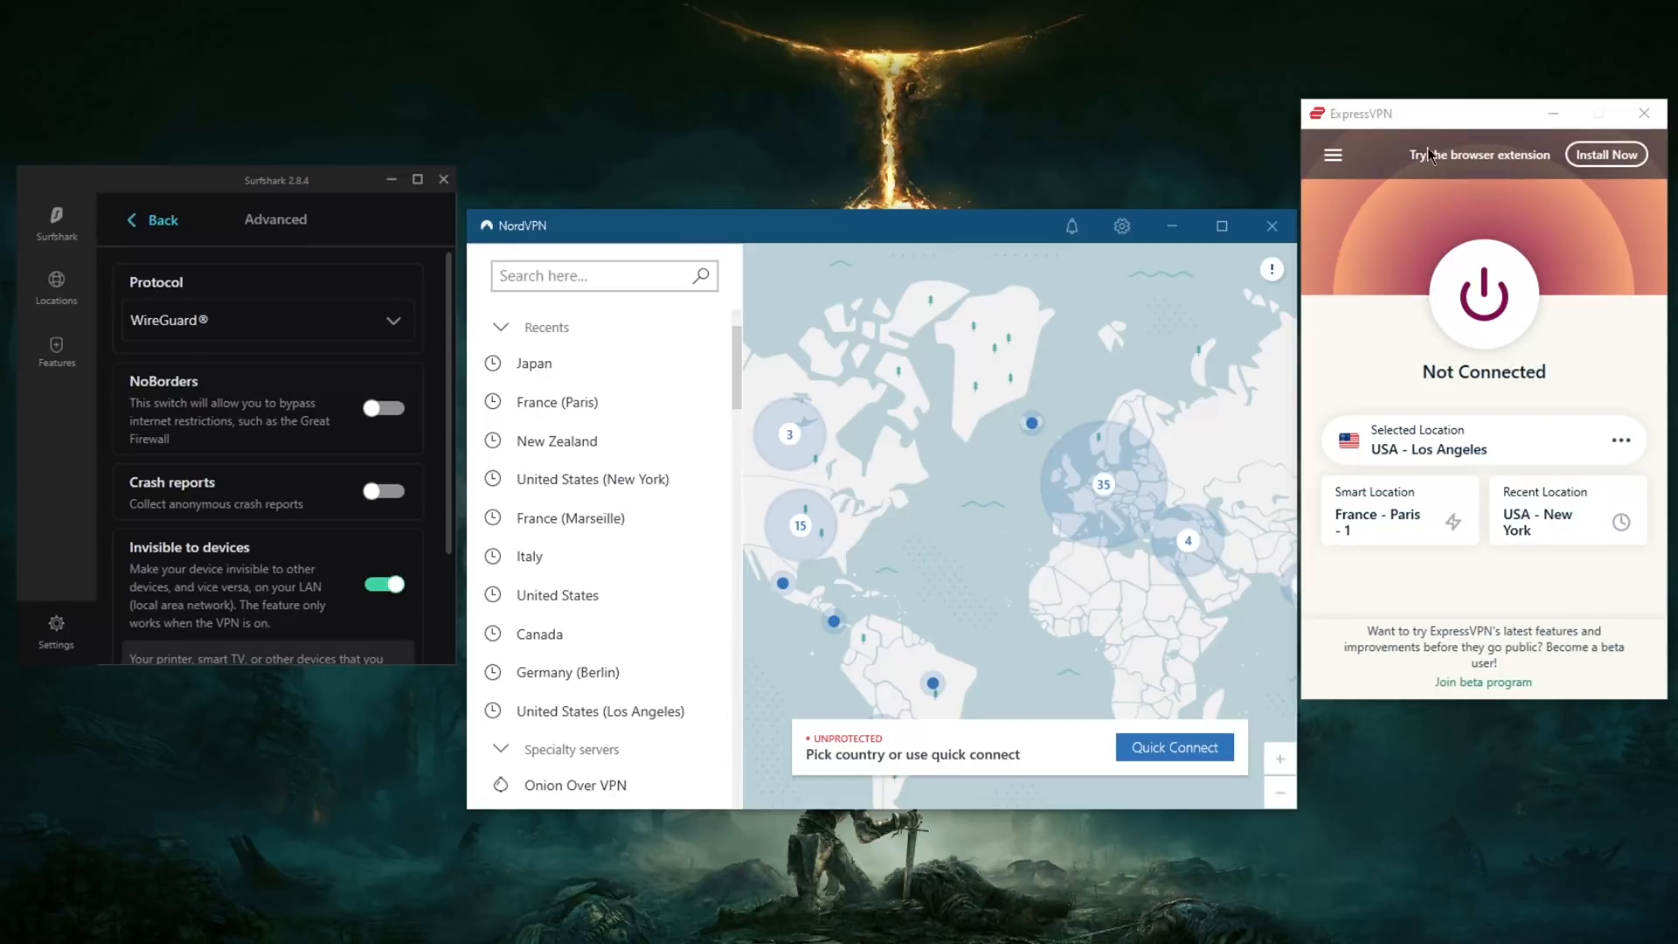
mouse_move(1380, 222)
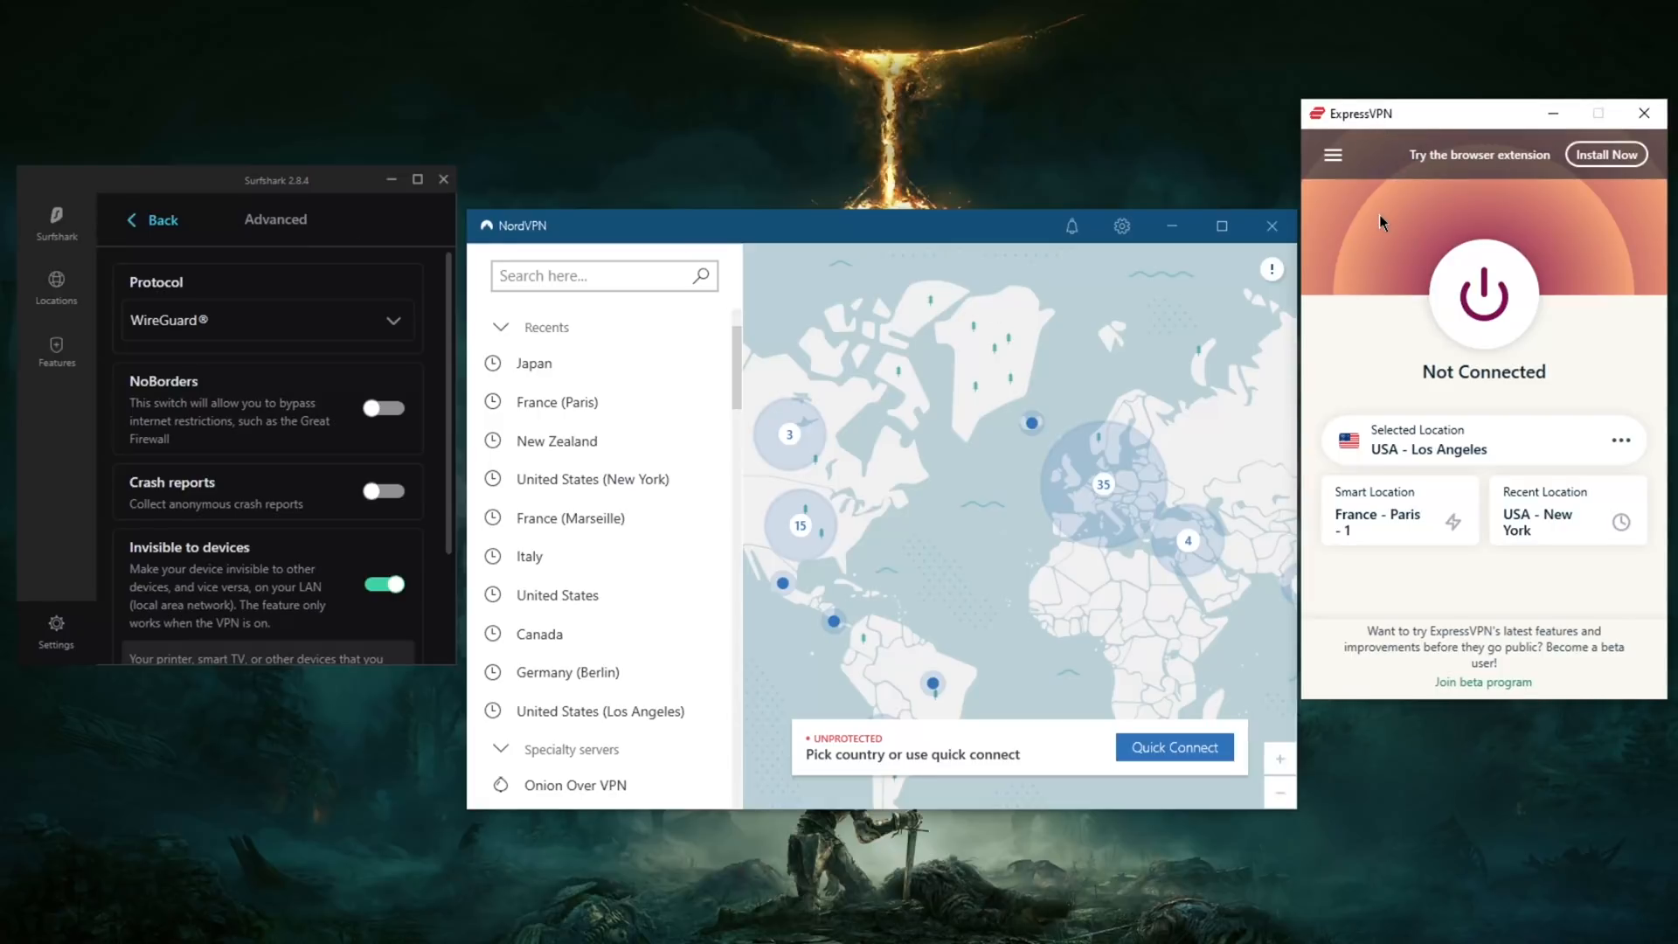
mouse_move(720, 256)
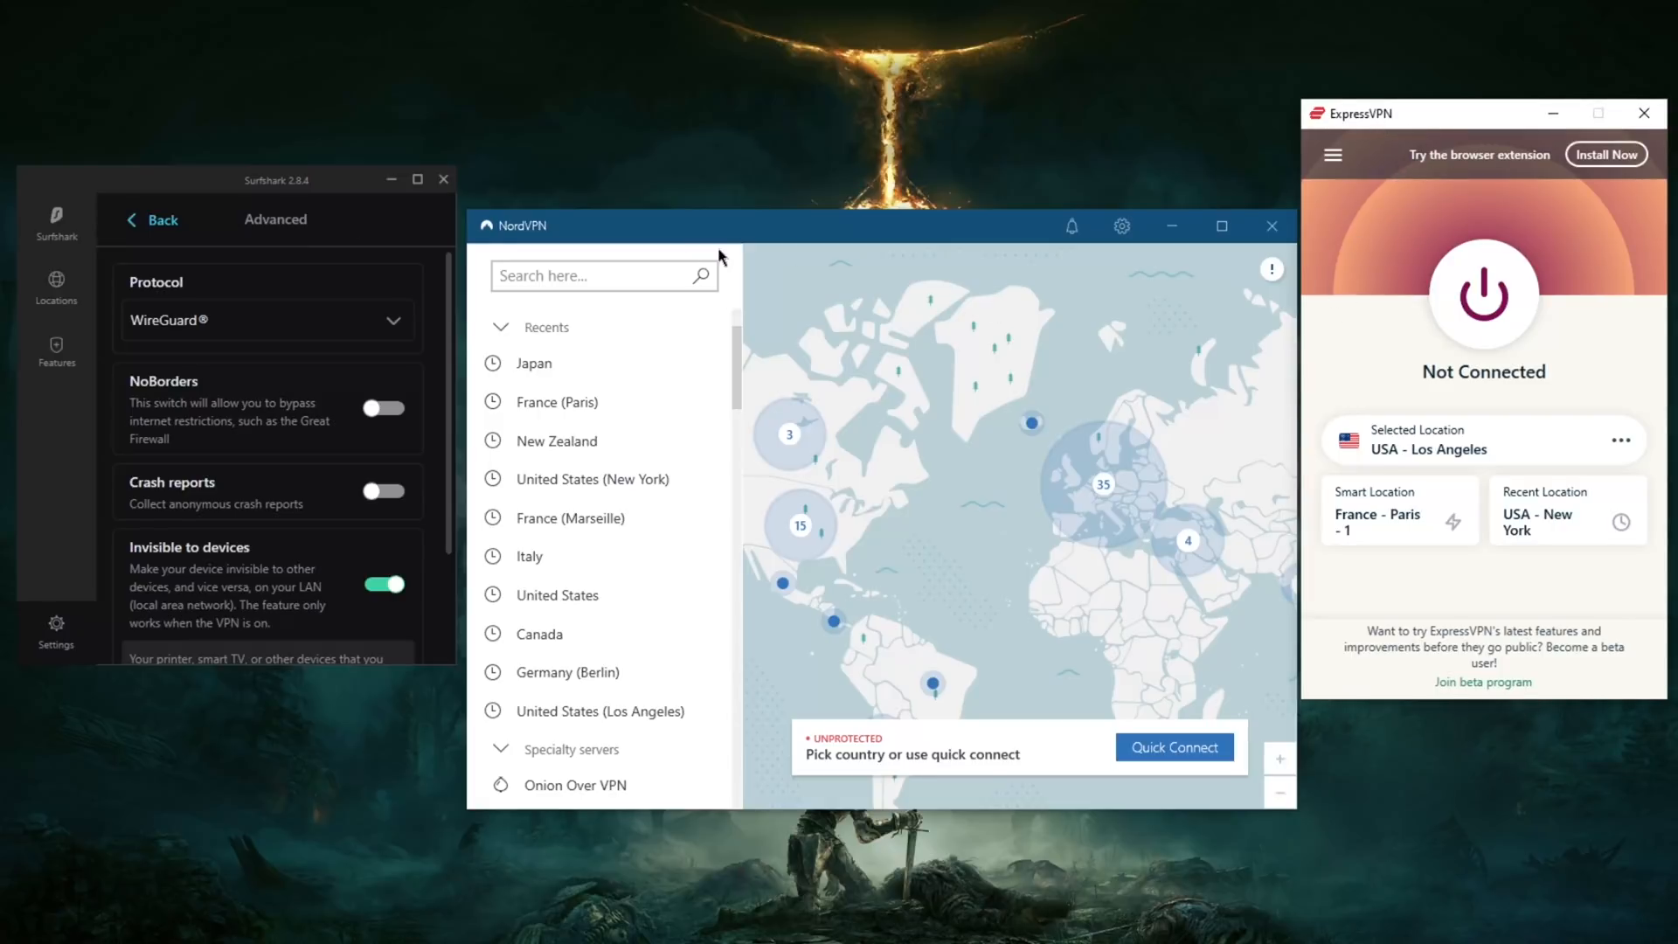
Step: Show Surfshark's Locations list with the search field focused
click(56, 287)
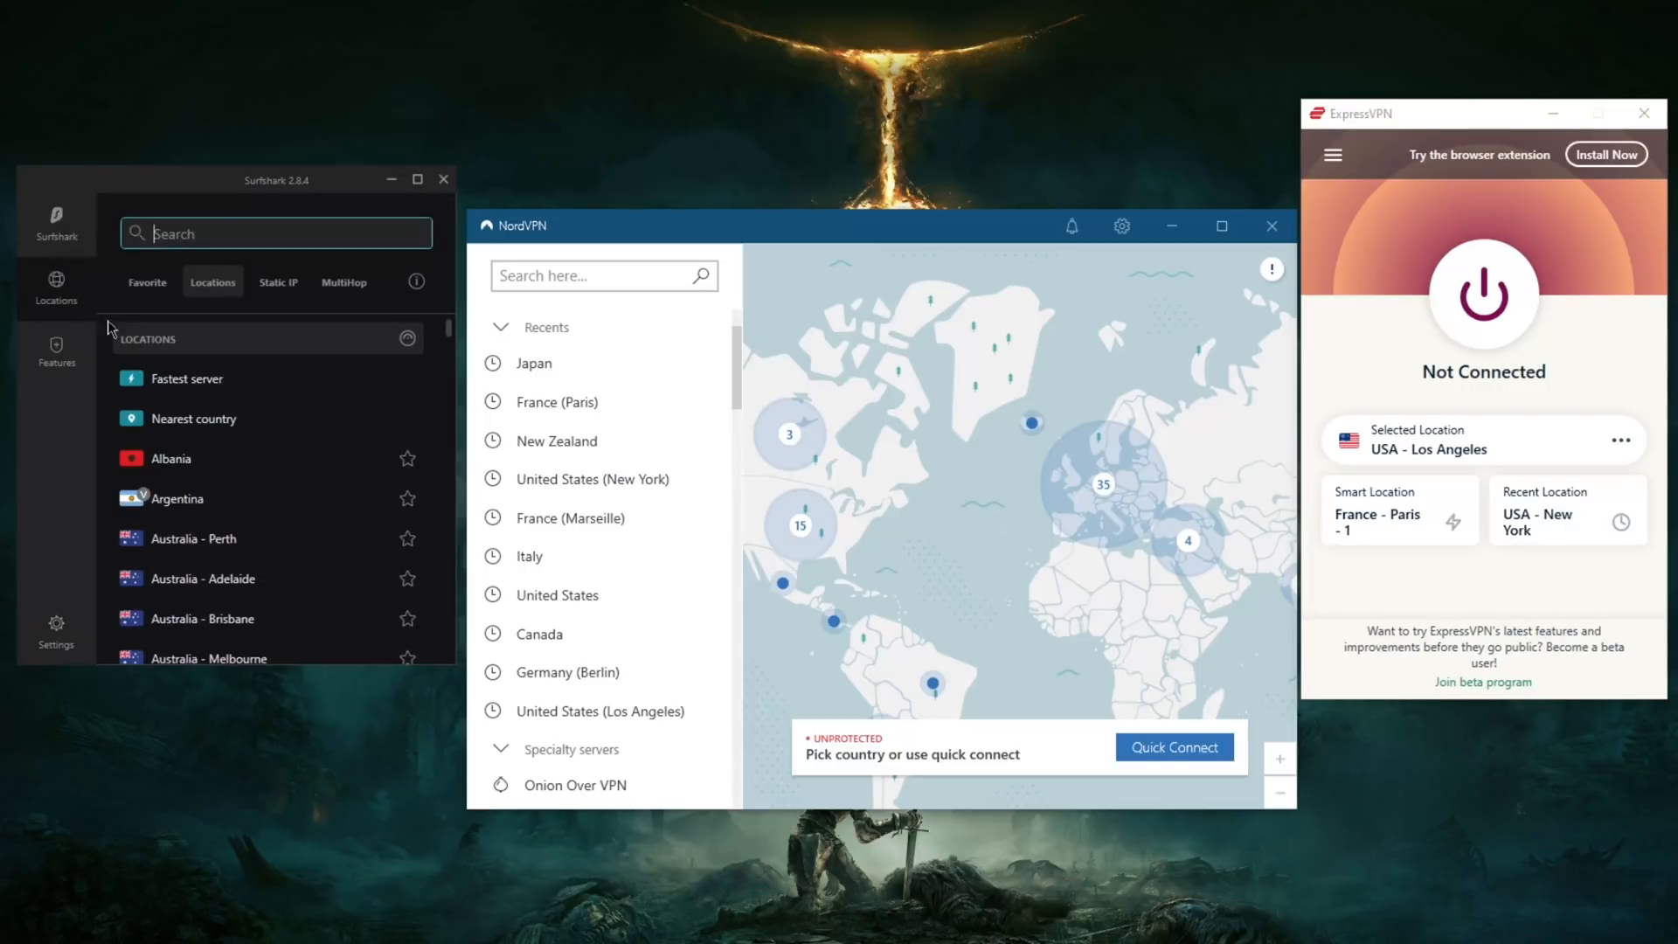
mouse_move(332, 381)
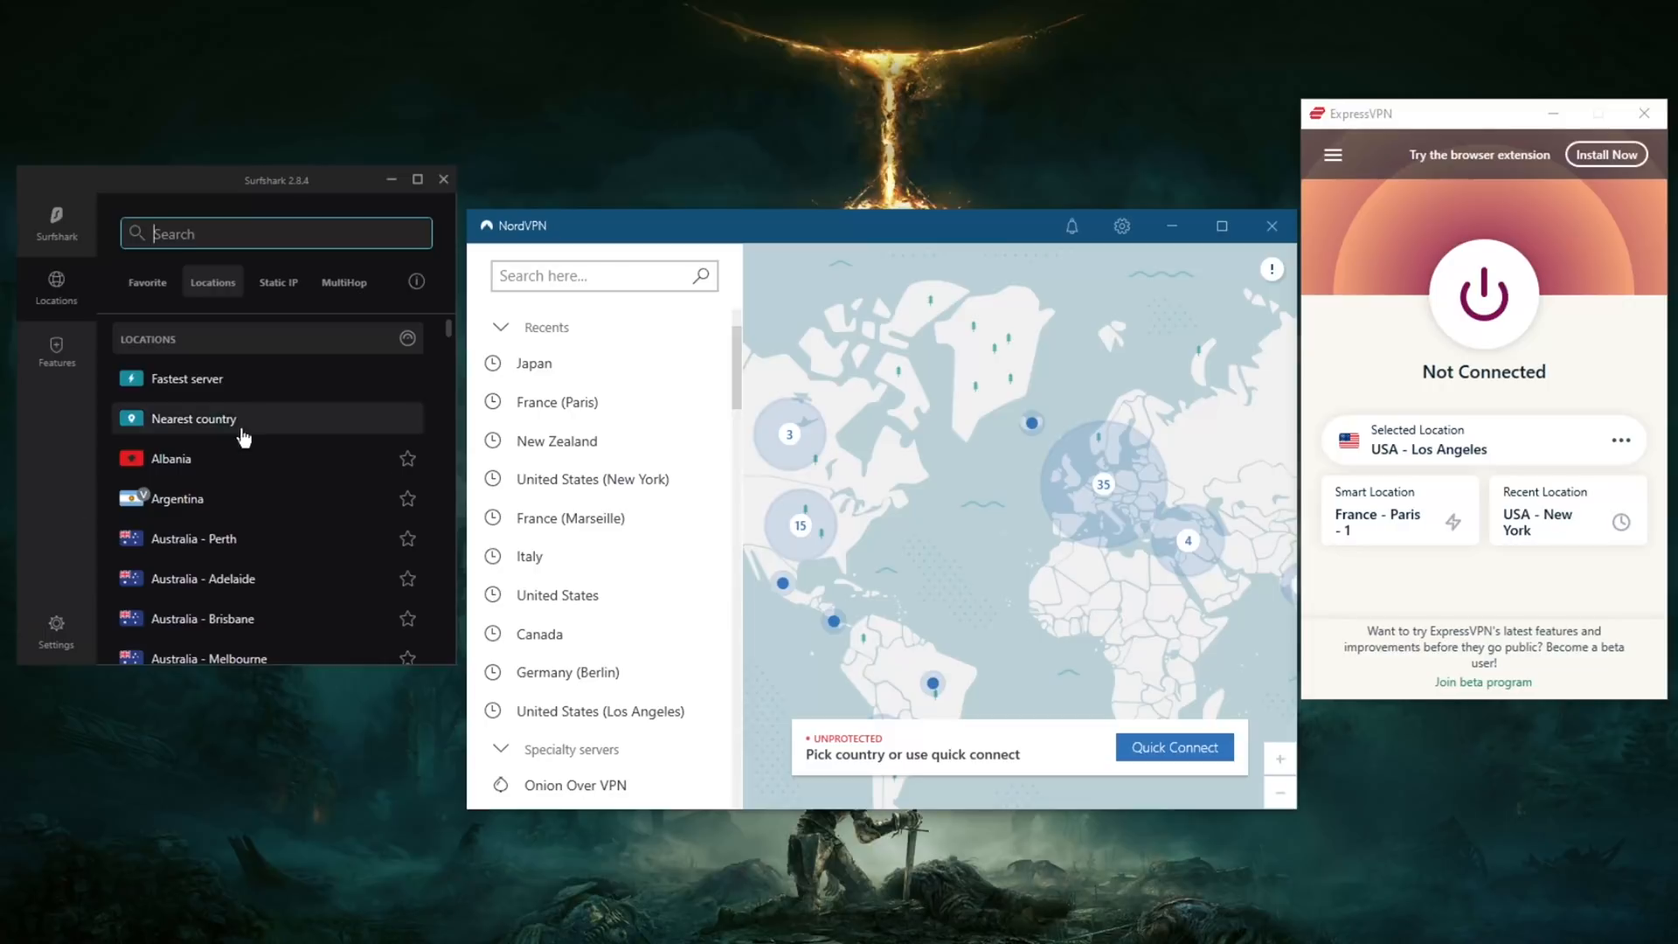
mouse_move(874, 353)
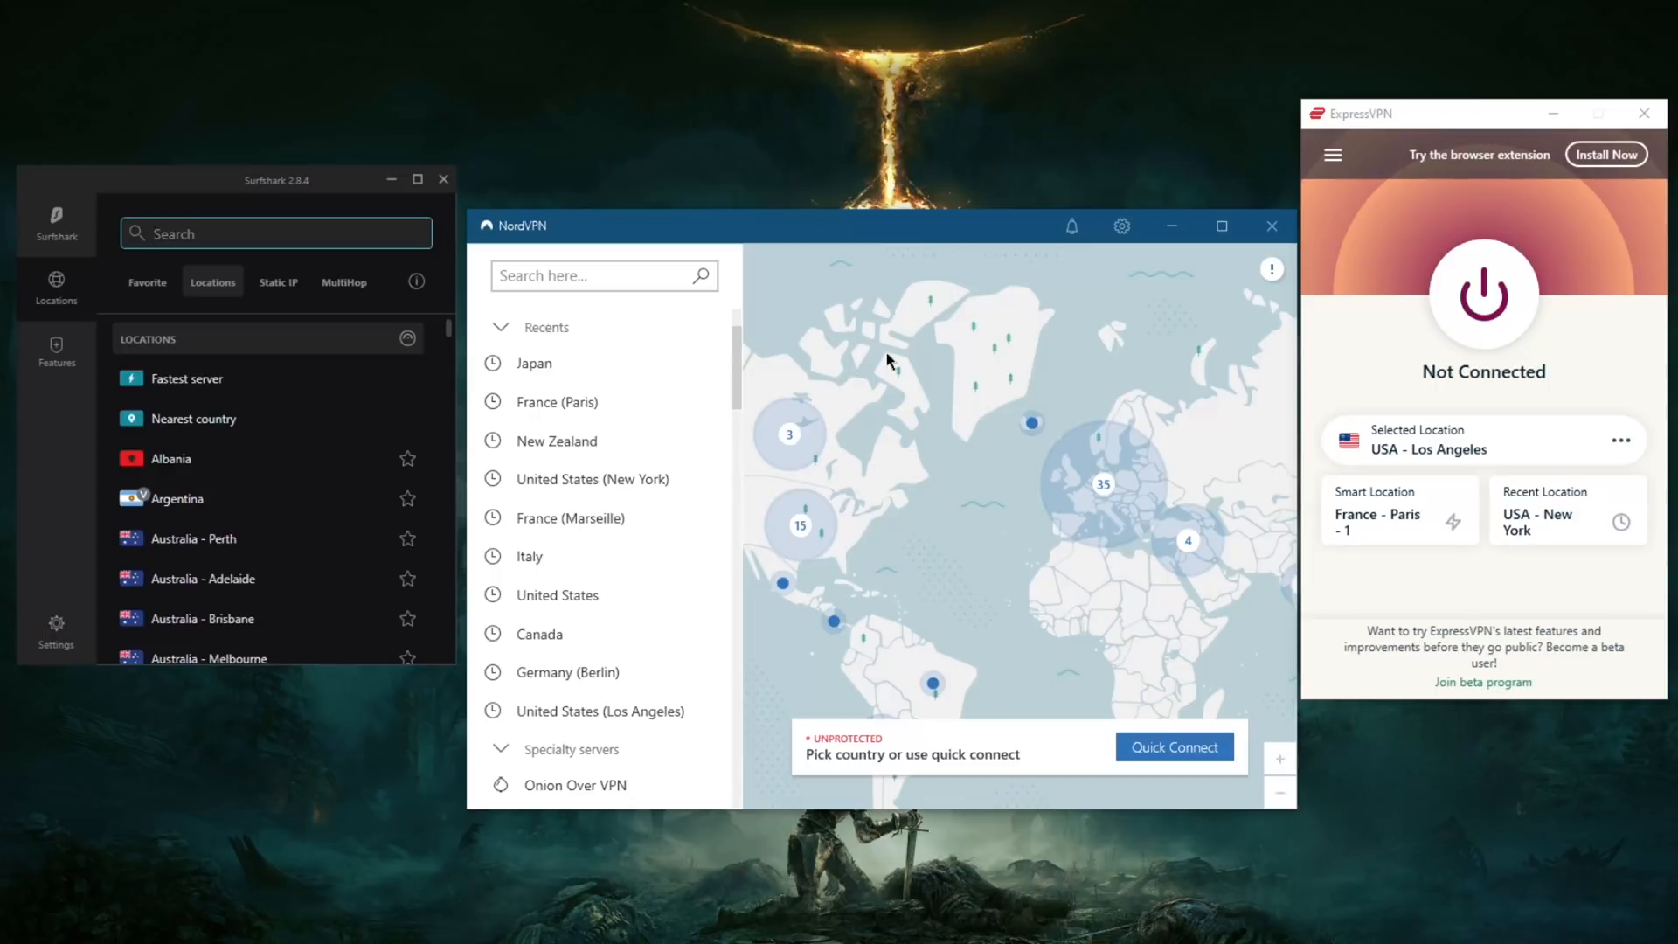
mouse_move(962, 348)
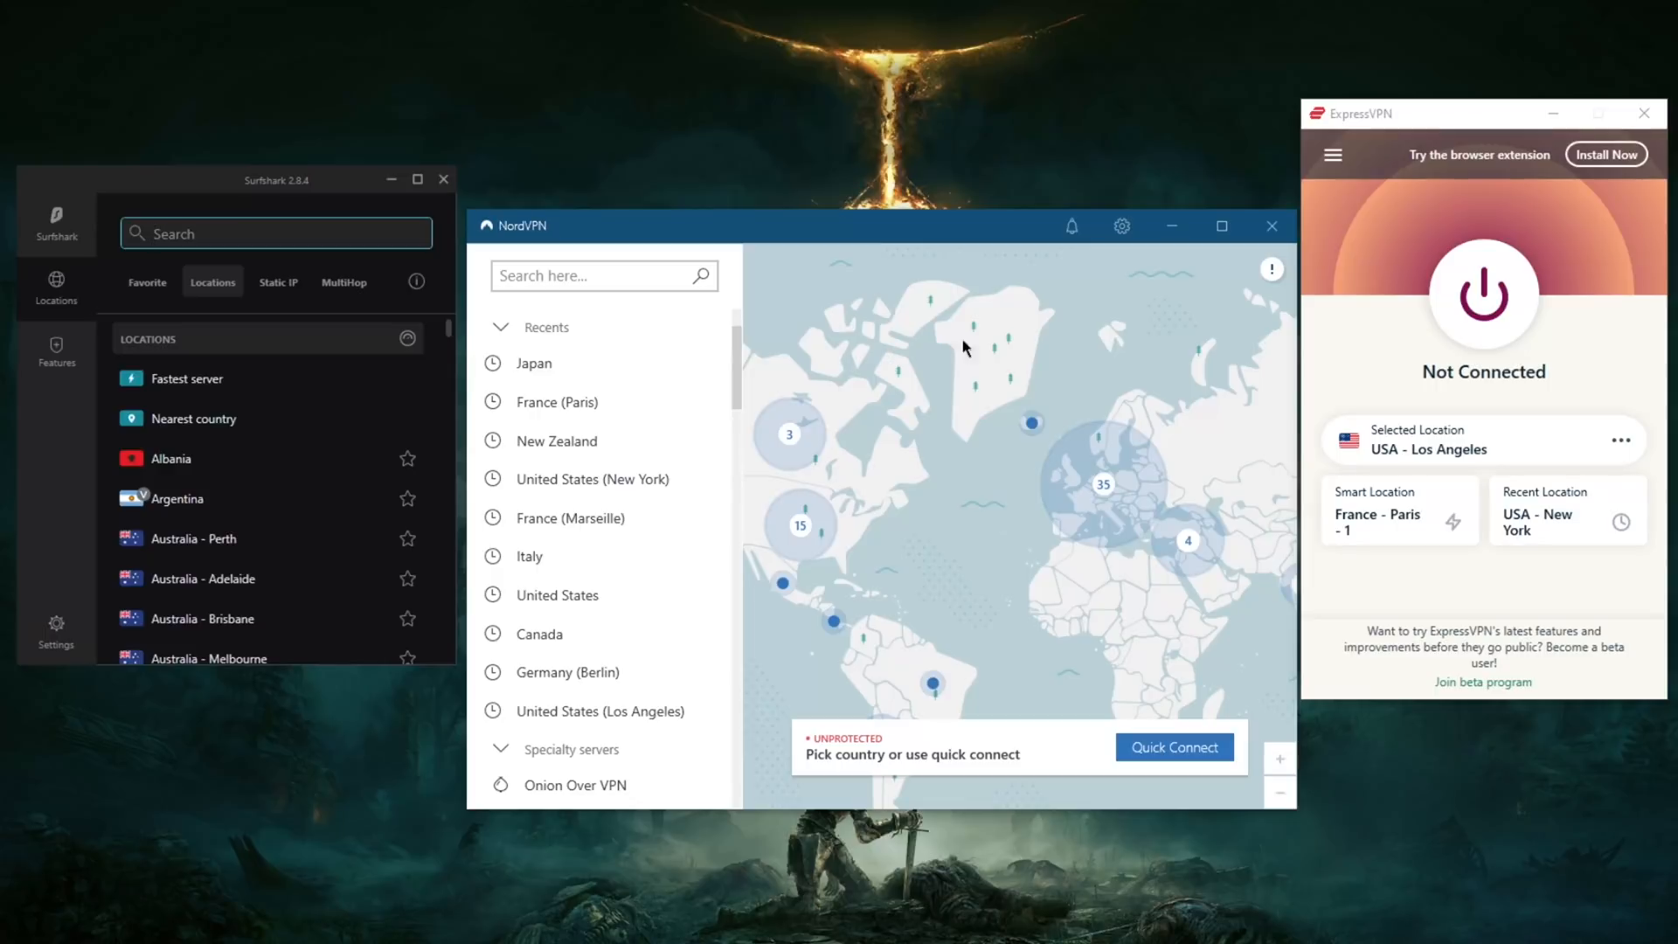
mouse_move(1027, 374)
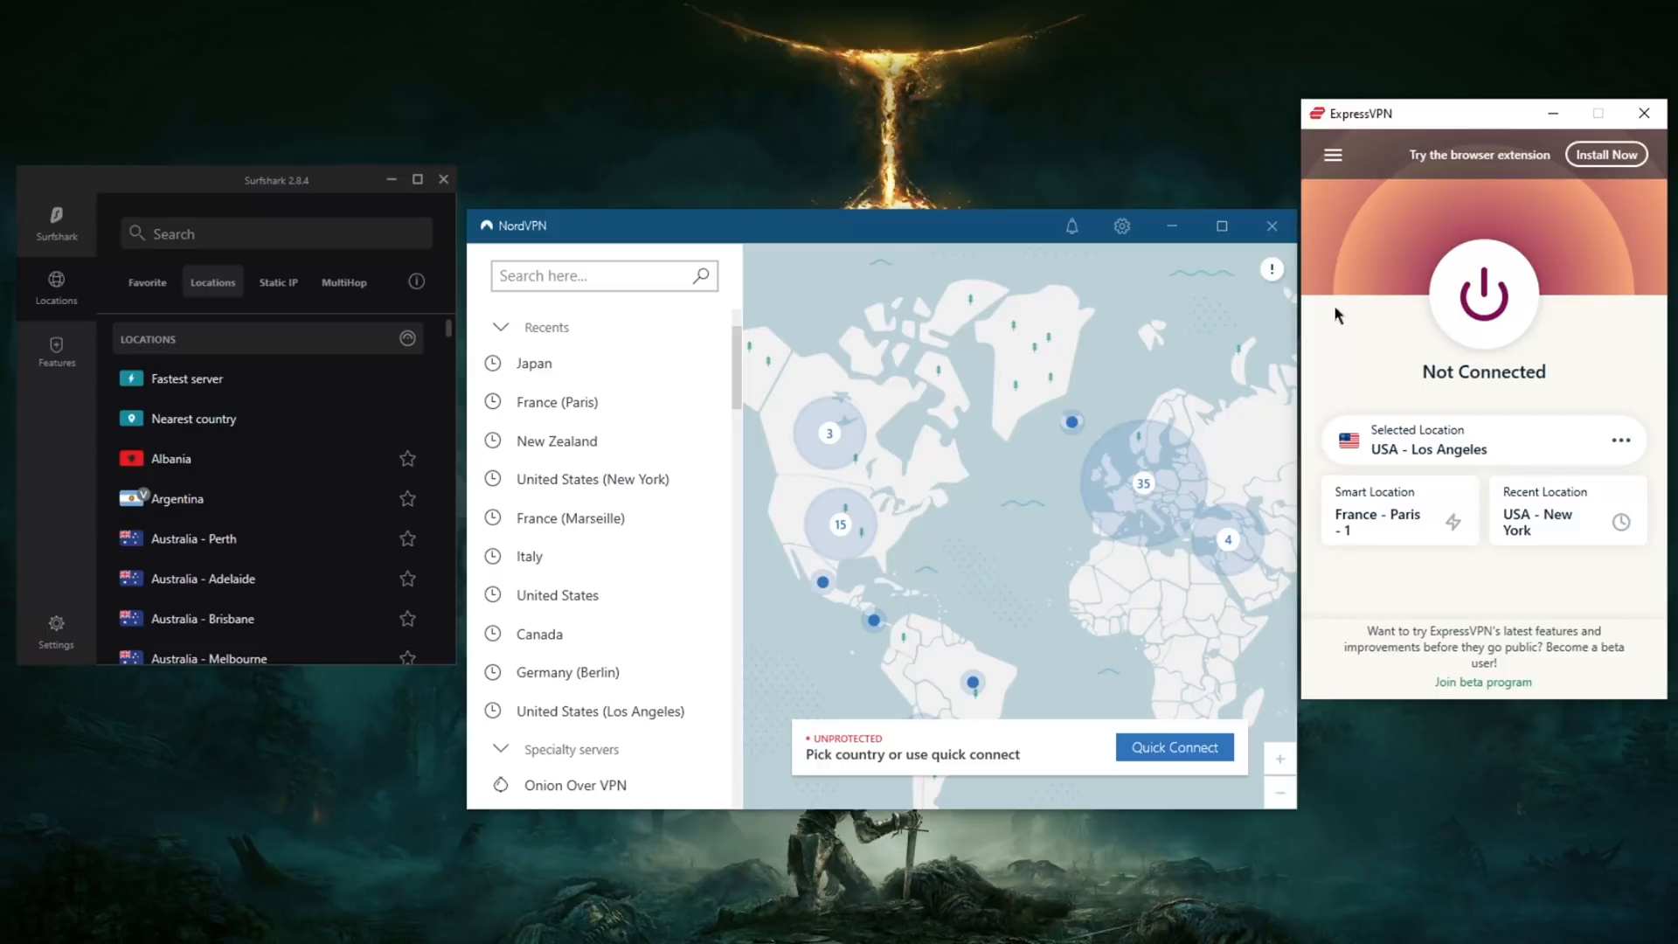
mouse_move(1409, 317)
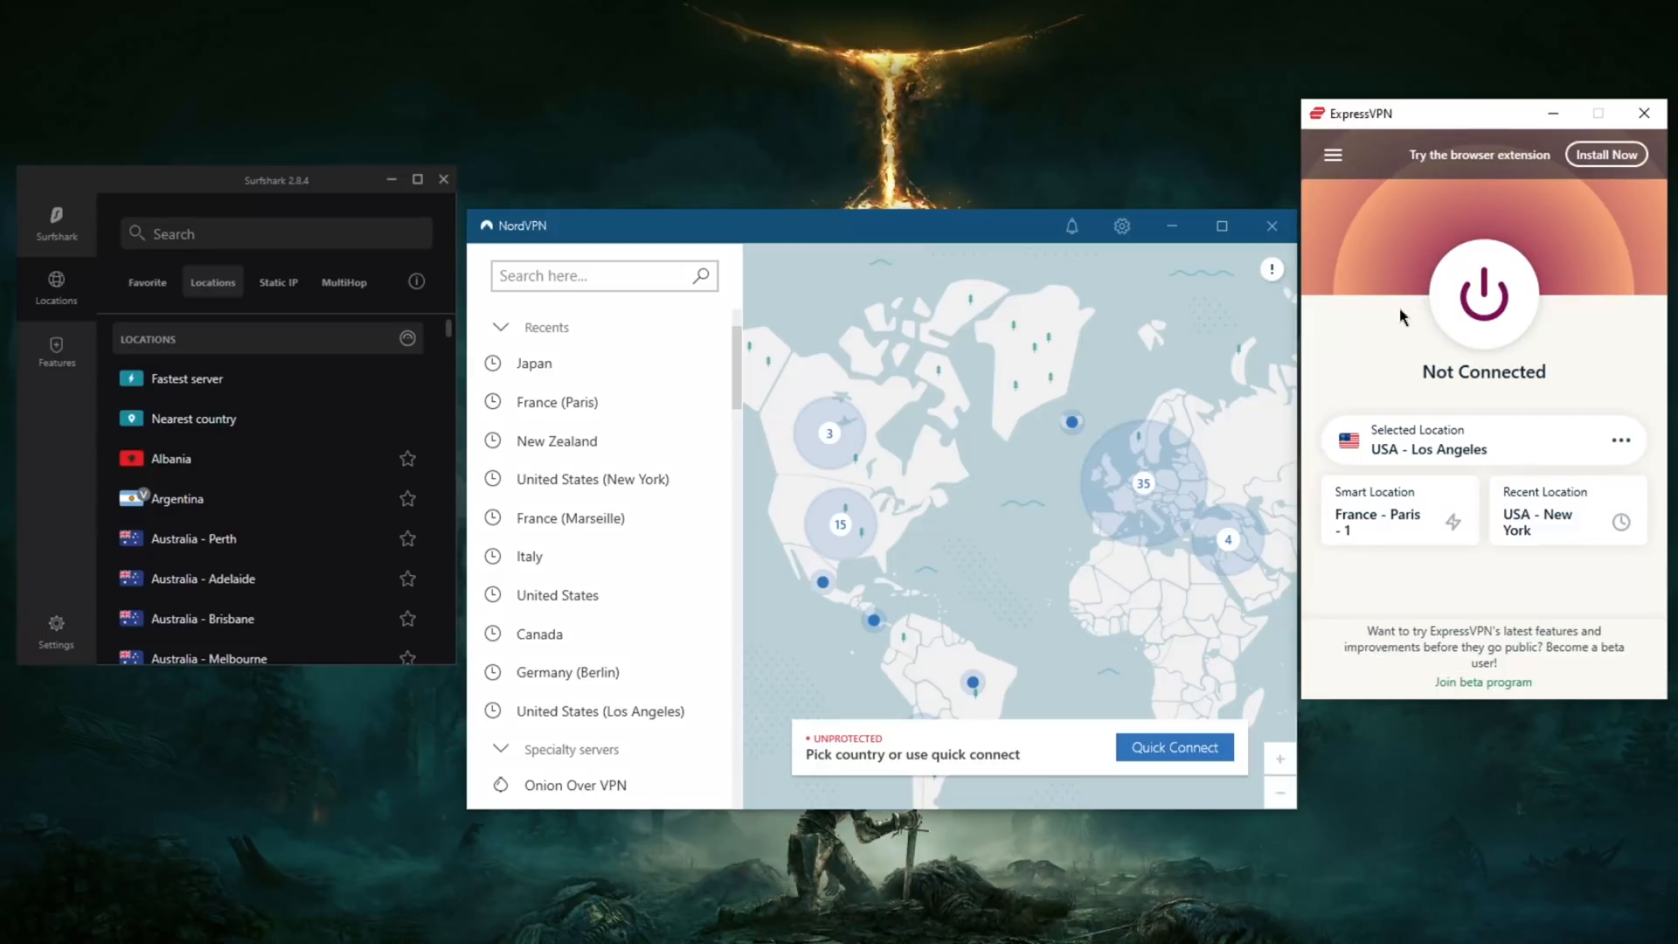
mouse_move(894, 229)
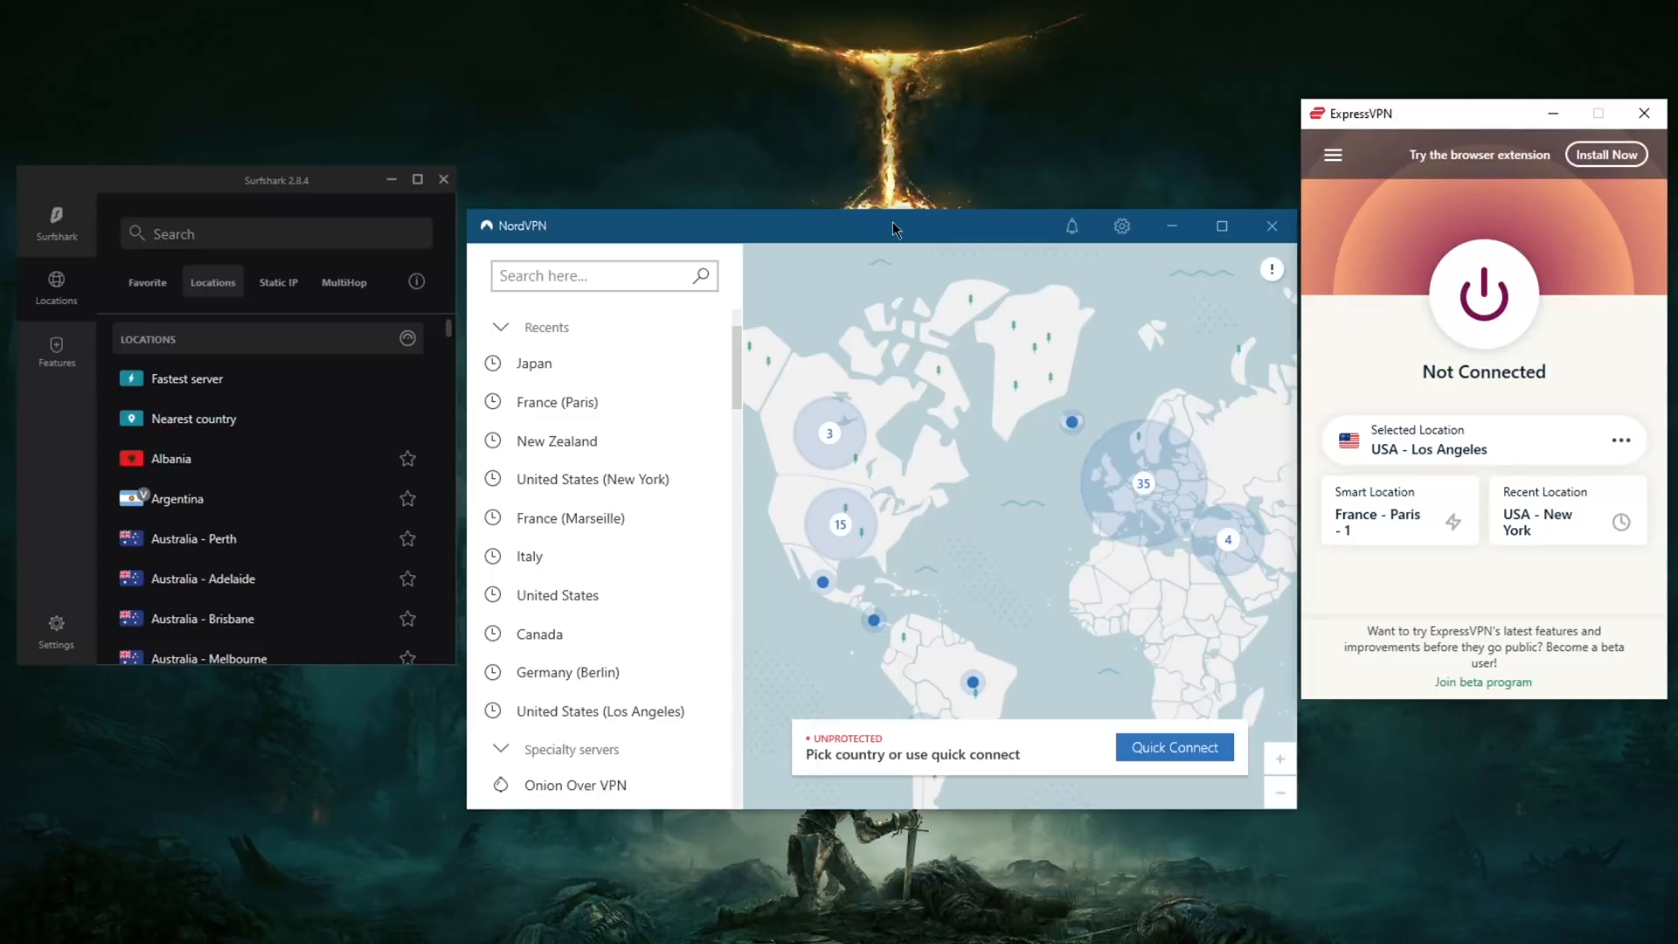
click(275, 232)
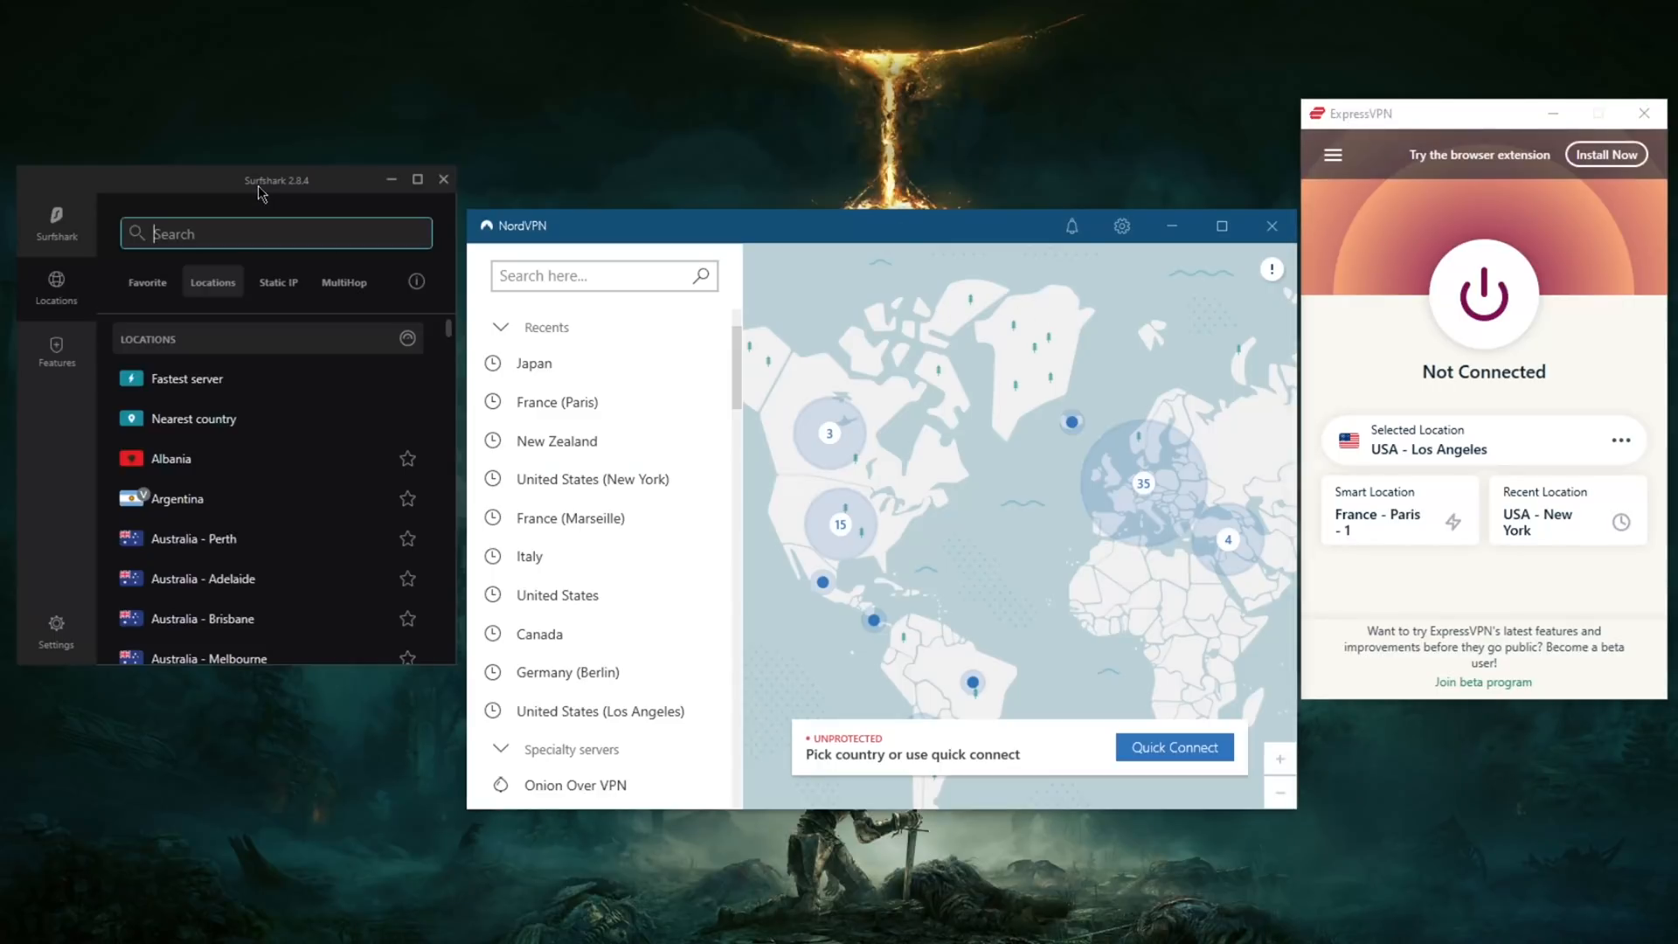
mouse_move(305, 217)
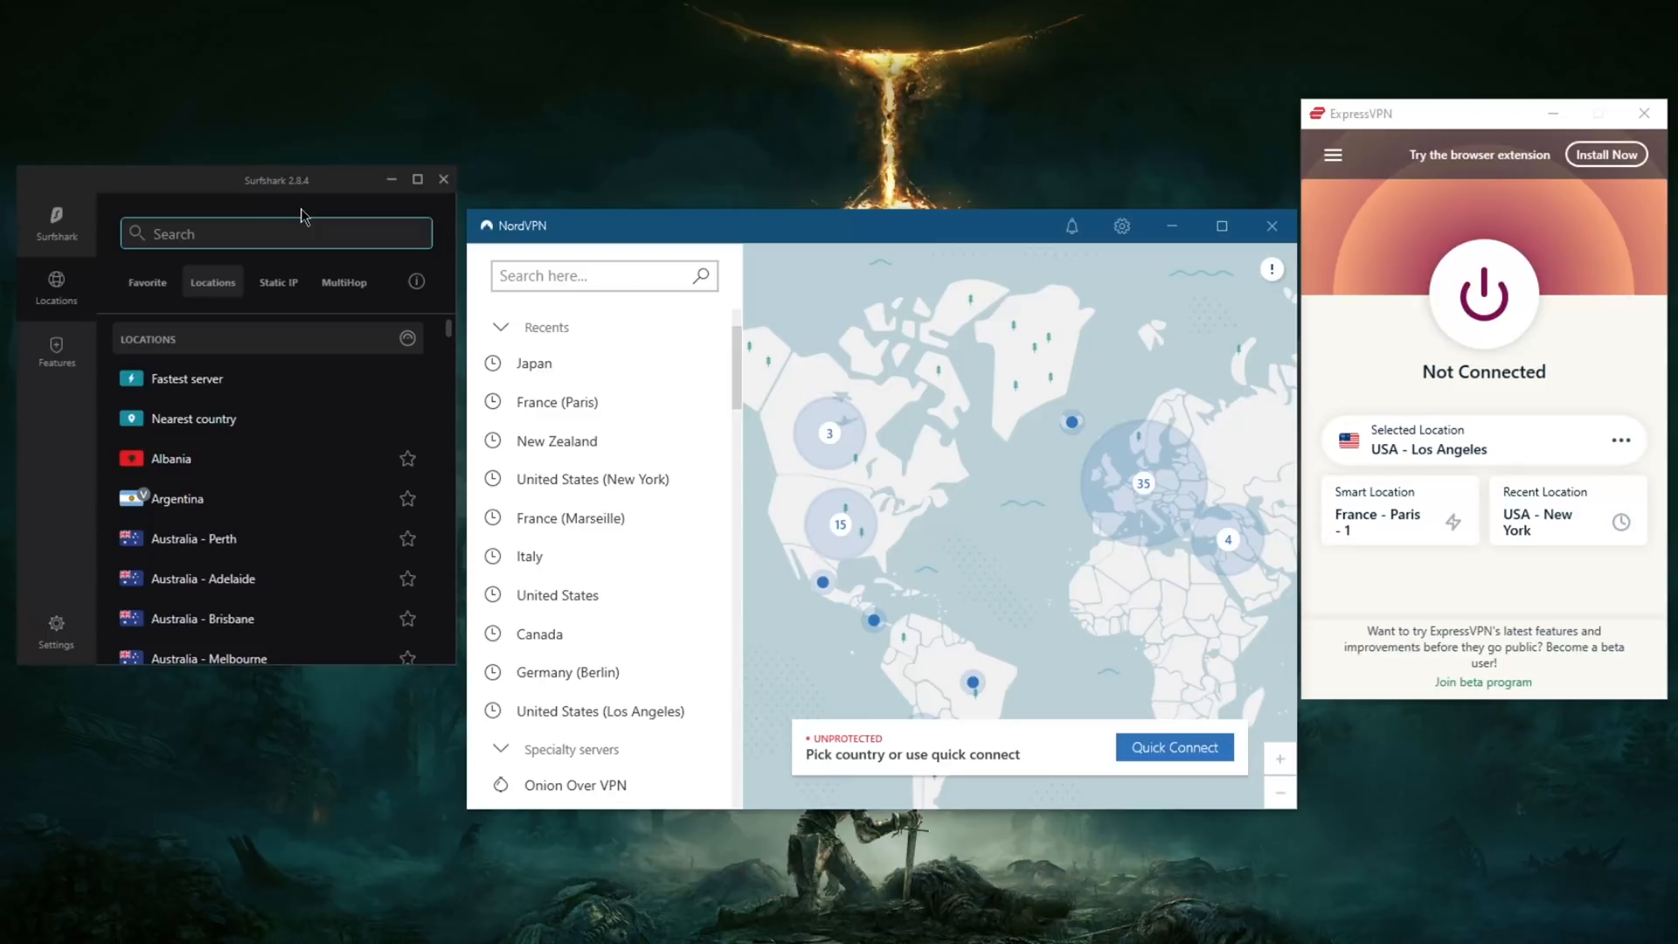
mouse_move(442, 255)
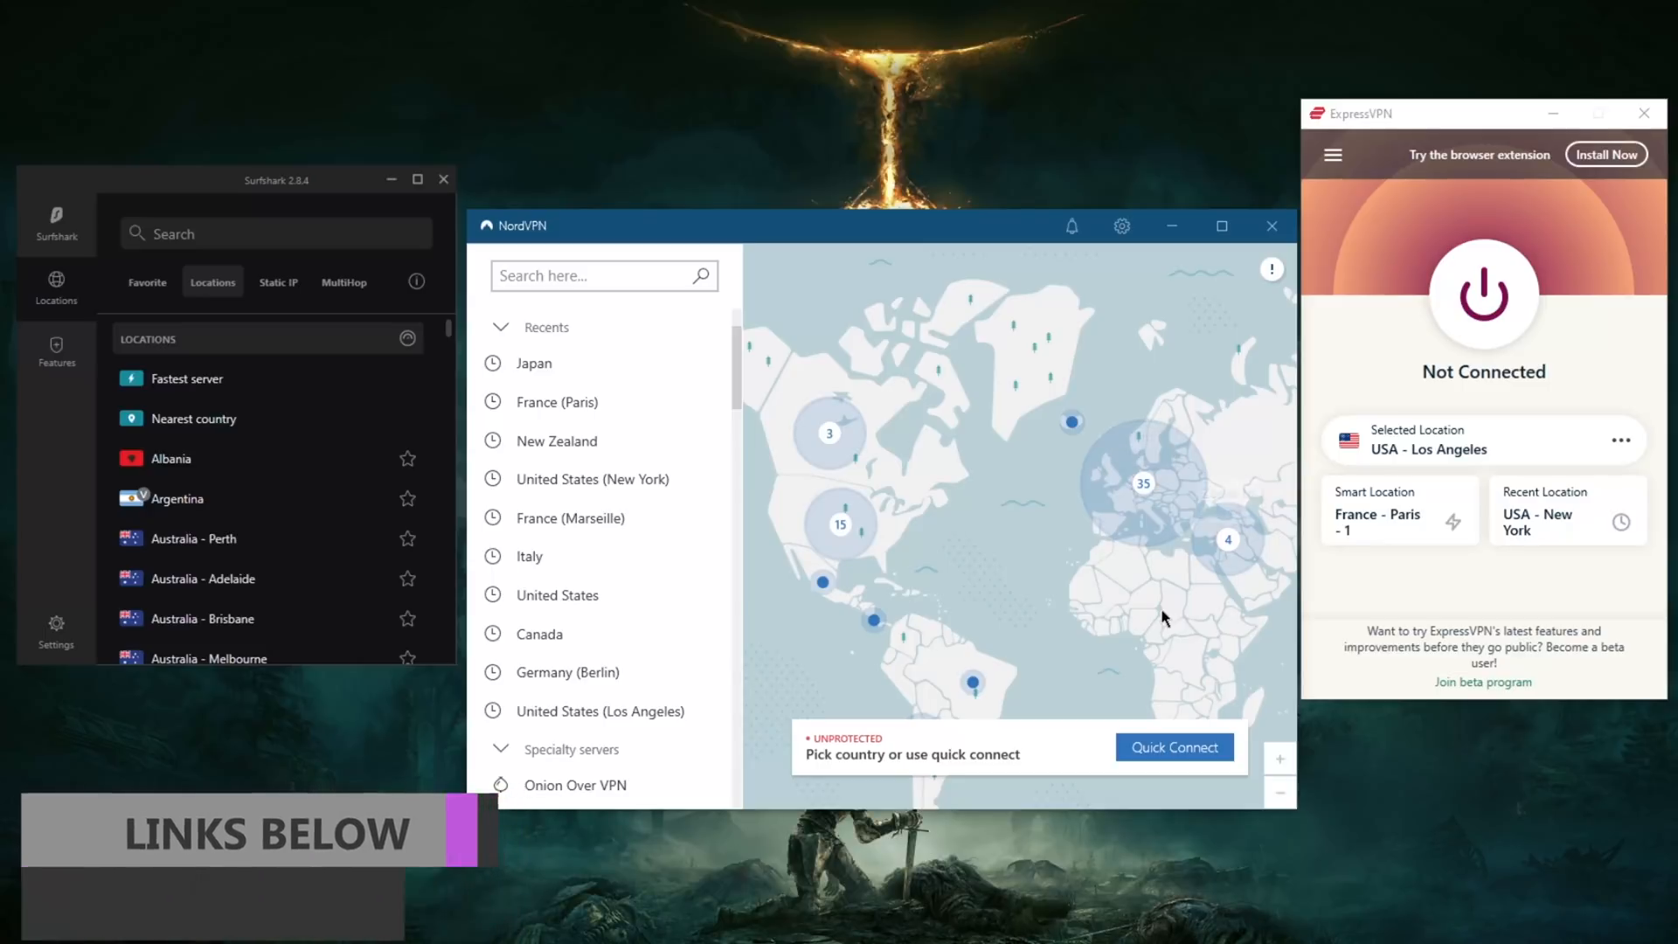
mouse_move(1073, 579)
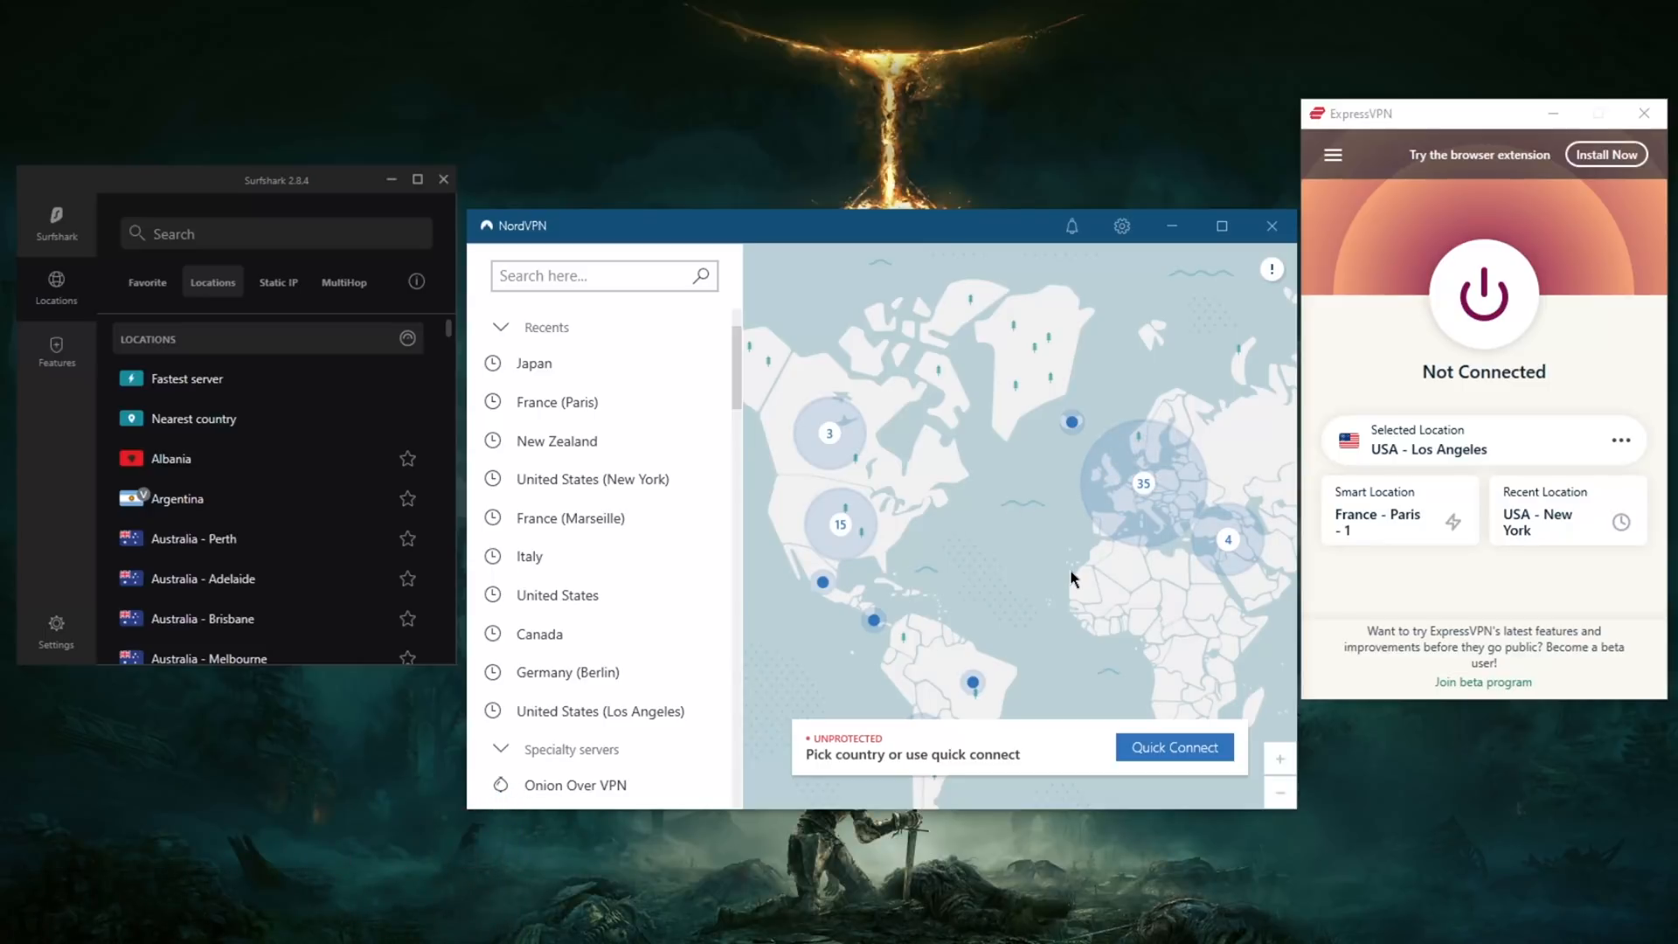
mouse_move(1085, 600)
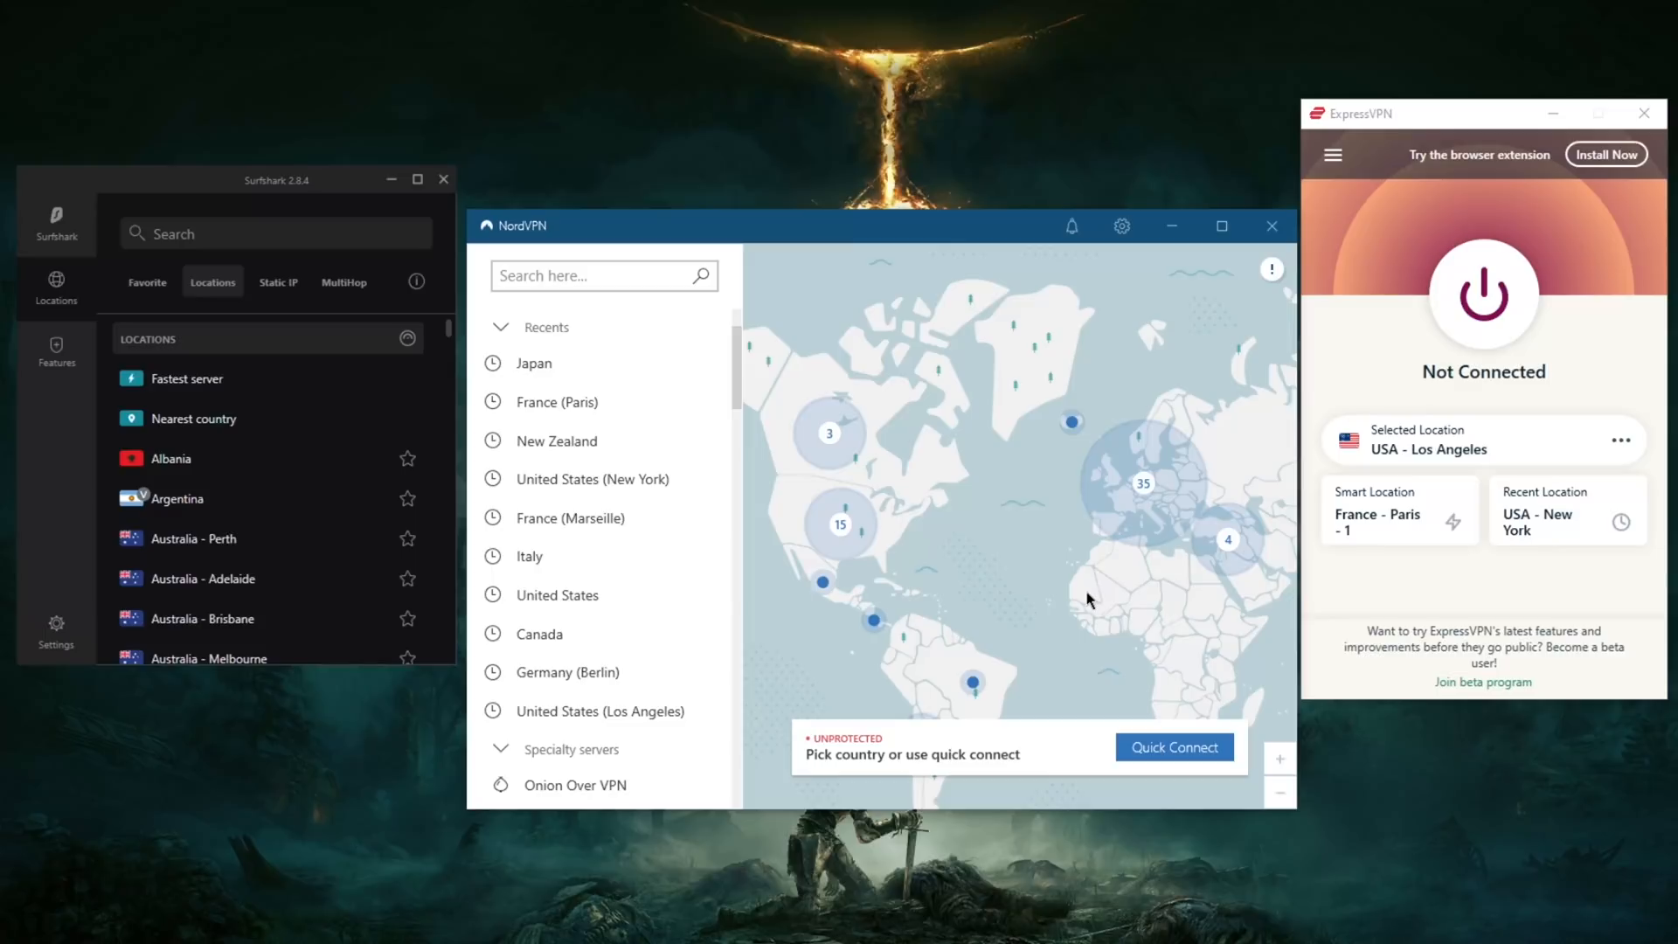